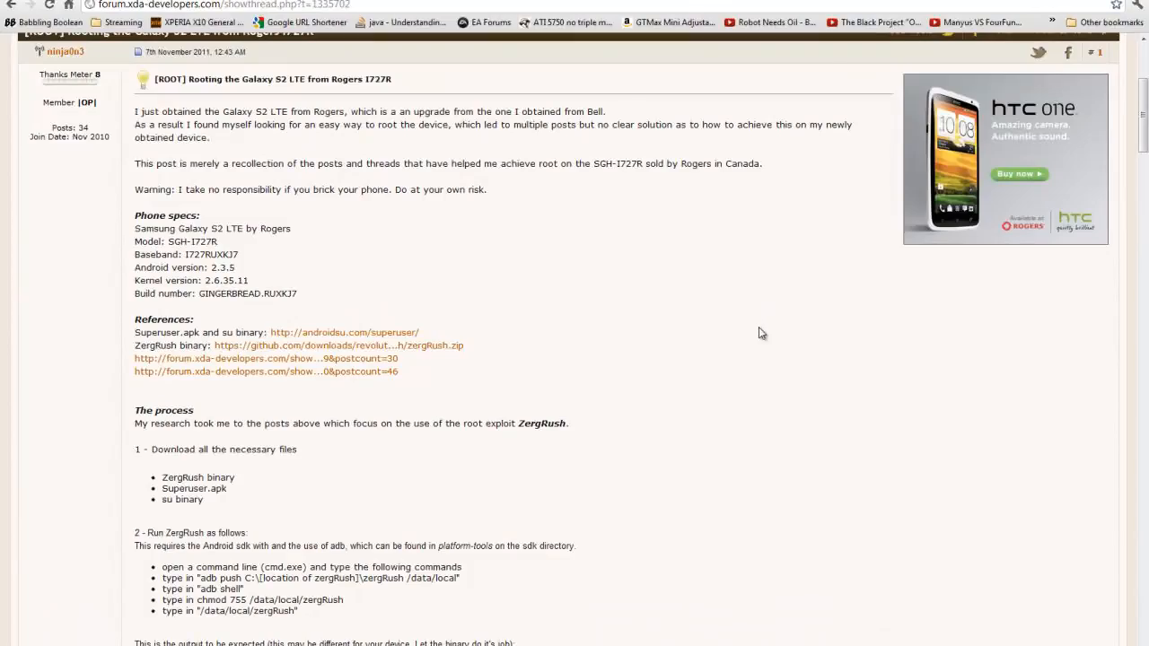
- Show Local Disk (C:) in Explorer and bring up the New choices for its empty area
{"action": "scroll", "scroll_direction": "up", "scroll_amount": 3}
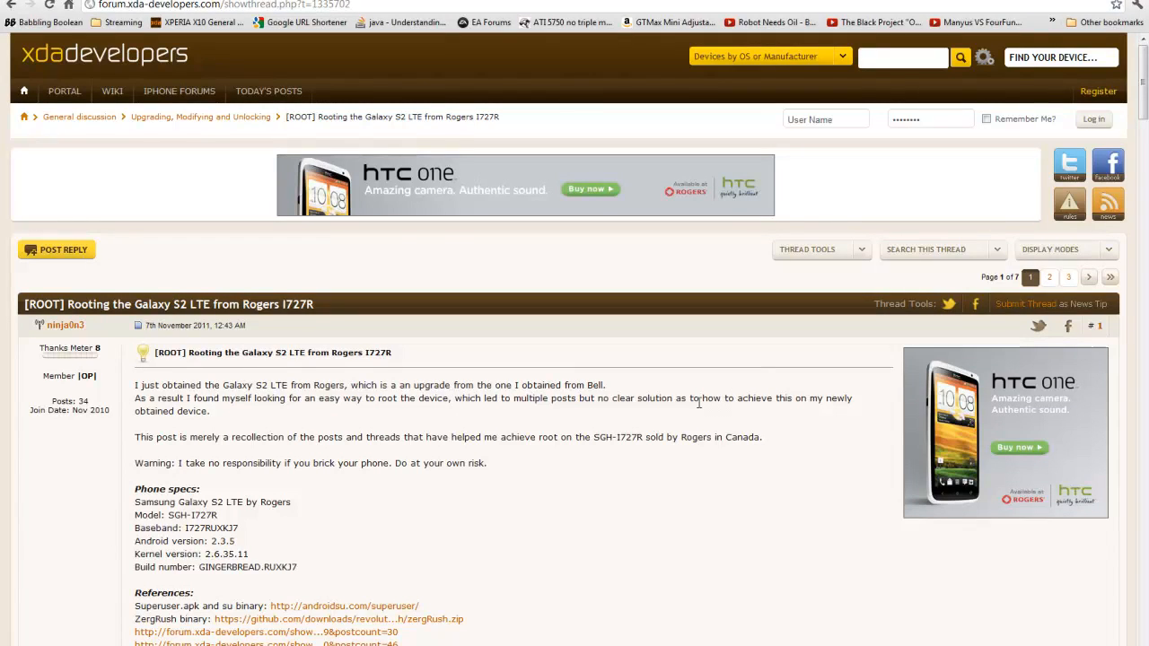
{"action": "mouse_move", "coordinate": [768, 428]}
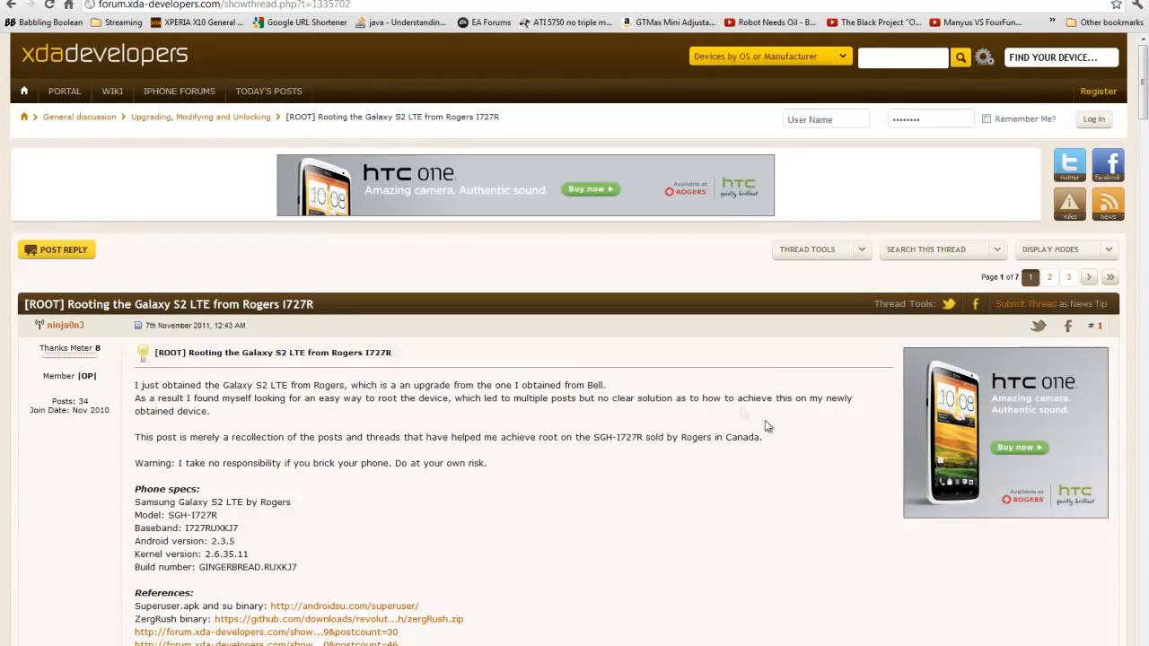
{"action": "mouse_move", "coordinate": [624, 413]}
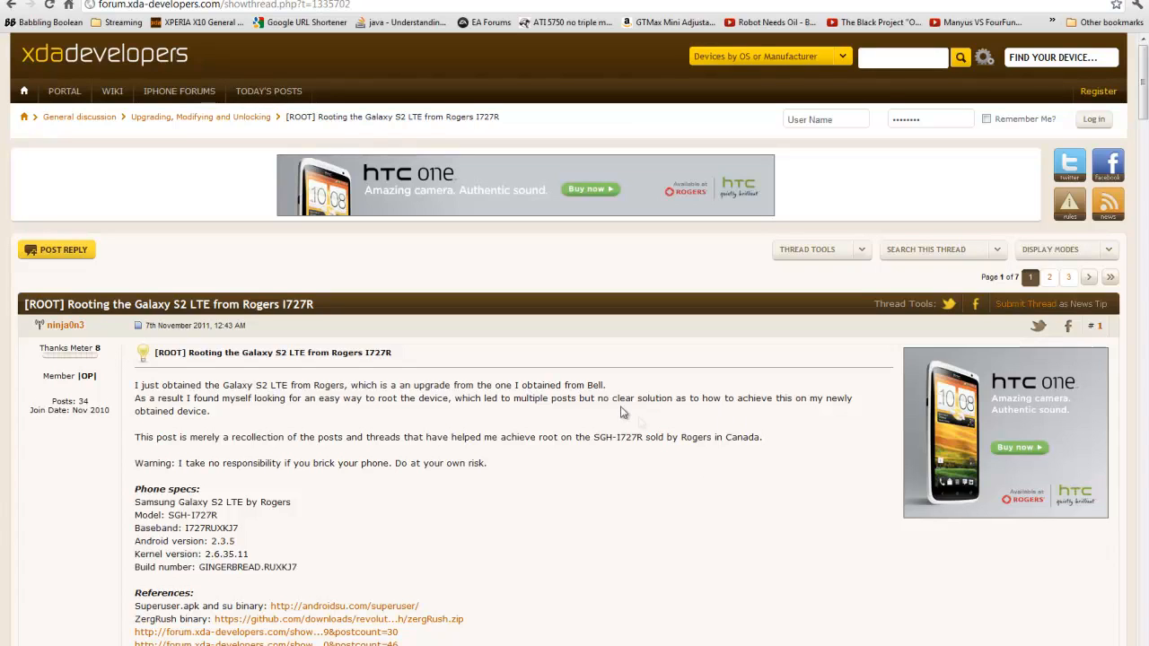
{"action": "mouse_move", "coordinate": [606, 322]}
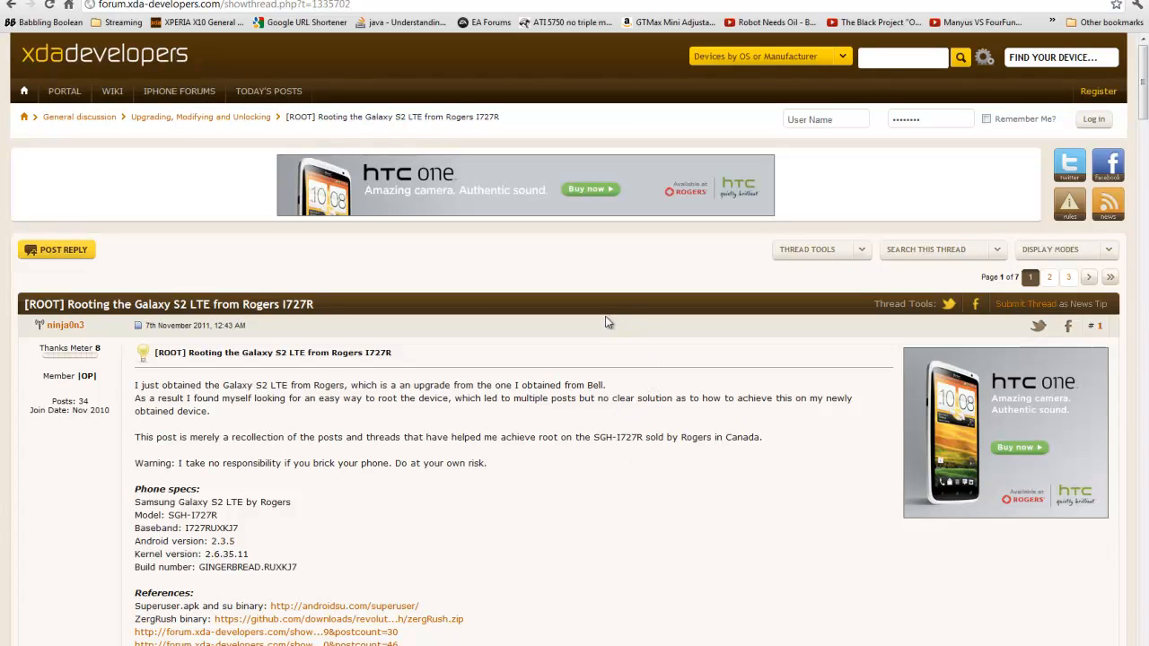
{"action": "mouse_move", "coordinate": [390, 327]}
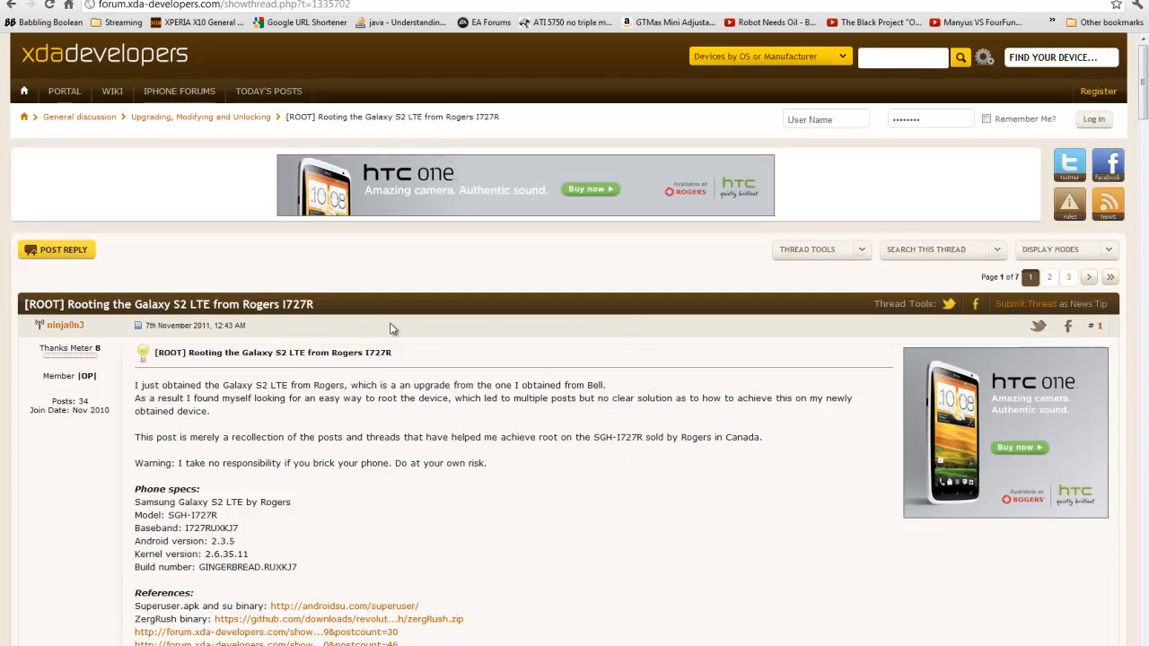
{"action": "mouse_move", "coordinate": [149, 215]}
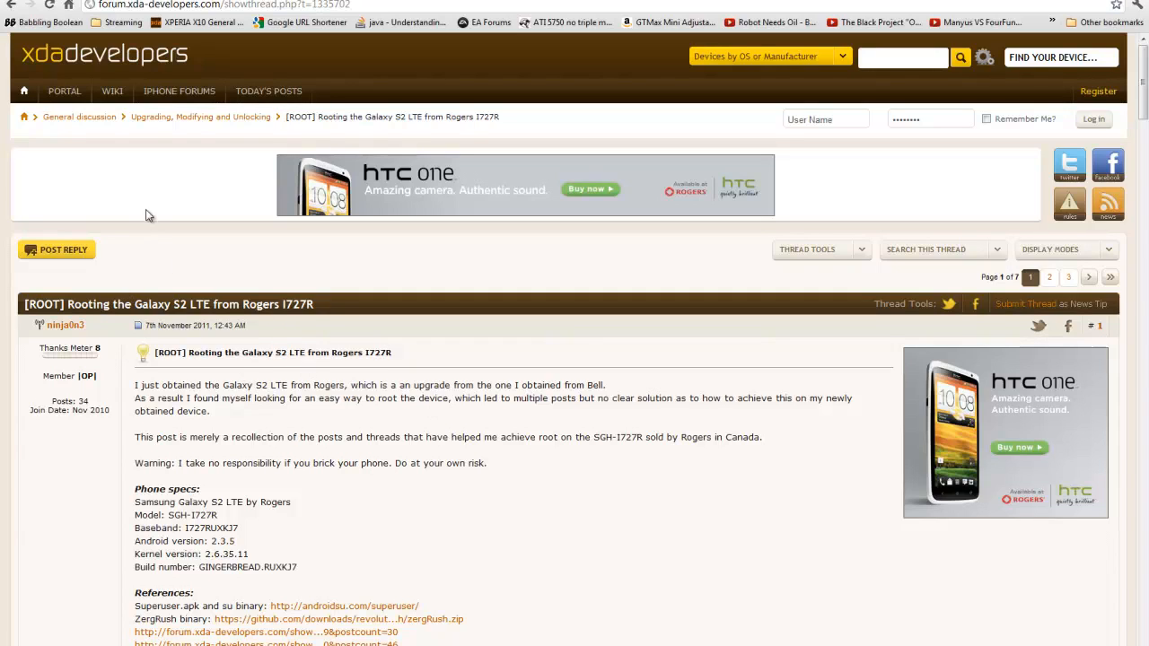
{"action": "mouse_move", "coordinate": [339, 342]}
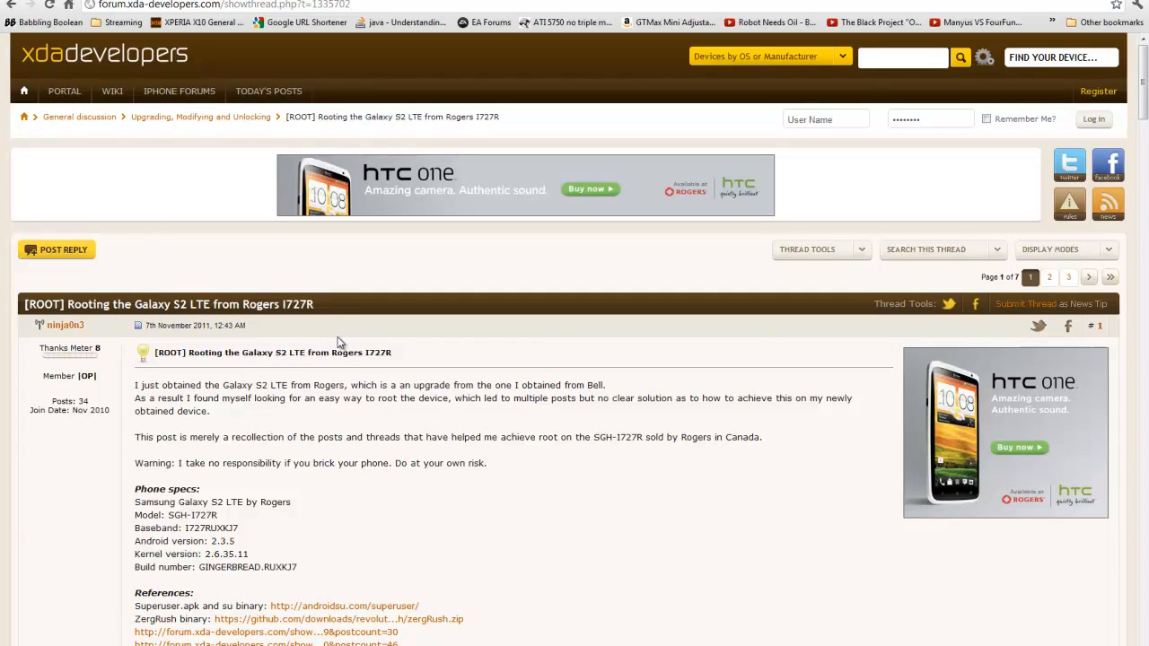
{"action": "scroll", "scroll_direction": "down", "scroll_amount": 3}
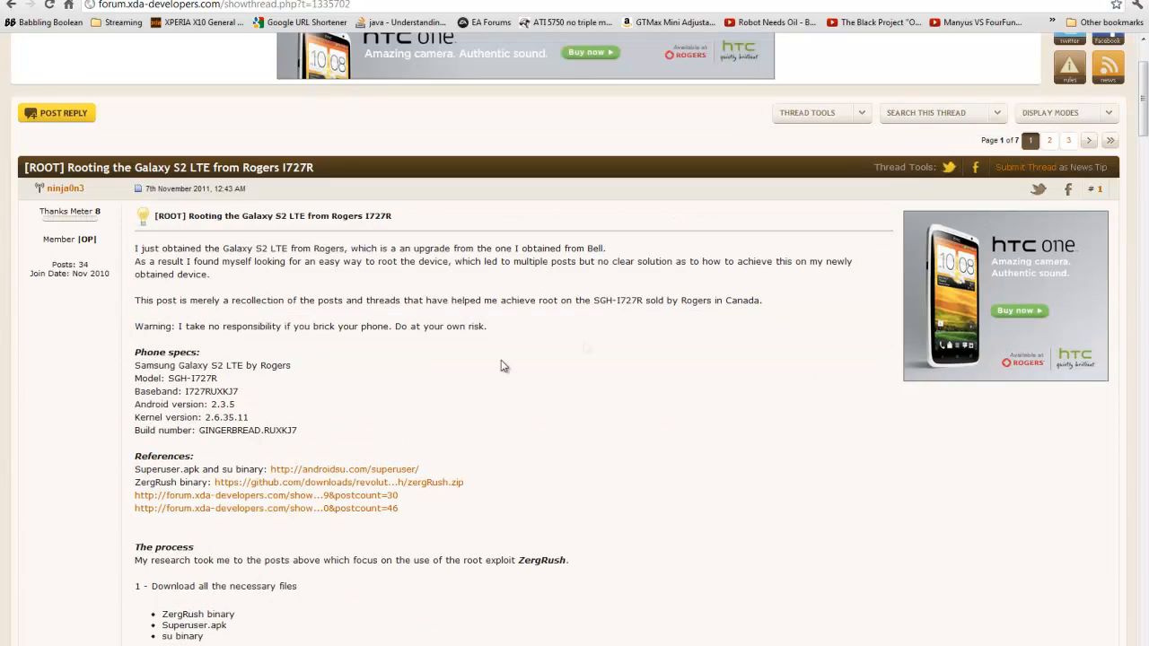
{"action": "scroll", "scroll_direction": "down", "scroll_amount": 3}
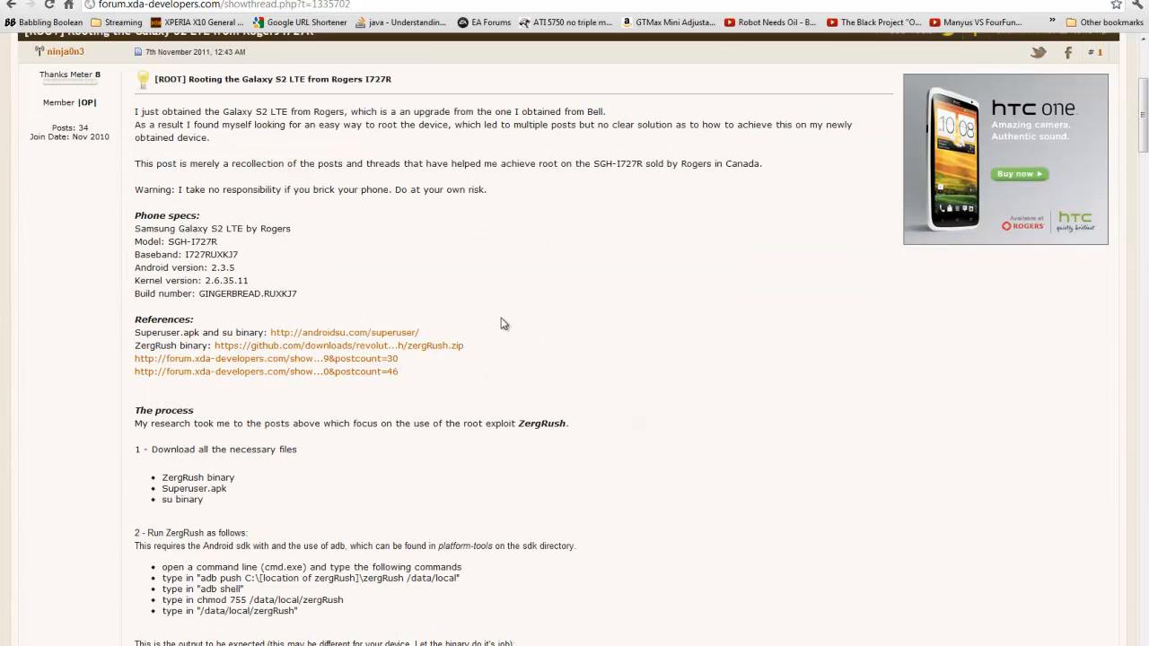
{"action": "mouse_move", "coordinate": [401, 323]}
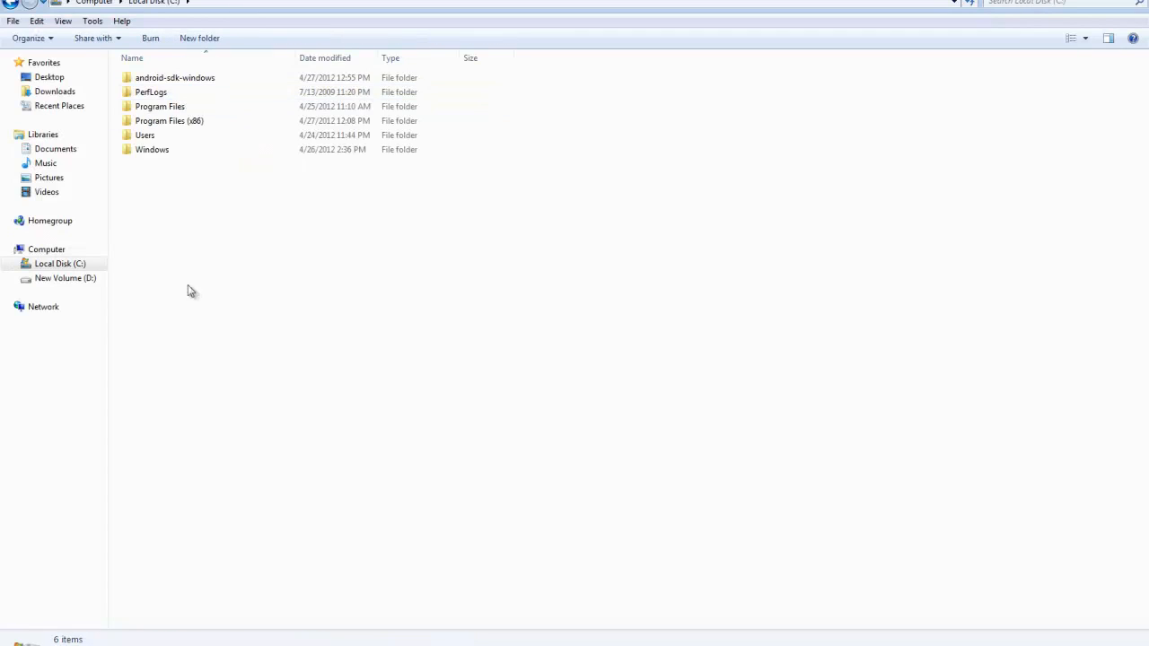
{"action": "right_click", "coordinate": [189, 290]}
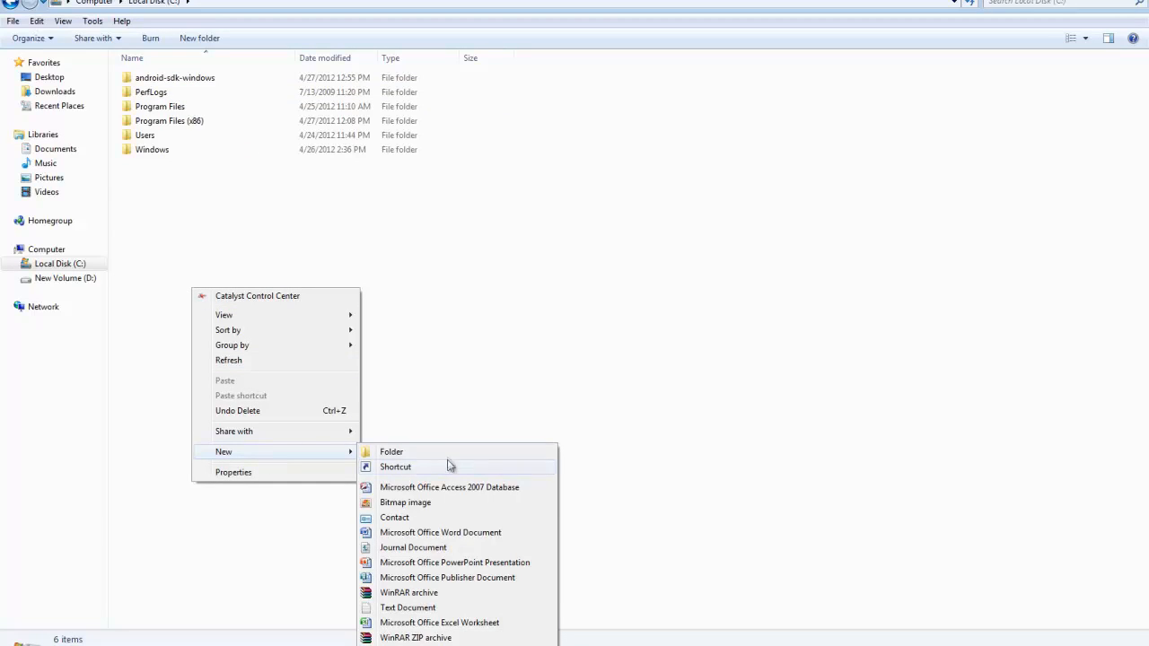
{"action": "left_click", "coordinate": [391, 452]}
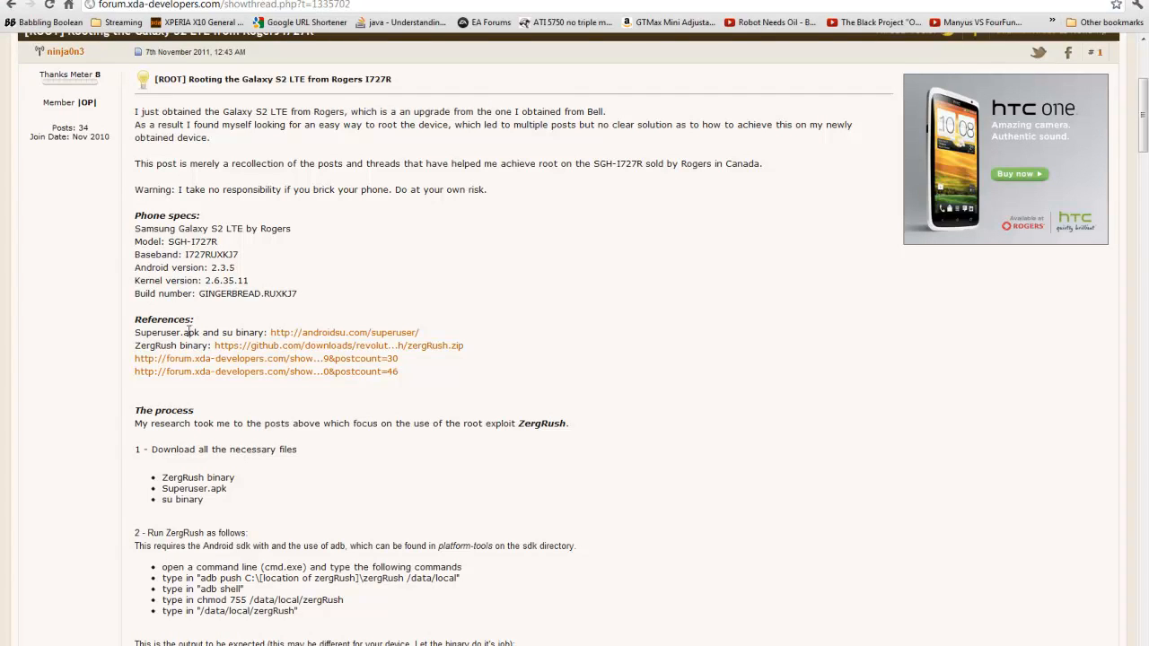
{"action": "mouse_move", "coordinate": [205, 332]}
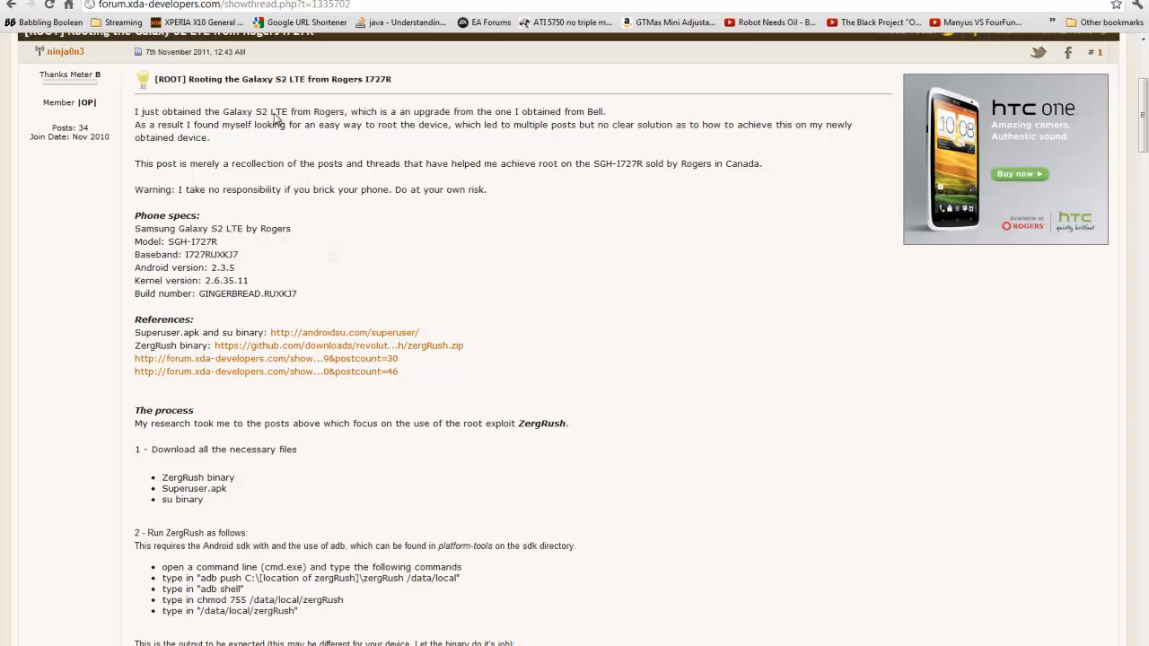
- From androidsu.com save Superuser-3.0.7-efghi-signed.zip, the Eclair–ICS package, to the computer
{"action": "left_click", "coordinate": [344, 332]}
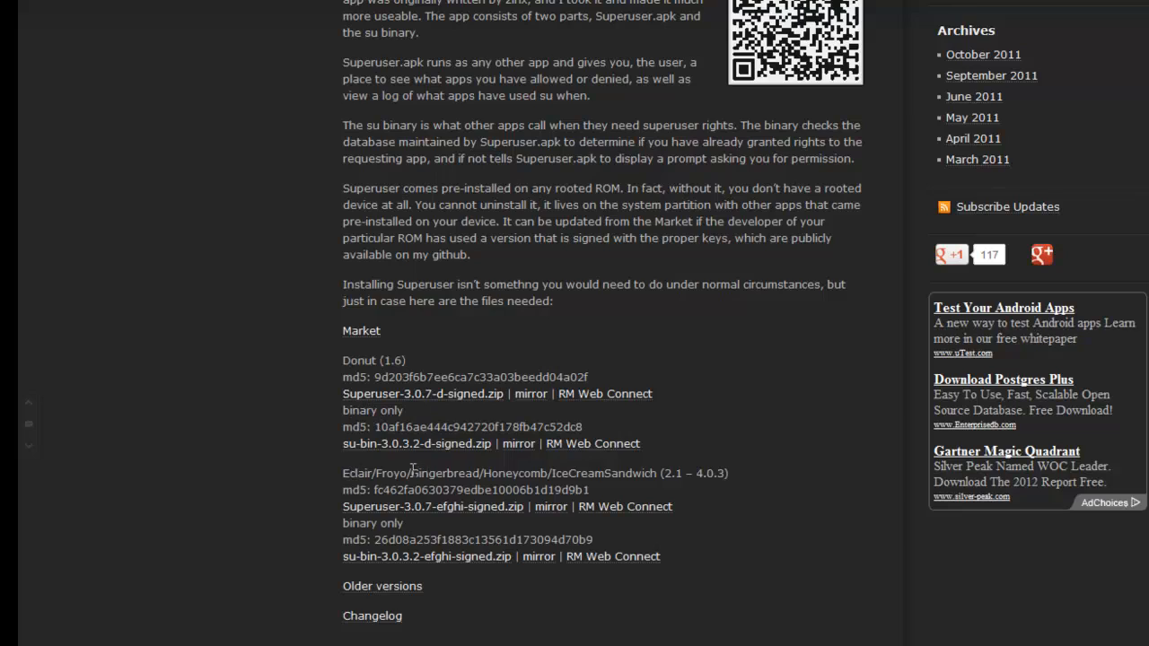
{"action": "double_click", "coordinate": [443, 473]}
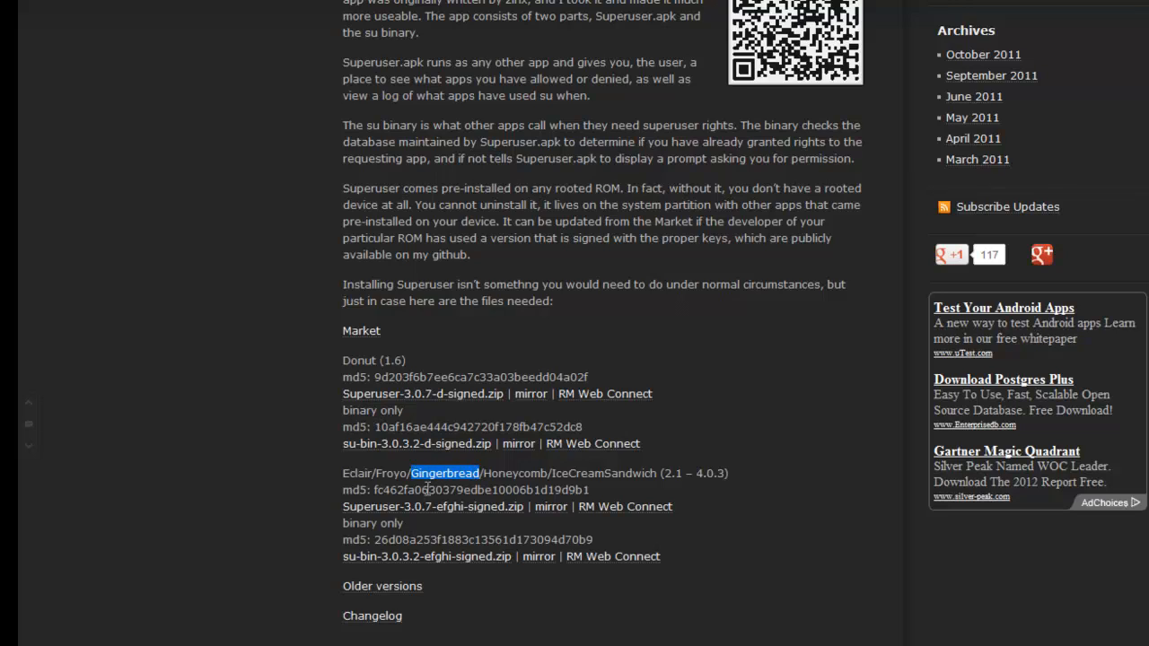
{"action": "mouse_move", "coordinate": [431, 506]}
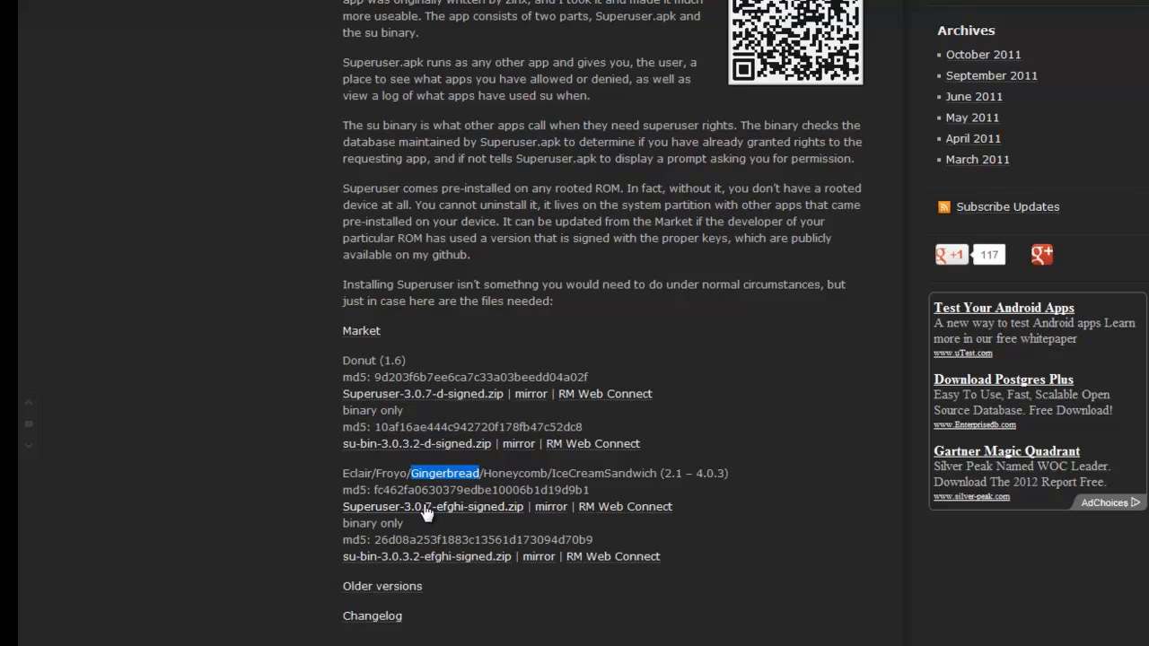
{"action": "right_click", "coordinate": [432, 507]}
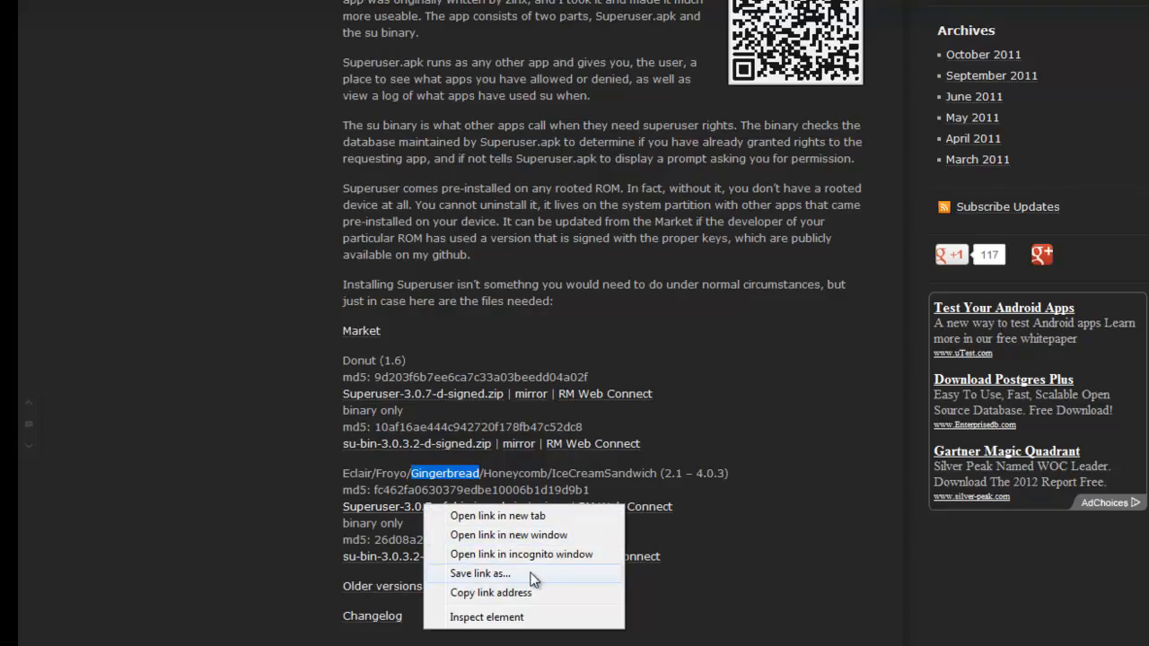
{"action": "left_click", "coordinate": [479, 573]}
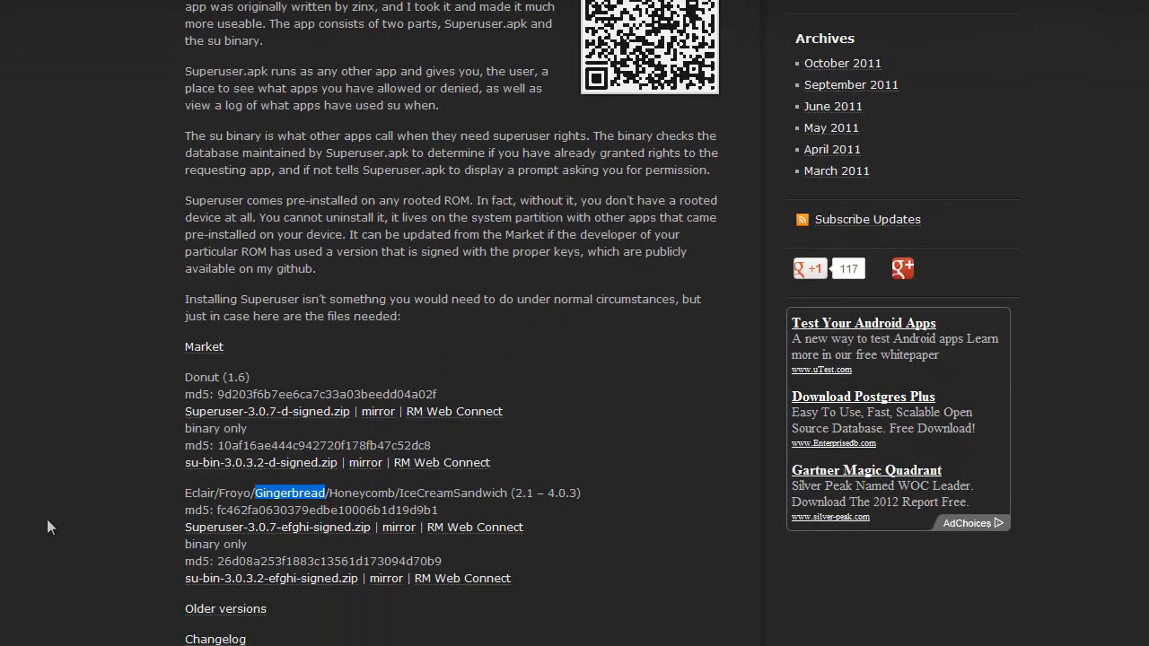
- Extract the downloaded Superuser archive's contents into C:\ with WinRAR
{"action": "left_click", "coordinate": [277, 527]}
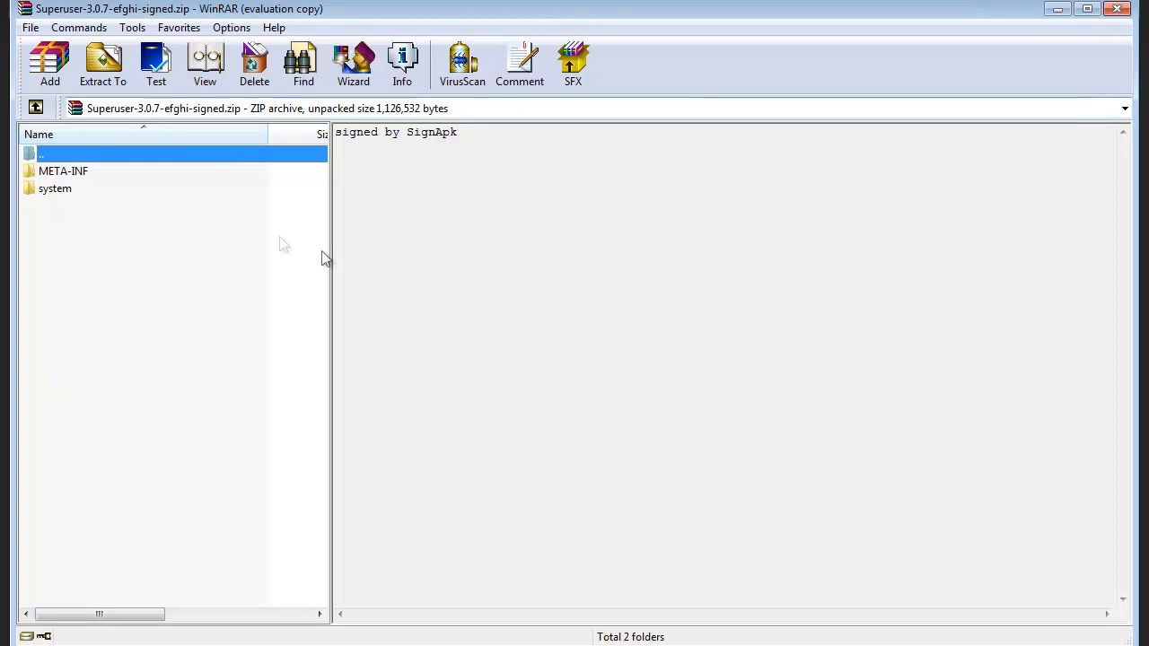
{"action": "left_click", "coordinate": [103, 62]}
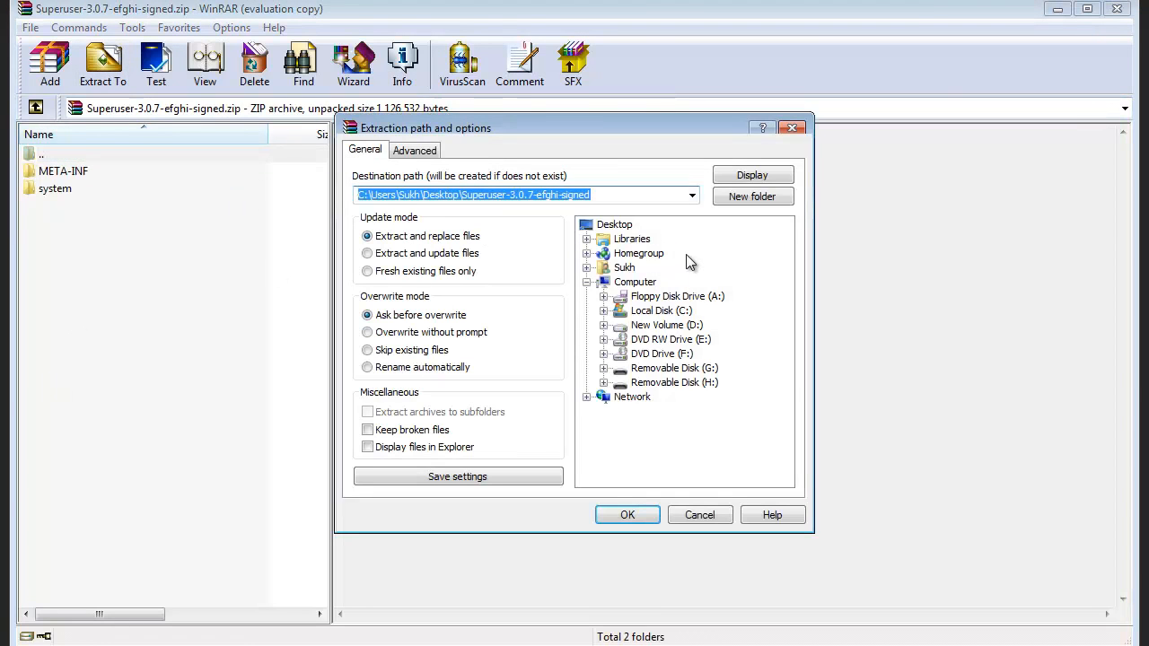
{"action": "left_click", "coordinate": [662, 309]}
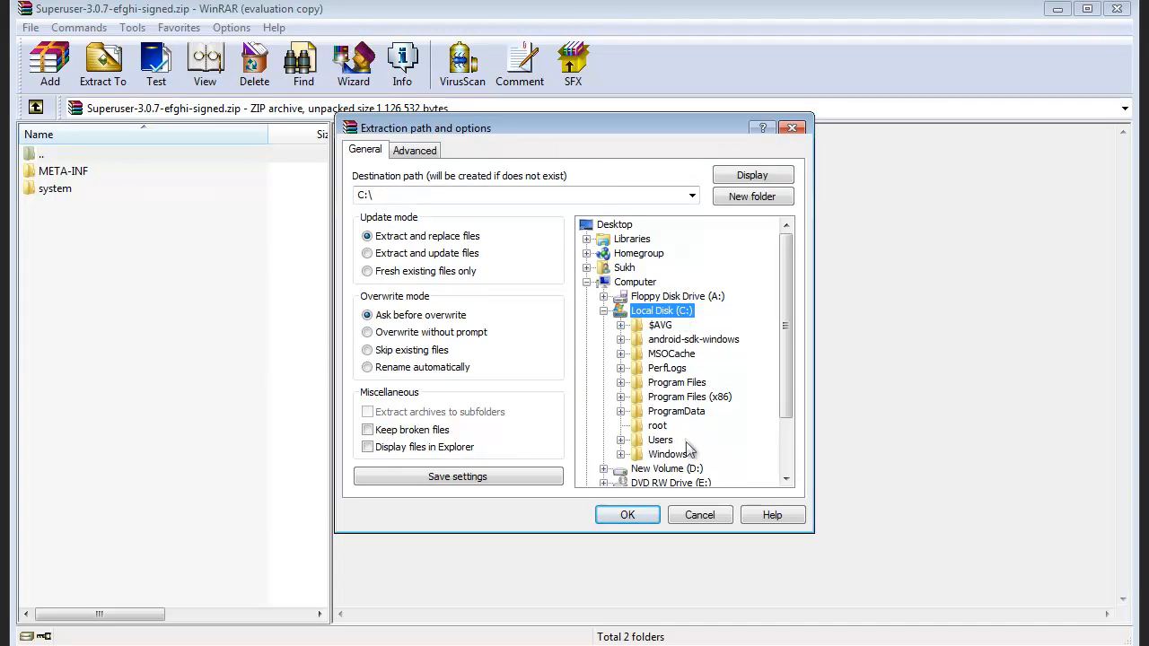
{"action": "left_click", "coordinate": [657, 424]}
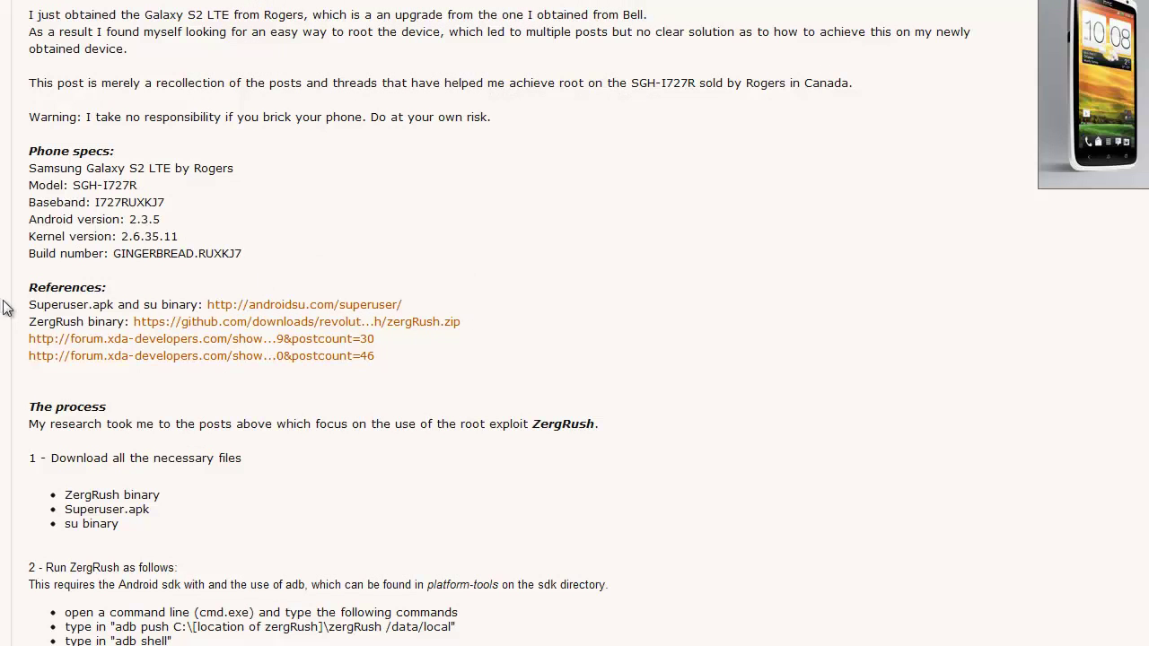
{"action": "mouse_move", "coordinate": [202, 337]}
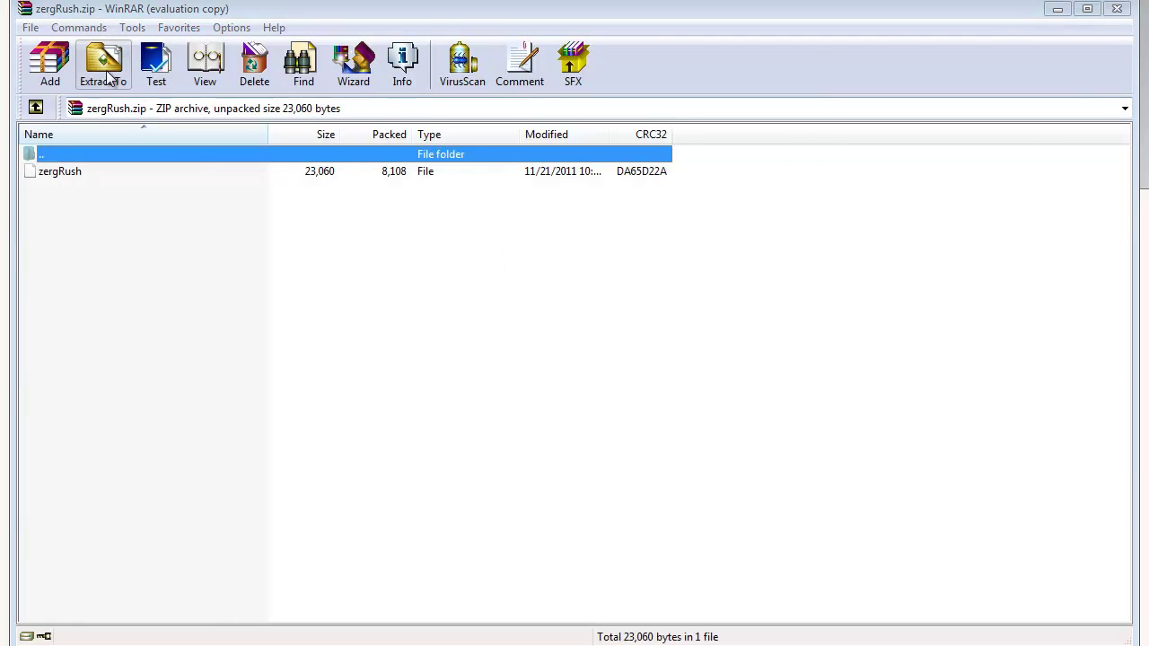
- Extract the single zergRush file from zergRush.zip
{"action": "left_click", "coordinate": [102, 62]}
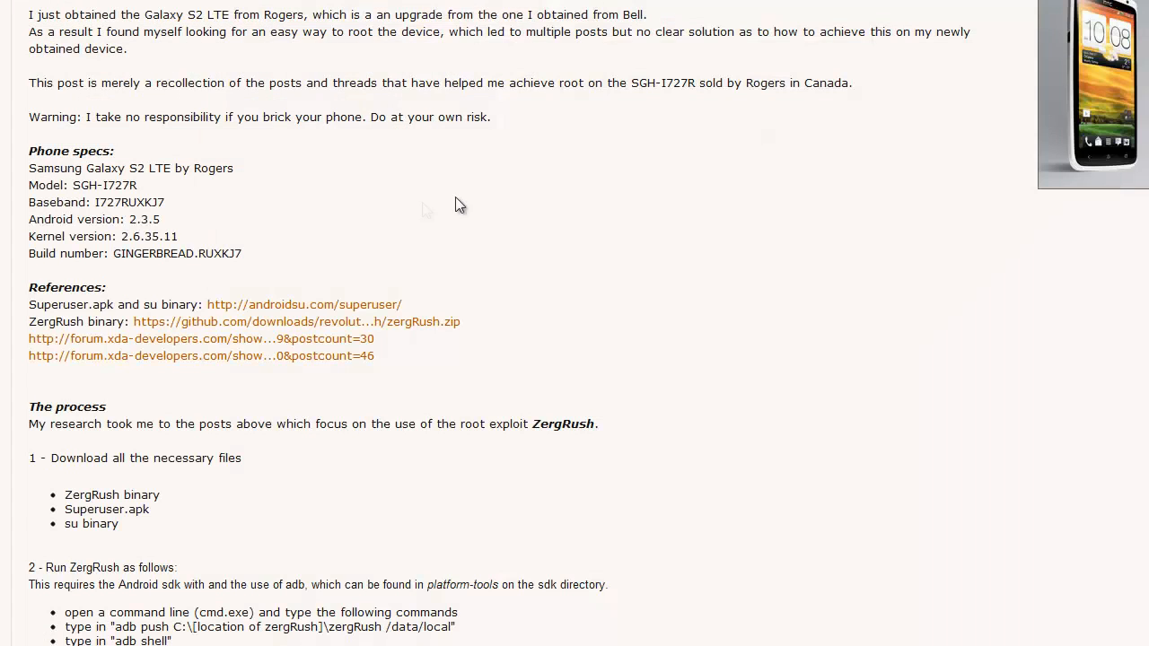
{"action": "mouse_move", "coordinate": [313, 364]}
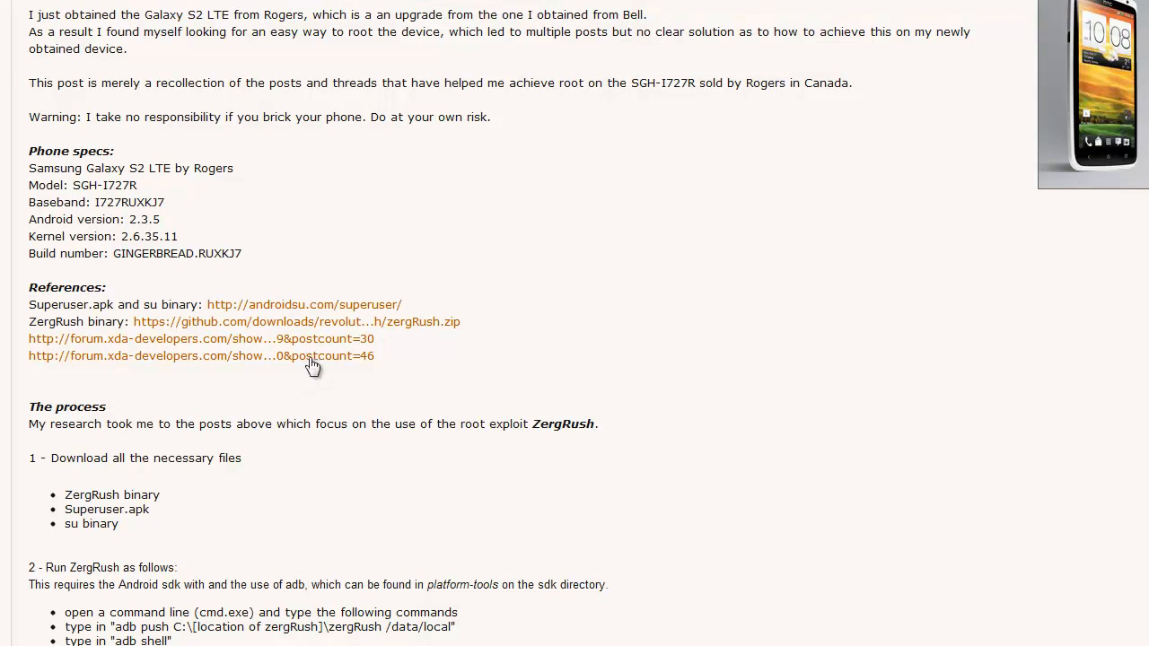
{"action": "scroll", "scroll_direction": "up", "scroll_amount": 3}
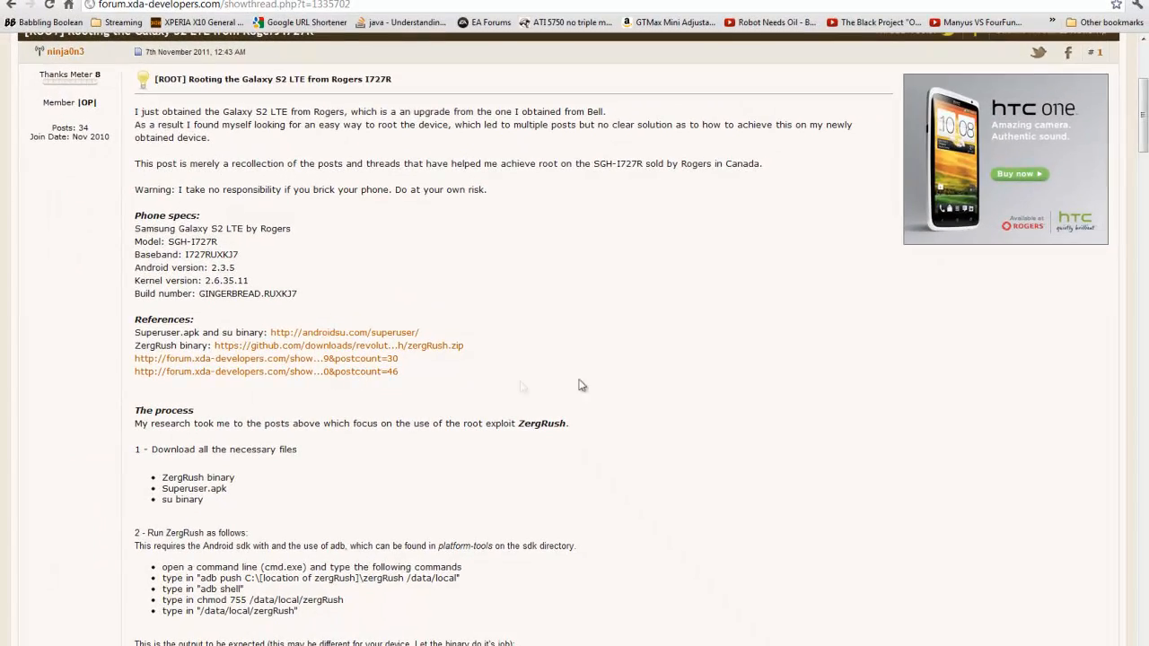
{"action": "scroll", "scroll_direction": "down", "scroll_amount": 3}
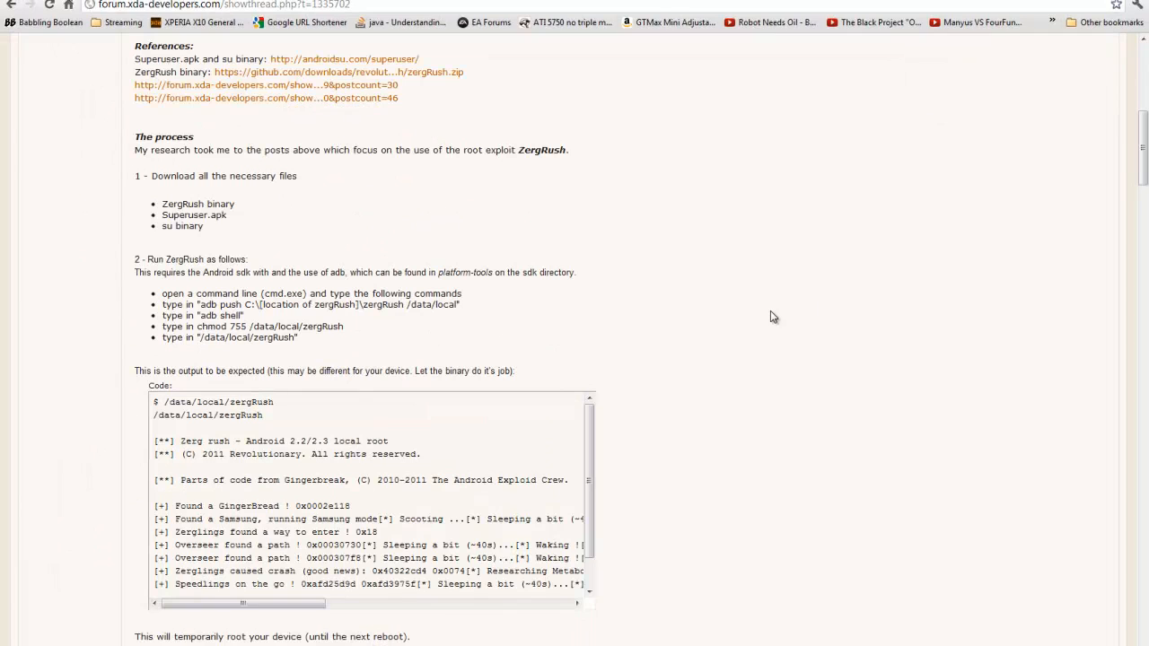
{"action": "scroll", "scroll_direction": "down", "scroll_amount": 3}
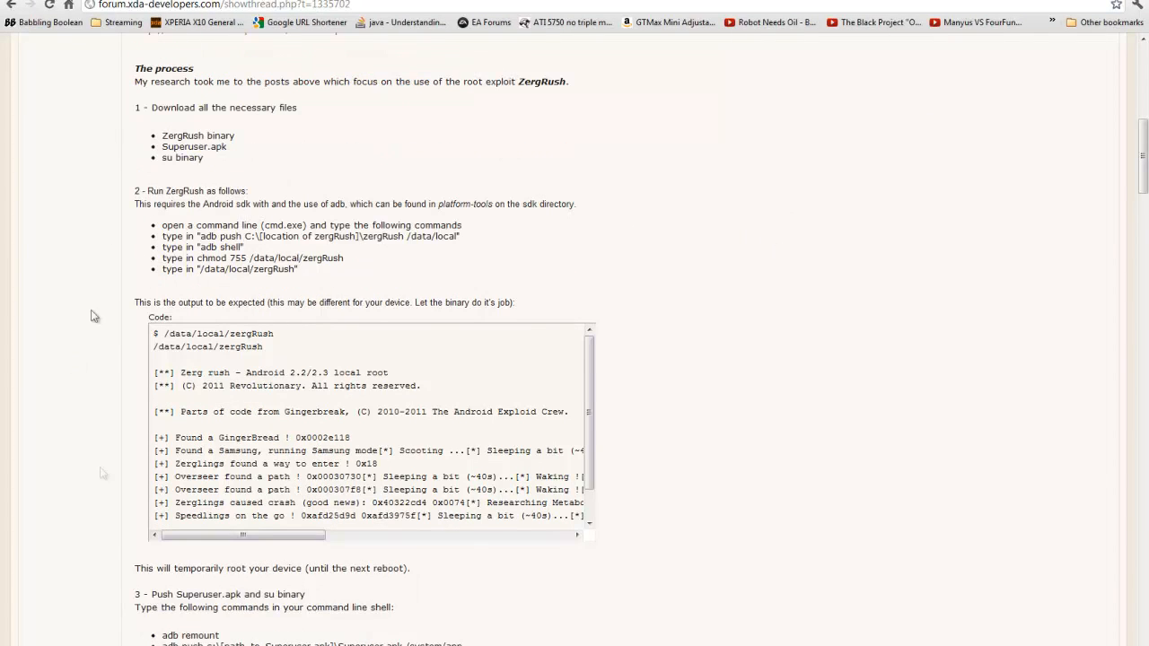
{"action": "scroll", "scroll_direction": "up", "scroll_amount": 3}
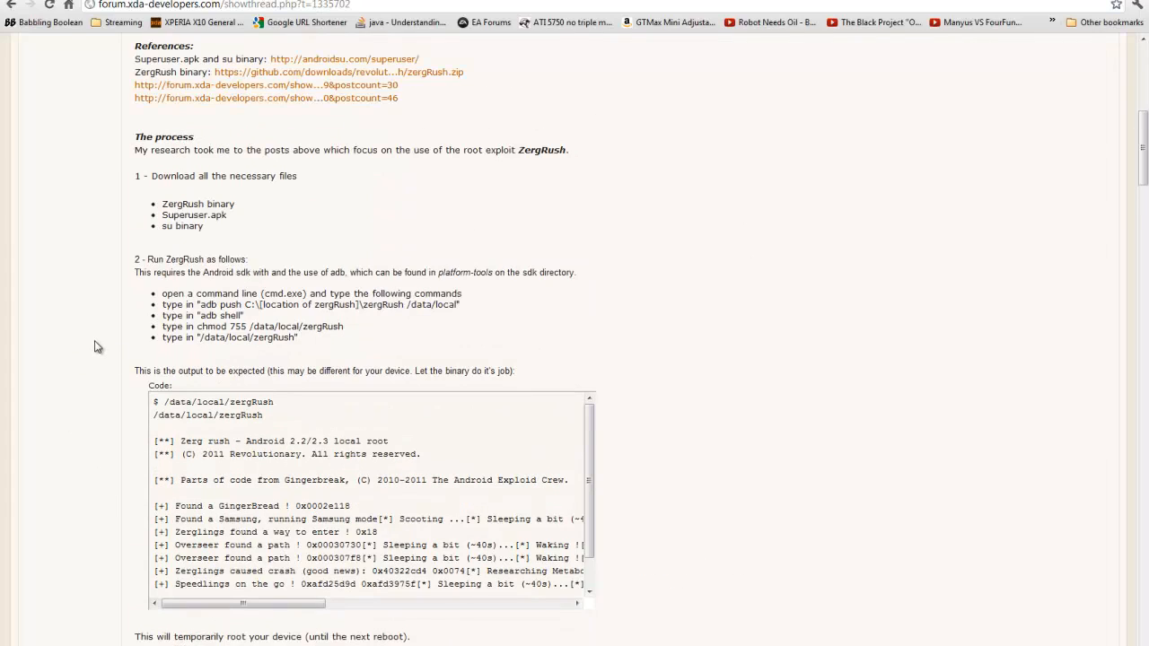
{"action": "scroll", "scroll_direction": "down", "scroll_amount": 3}
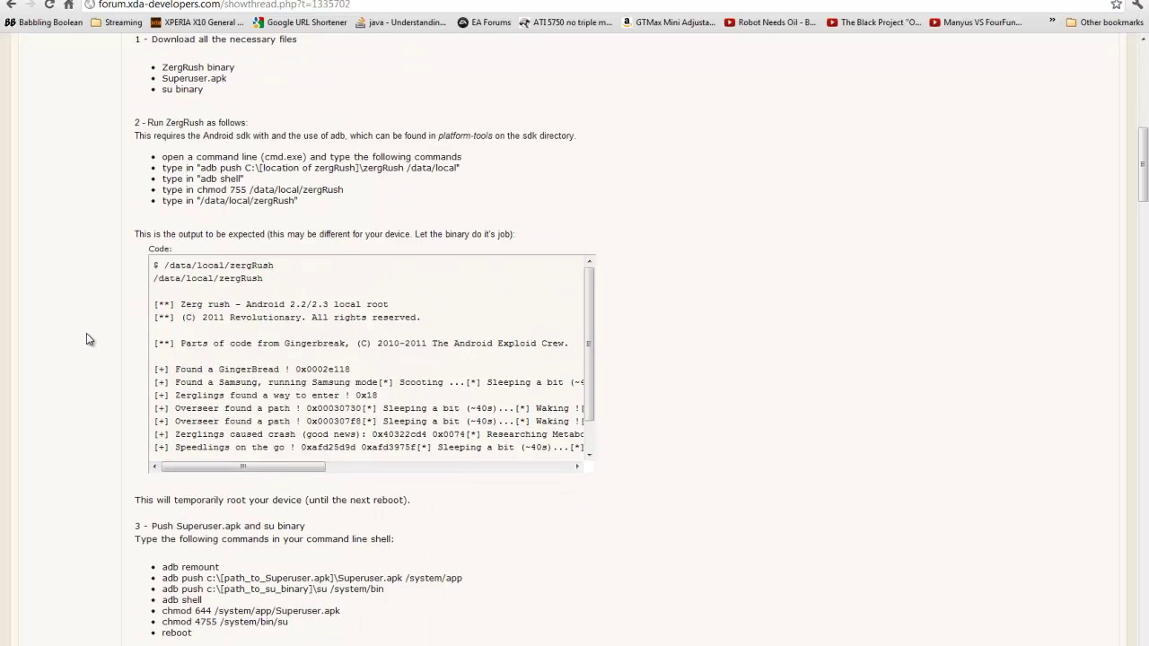
{"action": "mouse_move", "coordinate": [39, 248]}
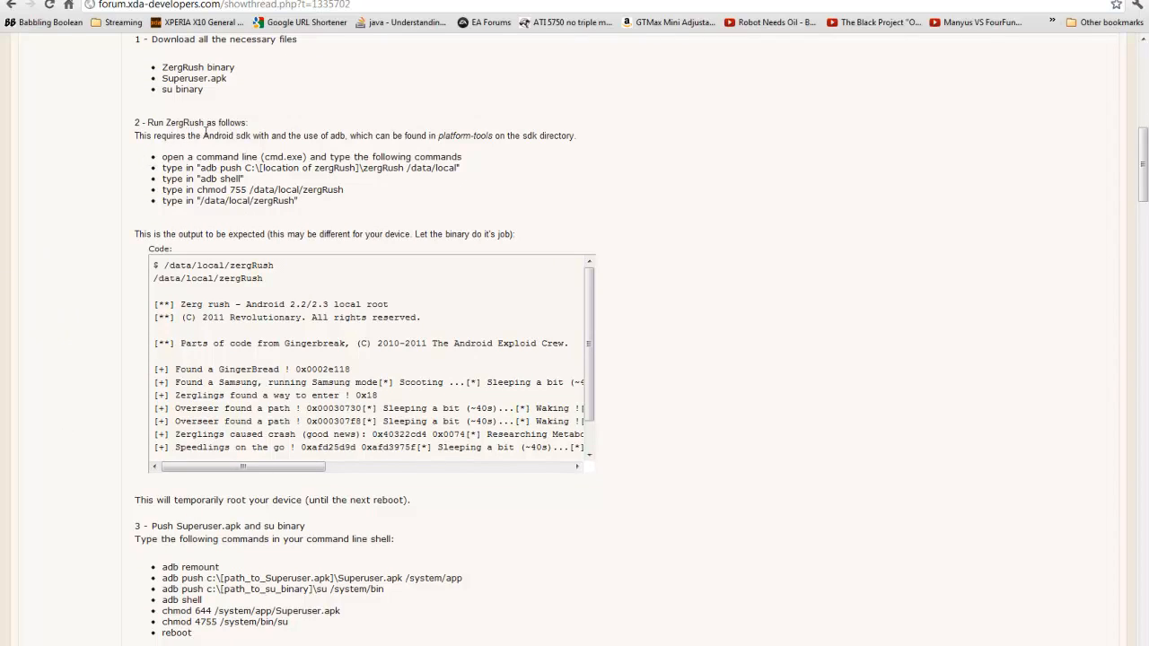
{"action": "scroll", "scroll_direction": "up", "scroll_amount": 3}
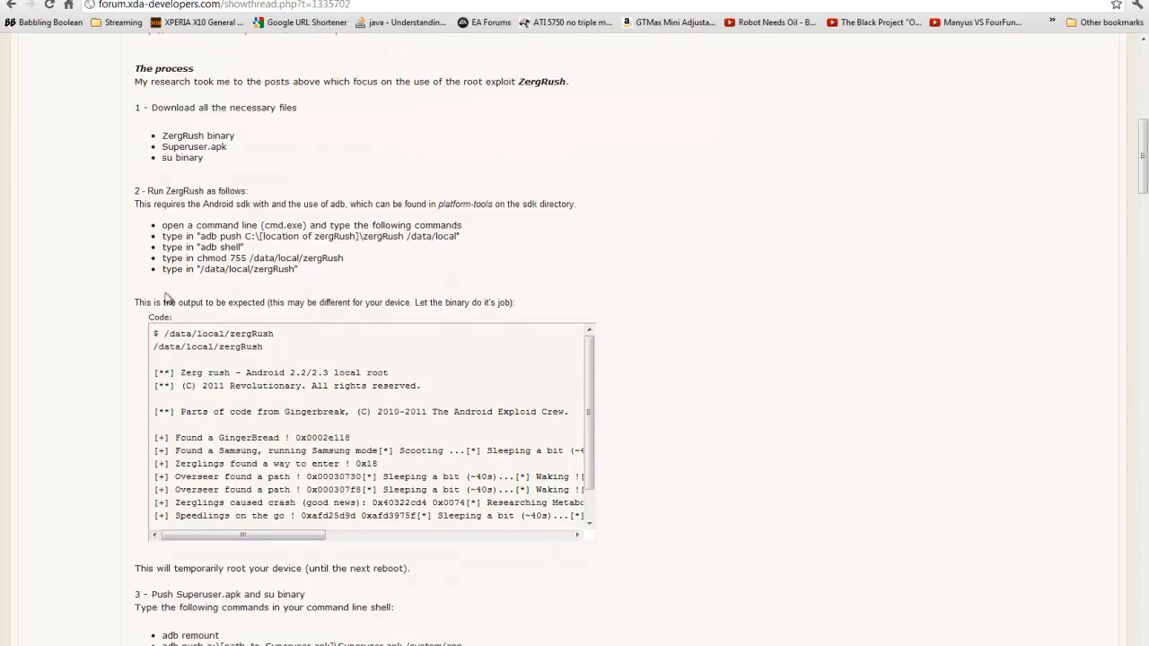
{"action": "scroll", "scroll_direction": "down", "scroll_amount": 3}
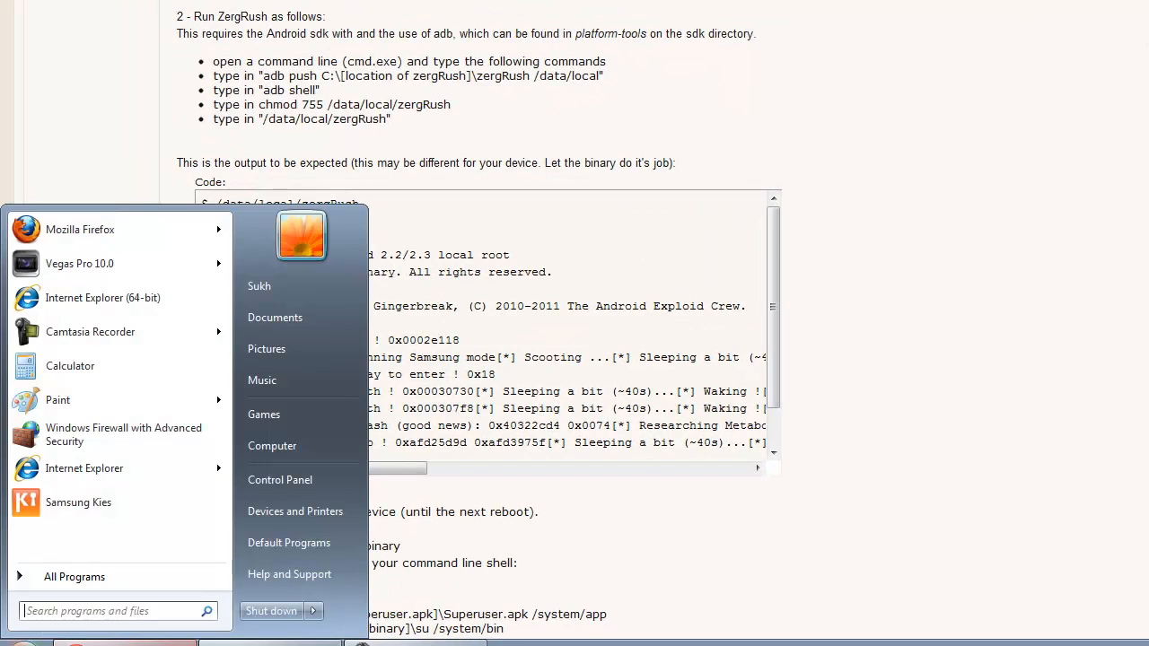
{"action": "mouse_move", "coordinate": [682, 564]}
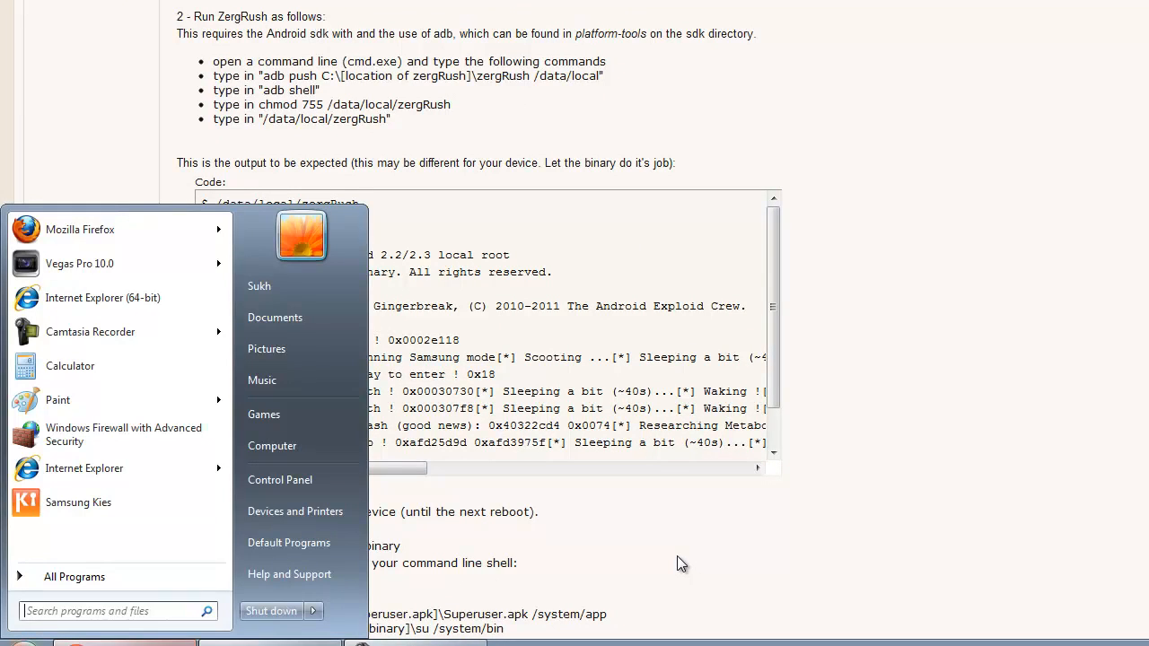
{"action": "mouse_move", "coordinate": [636, 575]}
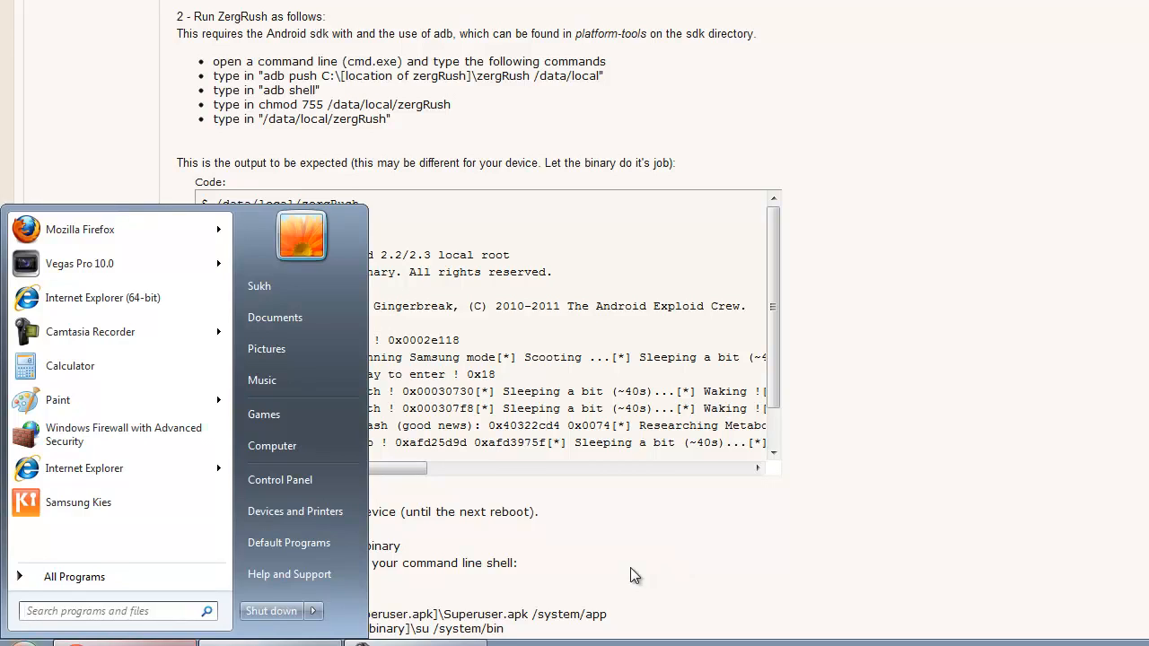
{"action": "mouse_move", "coordinate": [494, 518]}
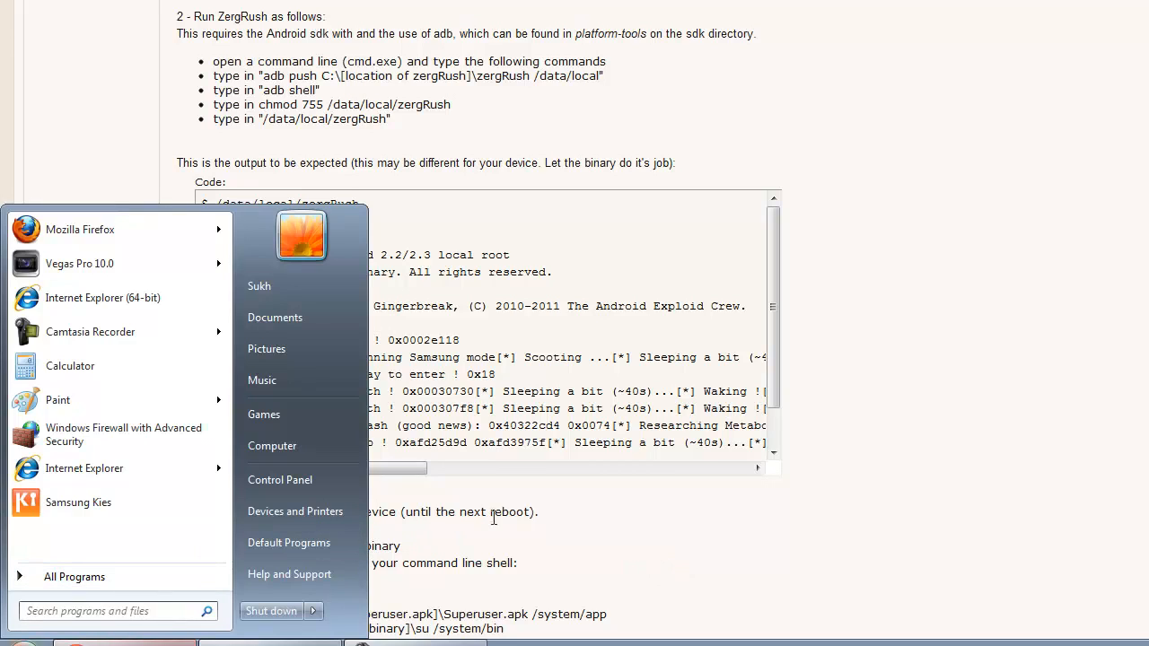
{"action": "mouse_move", "coordinate": [408, 530]}
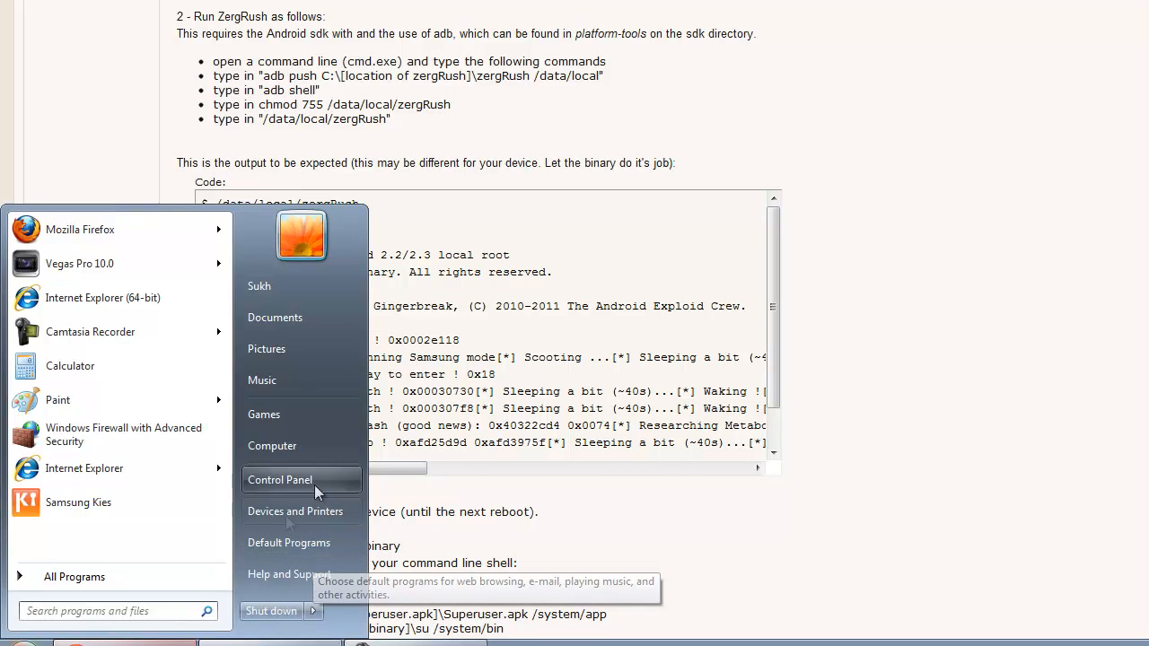
{"action": "mouse_move", "coordinate": [295, 511]}
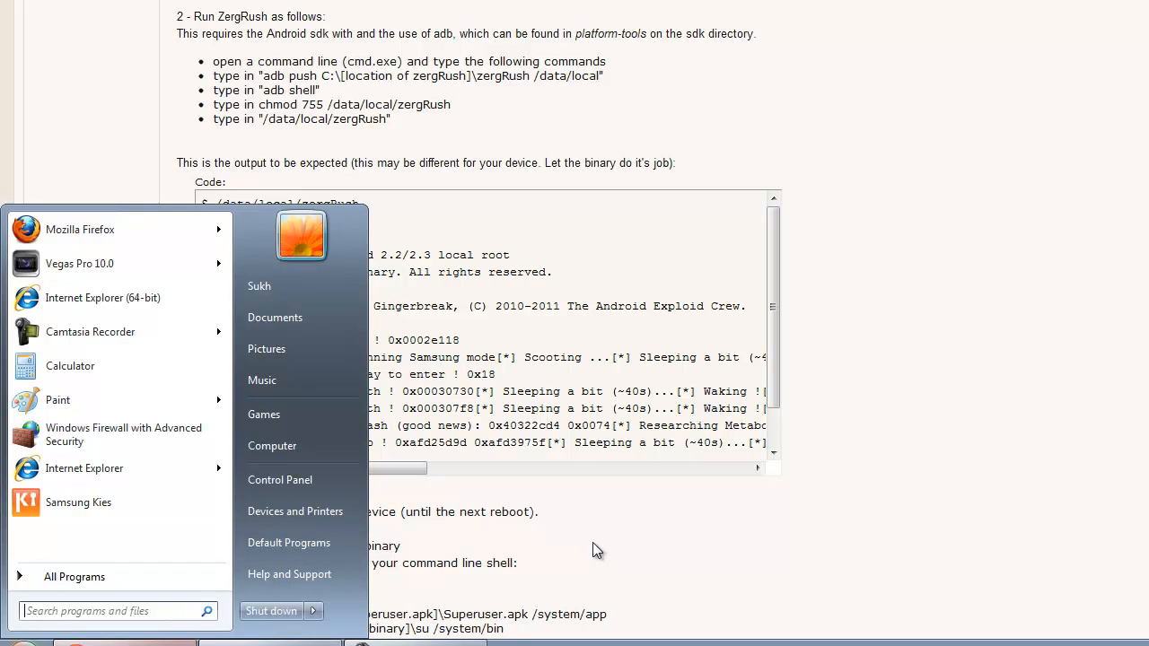
{"action": "mouse_move", "coordinate": [465, 612]}
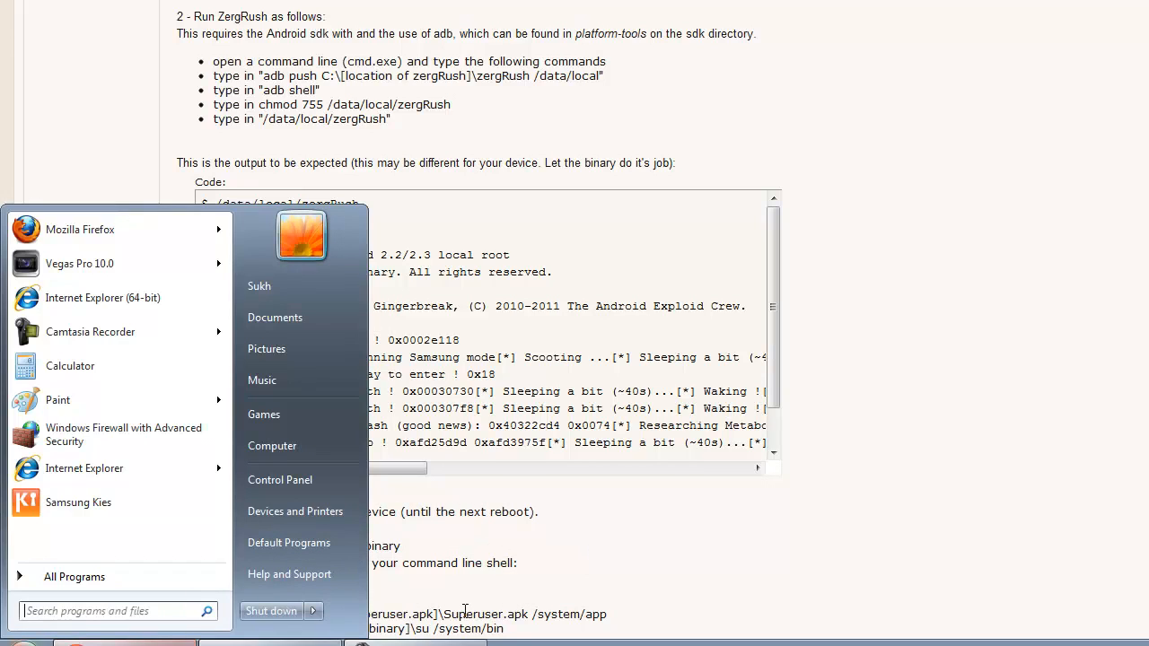
- Search the Start menu for cmd so cmd.exe is listed
{"action": "type", "text": "cmd"}
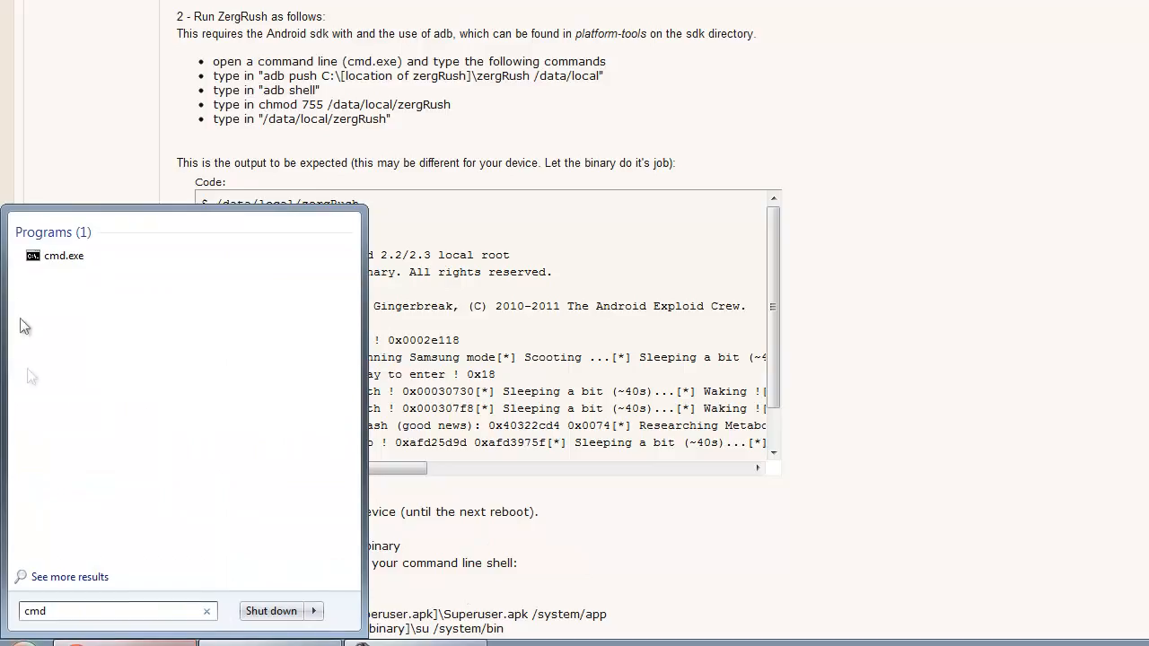
- Launch the command prompt and position its window to the right of the guide
{"action": "left_click", "coordinate": [64, 256]}
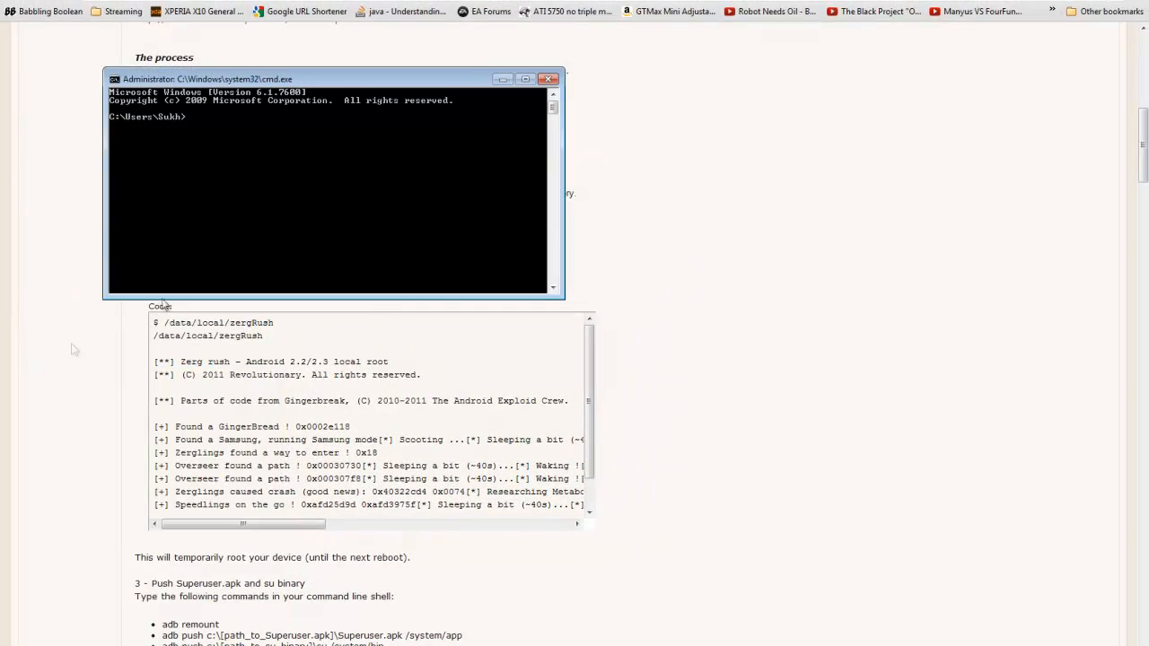
{"action": "left_click_drag", "start_coordinate": [333, 79], "coordinate": [350, 183]}
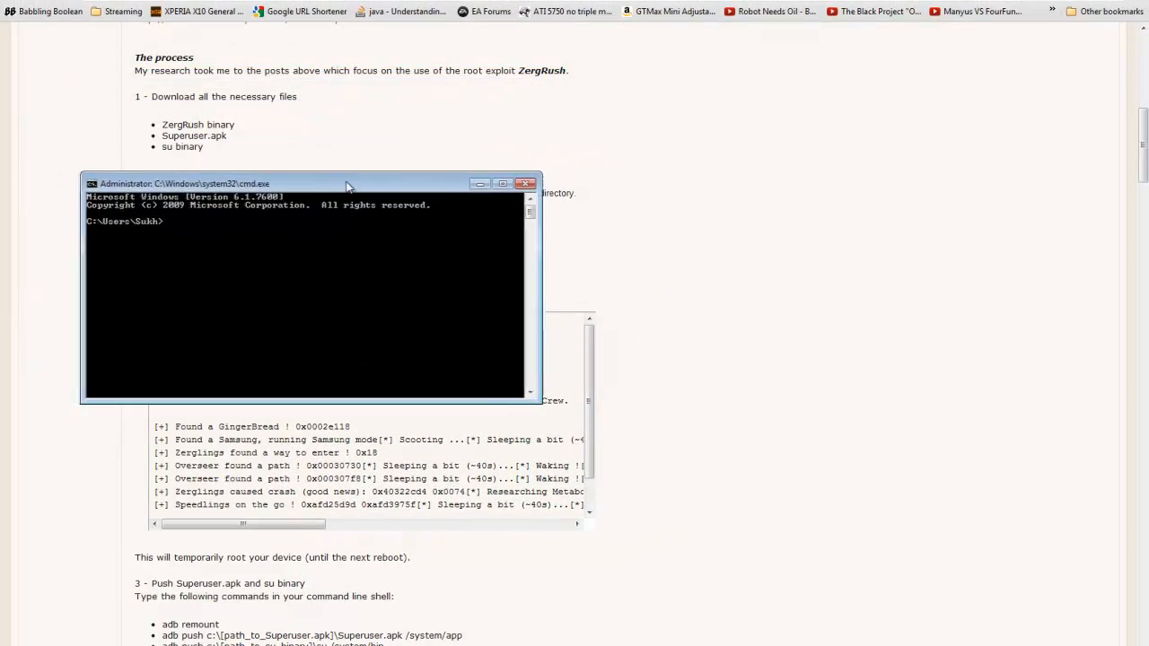
{"action": "left_click_drag", "start_coordinate": [342, 183], "coordinate": [354, 234]}
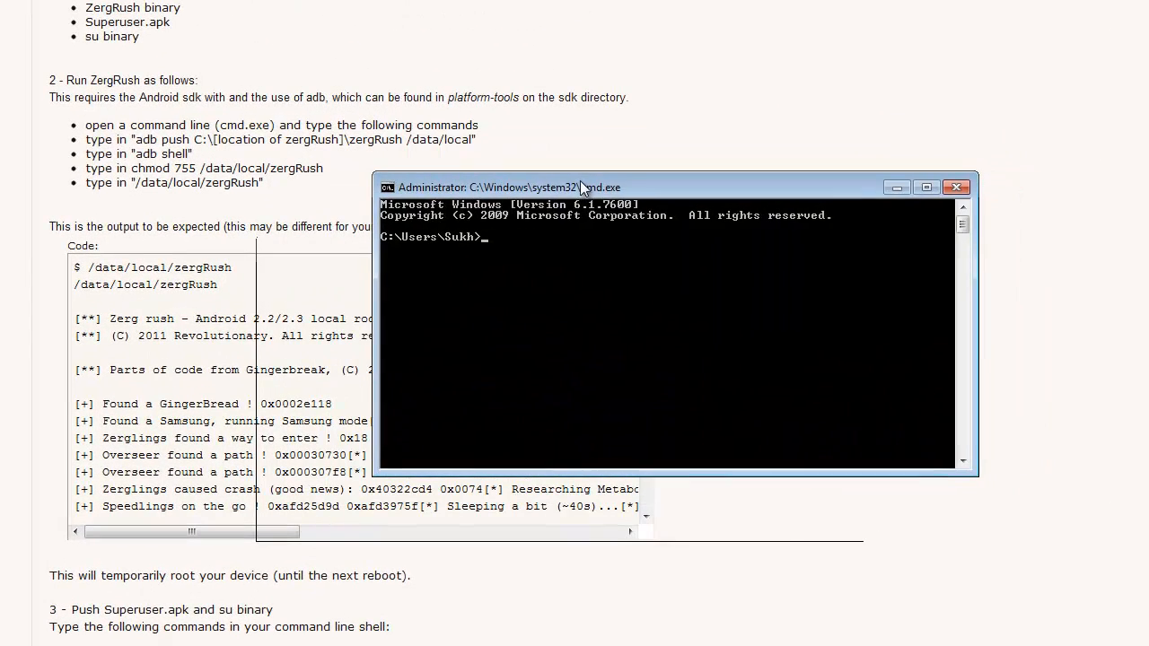
{"action": "left_click_drag", "start_coordinate": [579, 187], "coordinate": [574, 186]}
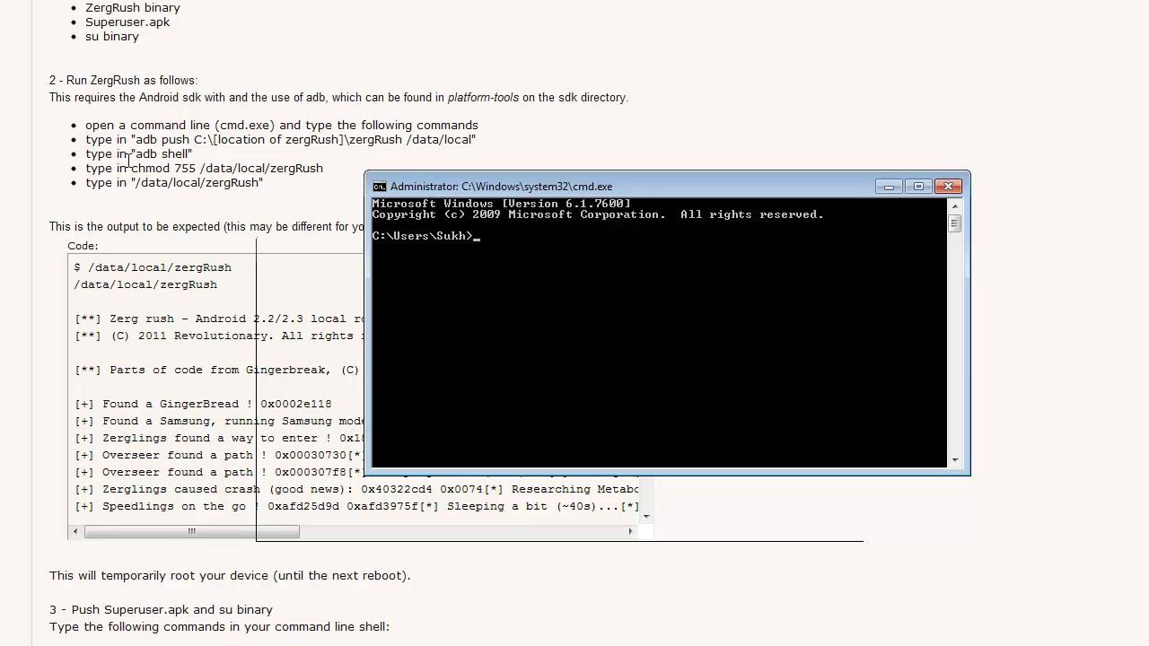
{"action": "mouse_move", "coordinate": [368, 167]}
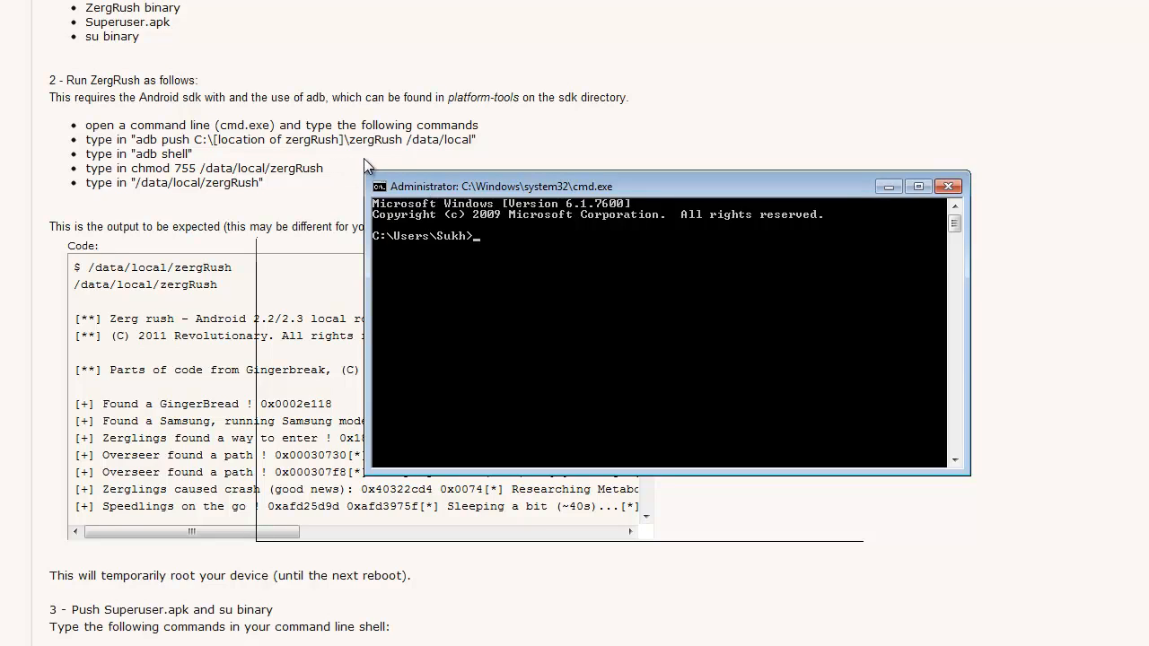
{"action": "mouse_move", "coordinate": [524, 274]}
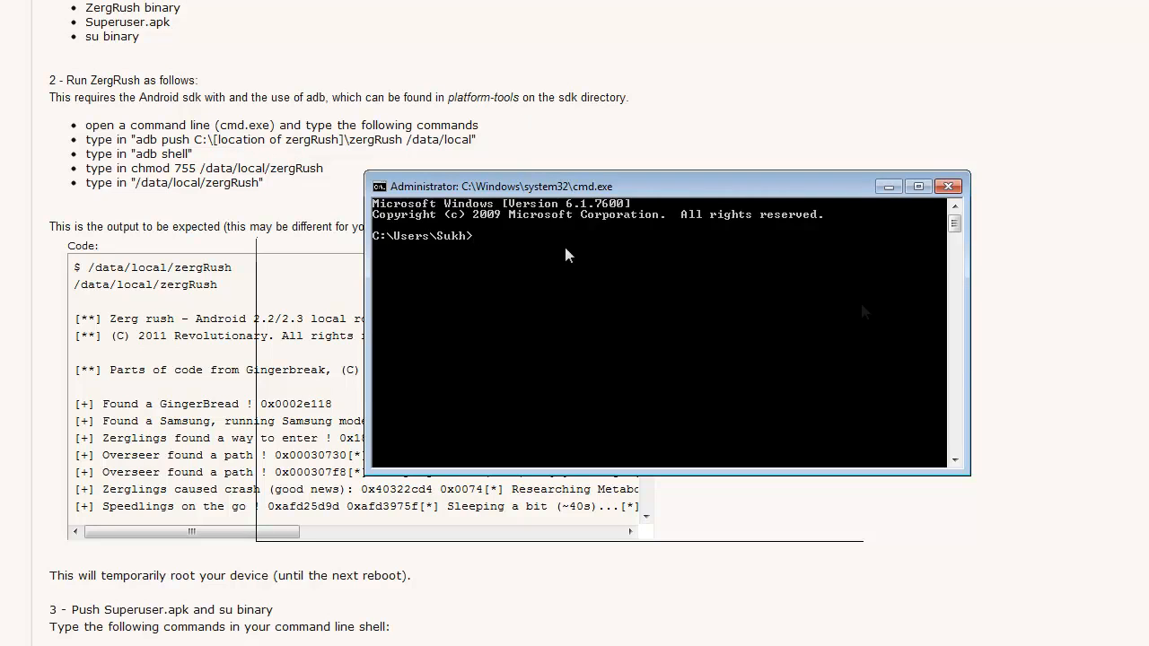
{"action": "mouse_move", "coordinate": [992, 332]}
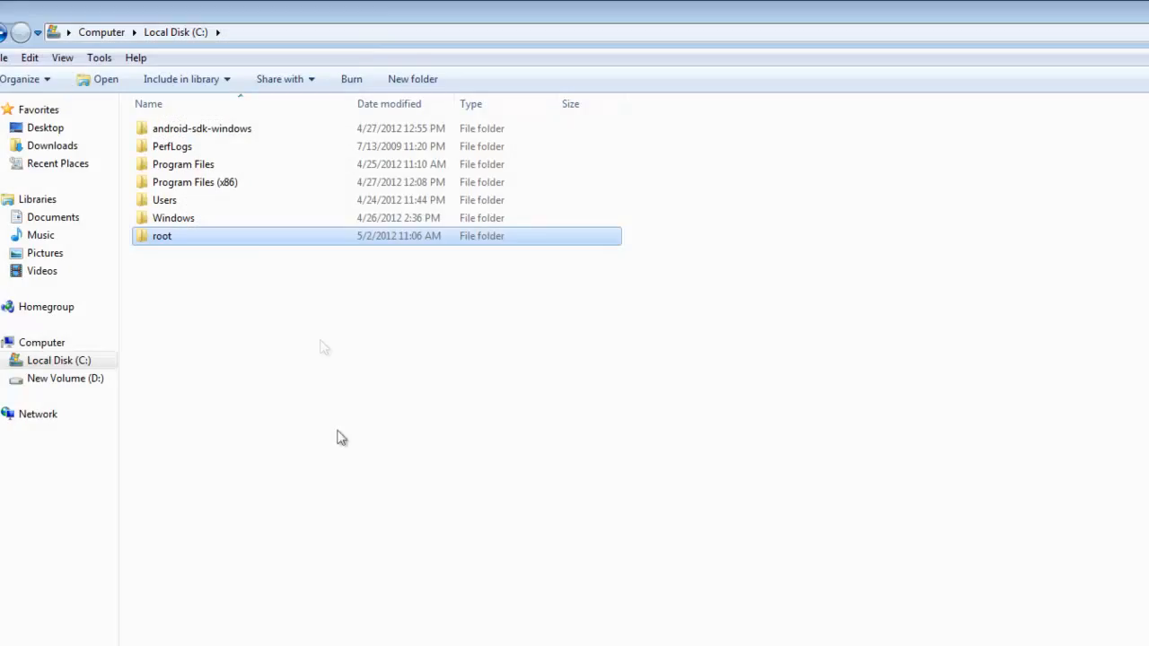
- Browse into C:\android-sdk-windows and one of its subfolders
{"action": "double_click", "coordinate": [202, 127]}
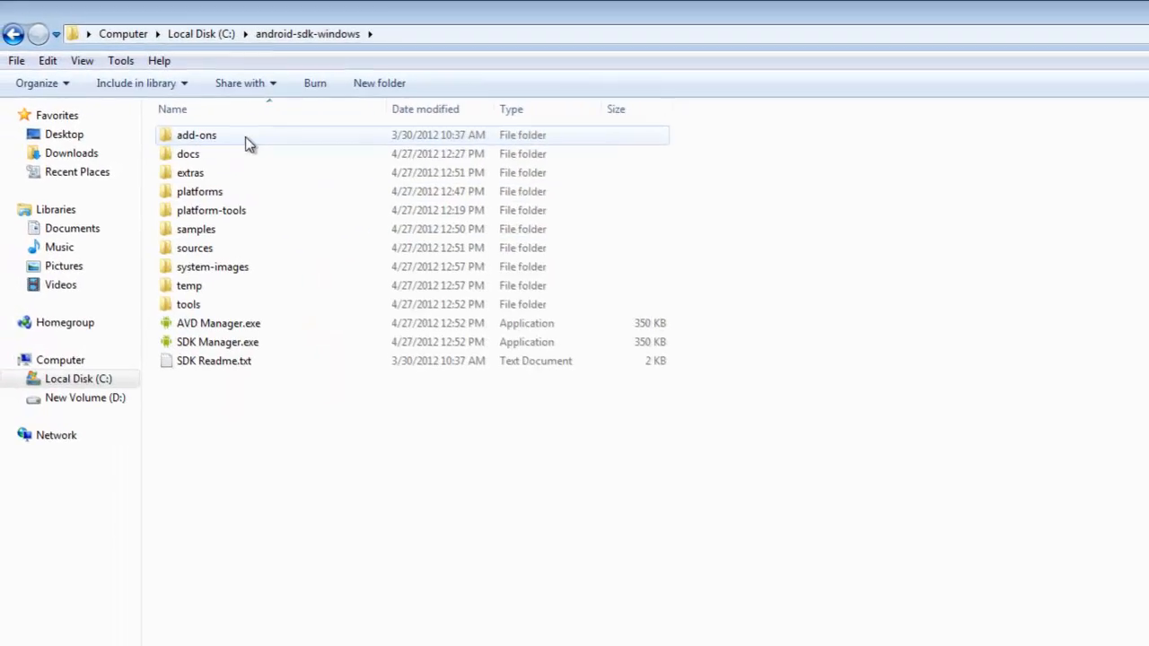
{"action": "double_click", "coordinate": [211, 210]}
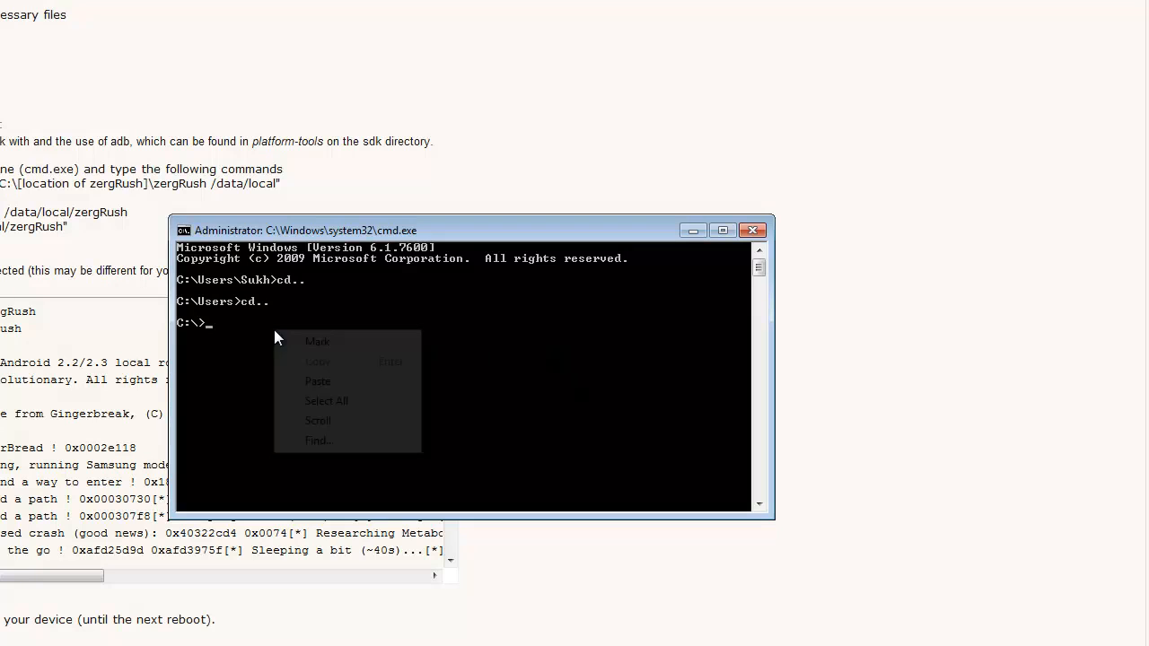
- cd into C:\android-sdk-windows\platform-tools via a pasted path and run adb to show its usage help
{"action": "left_click", "coordinate": [318, 380]}
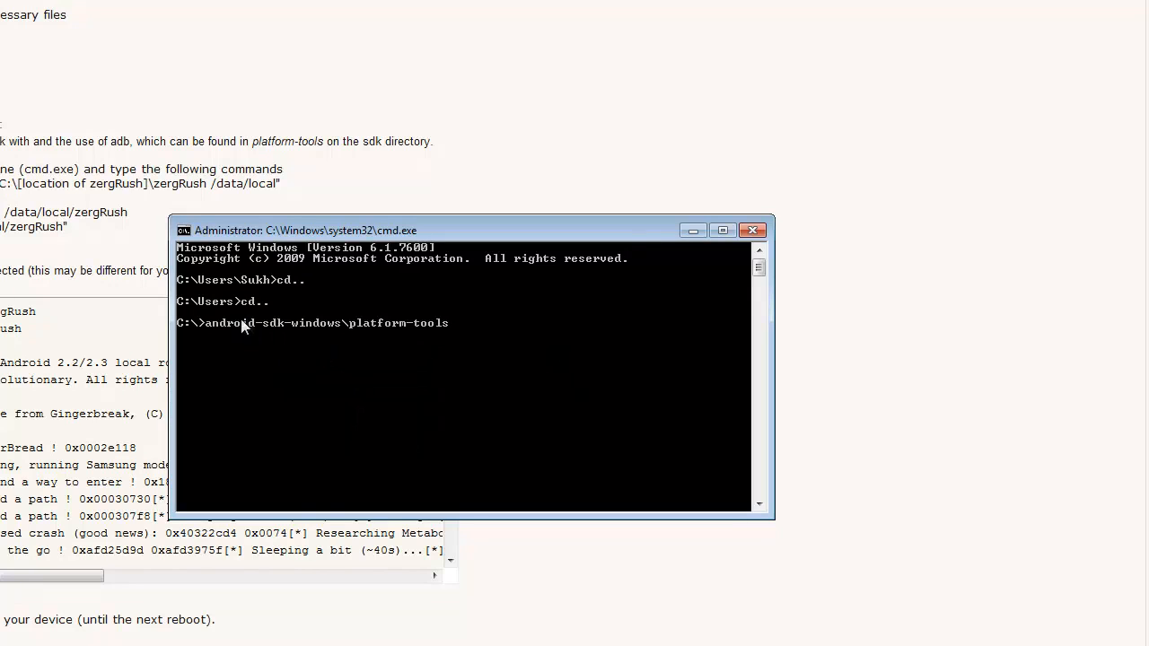
{"action": "mouse_move", "coordinate": [602, 386]}
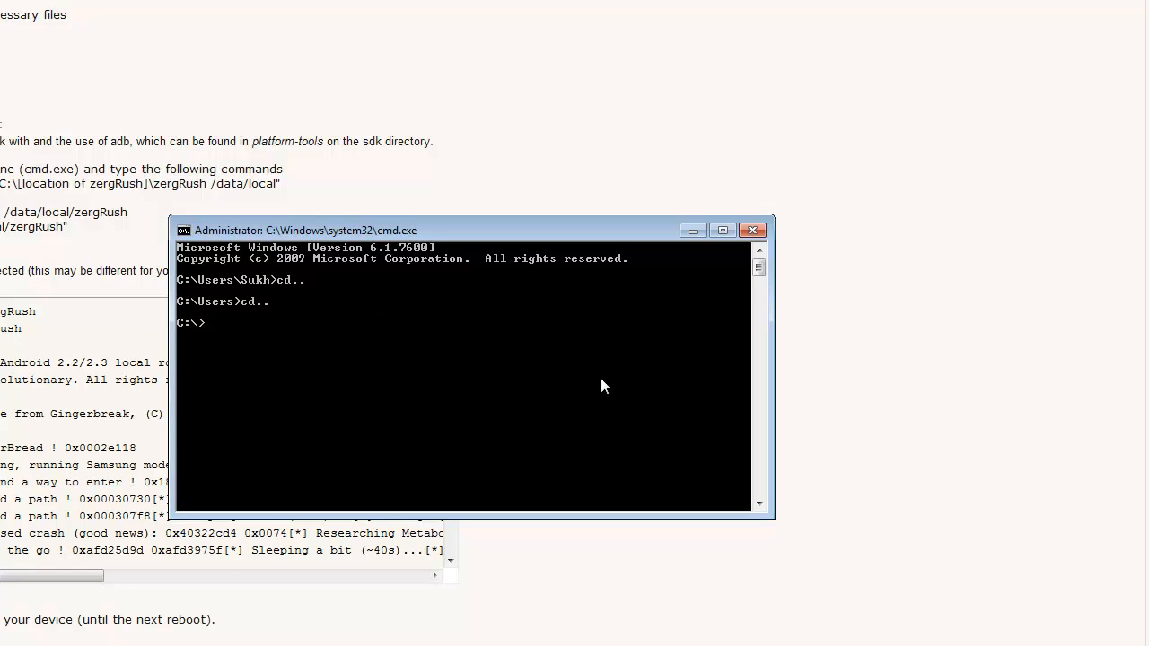
{"action": "right_click", "coordinate": [440, 377]}
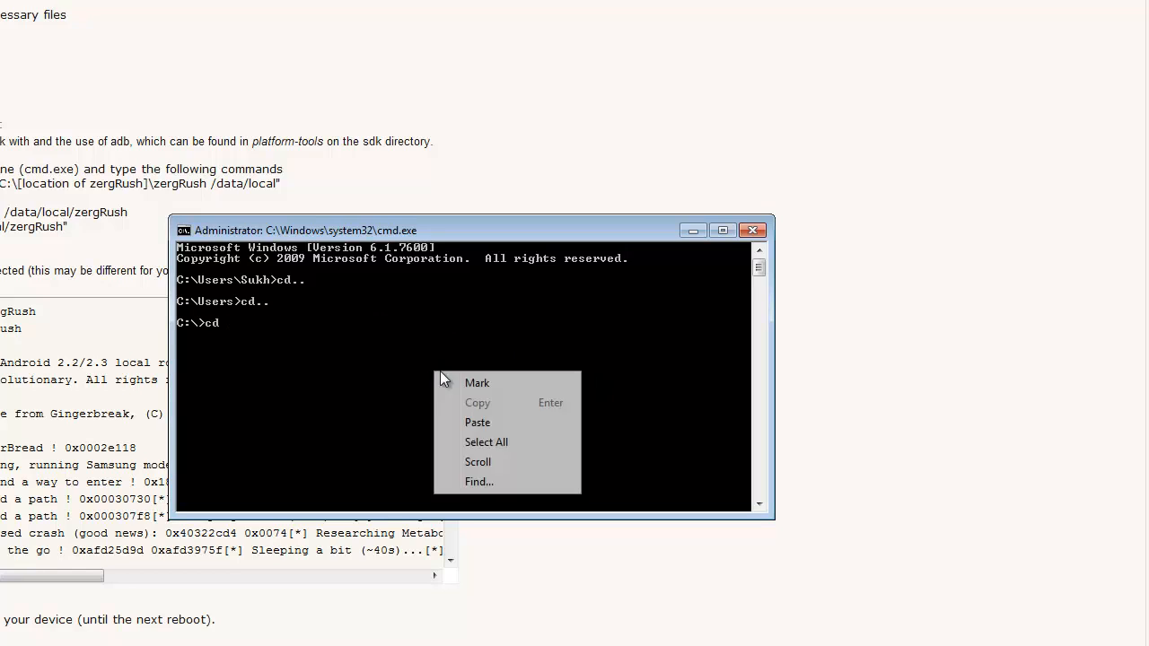
{"action": "left_click", "coordinate": [477, 422]}
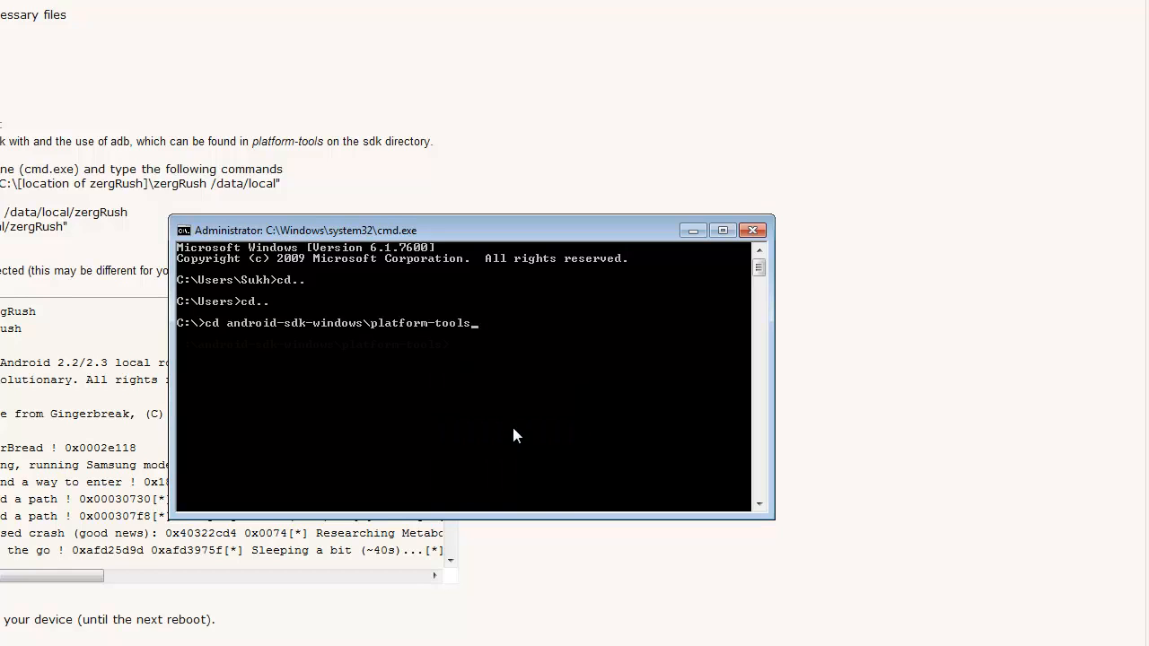
{"action": "key", "text": "Return"}
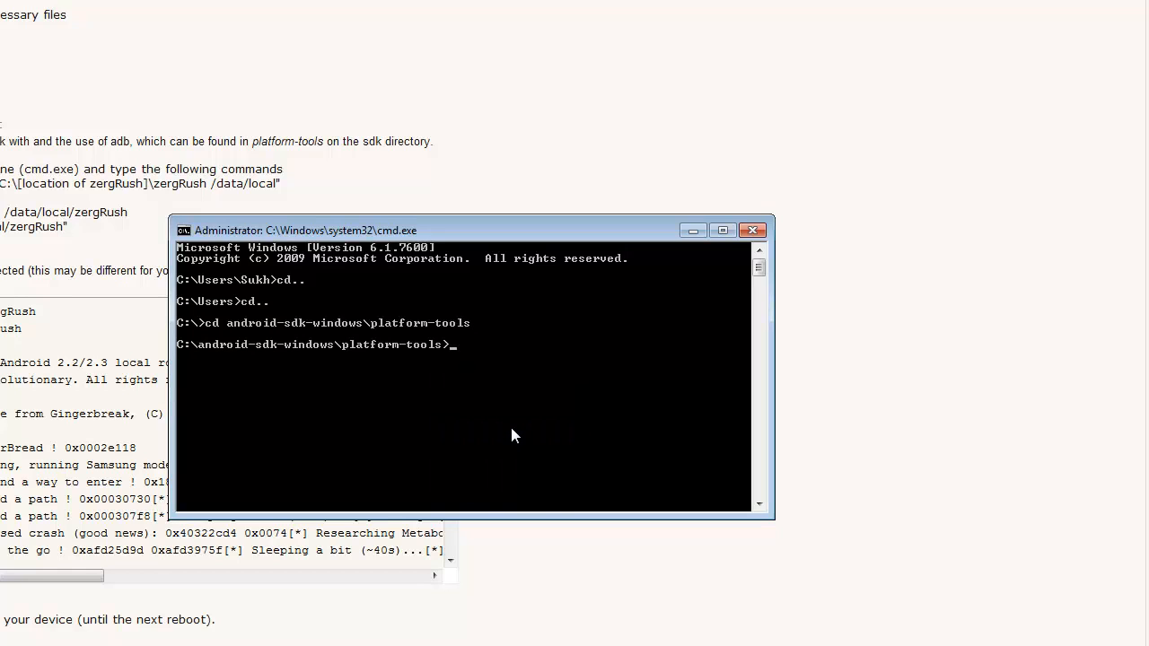
{"action": "type", "text": "adb"}
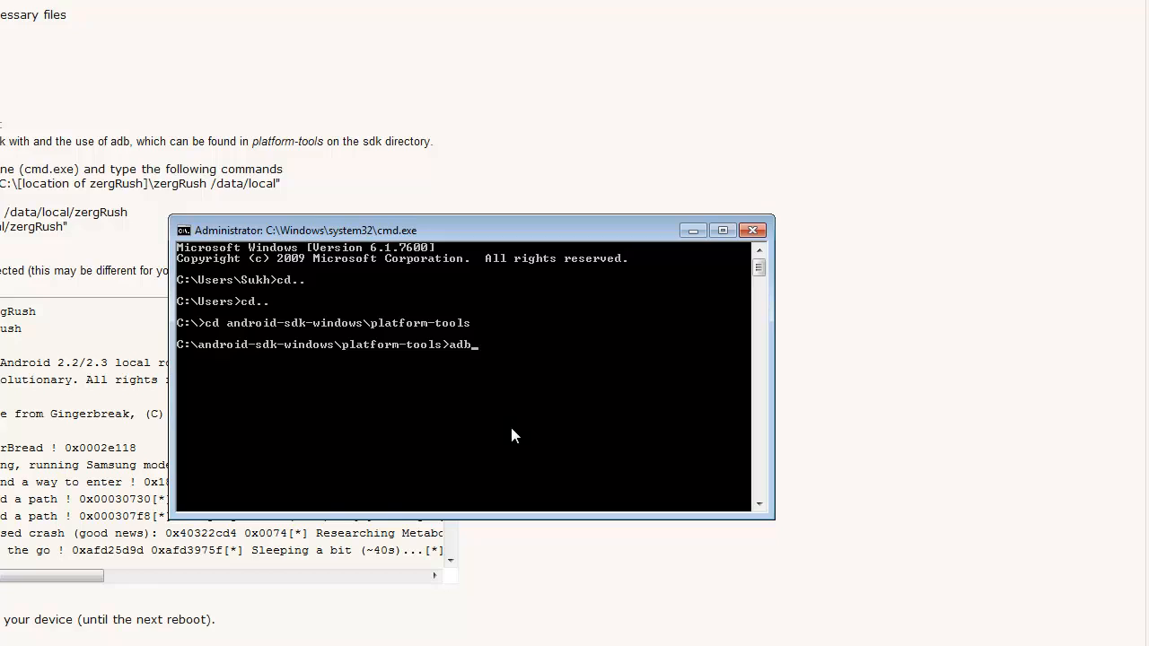
{"action": "key", "text": "Return"}
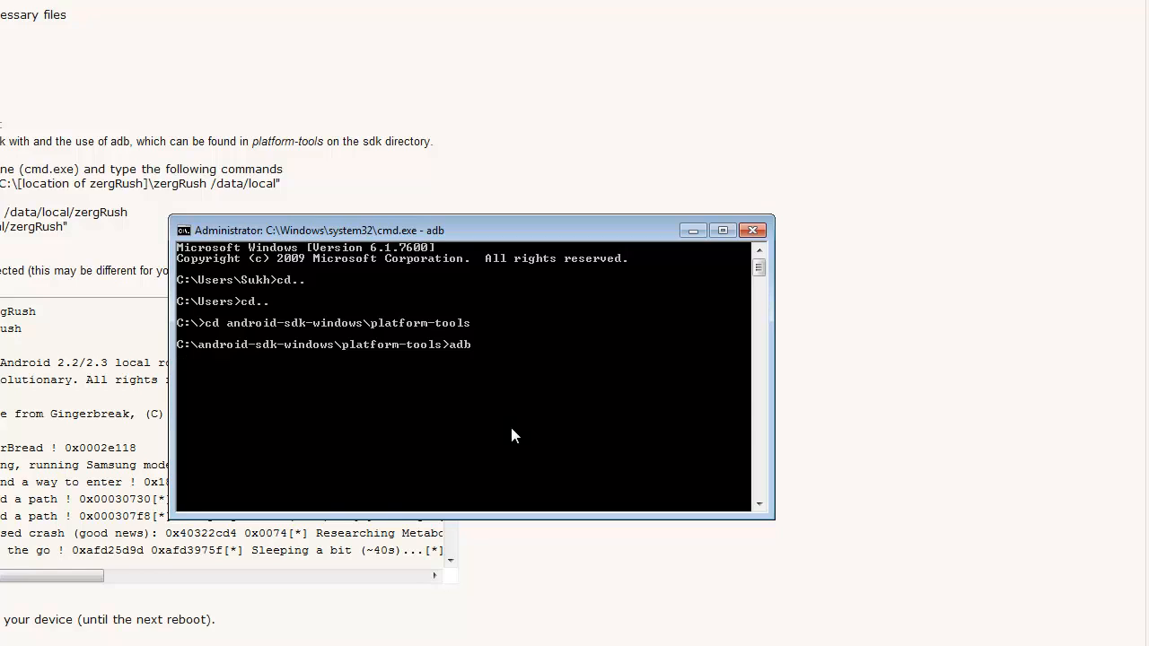
{"action": "key", "text": "Return"}
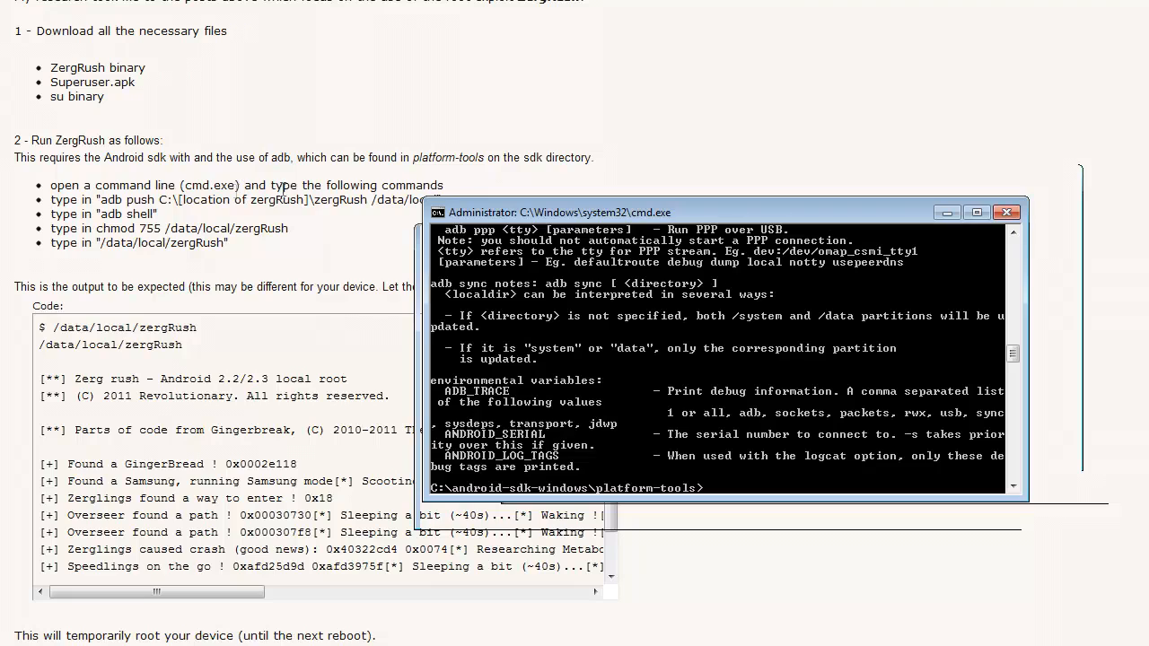
{"action": "mouse_move", "coordinate": [1062, 603]}
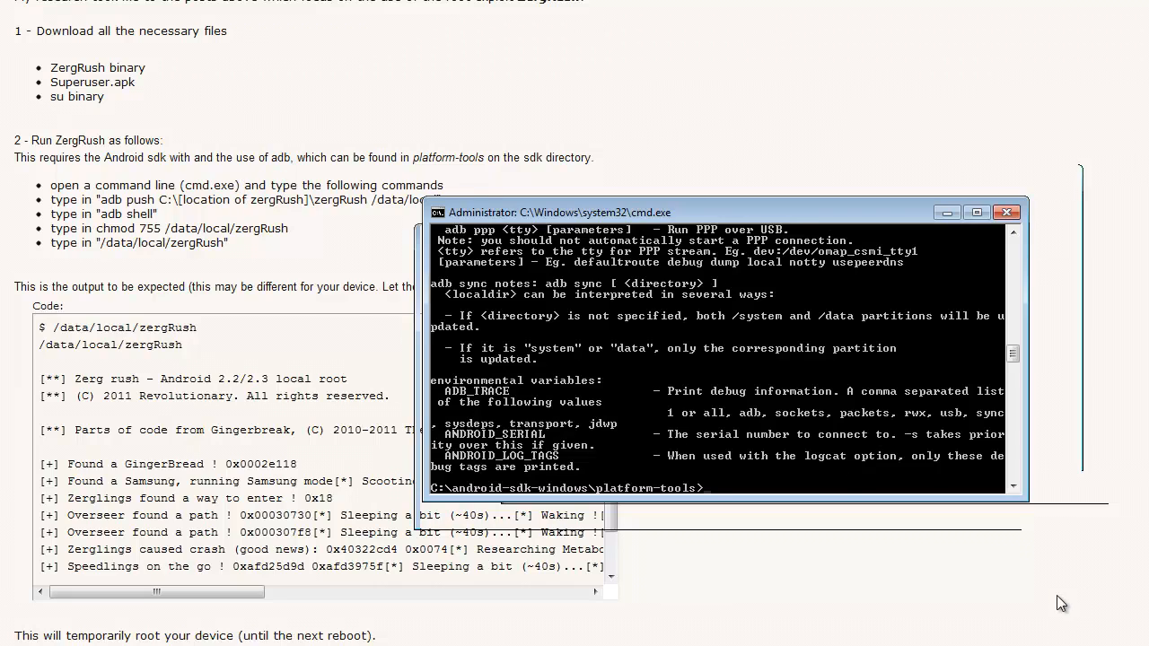
- Type 'adb push' at the platform-tools prompt
{"action": "type", "text": "ad"}
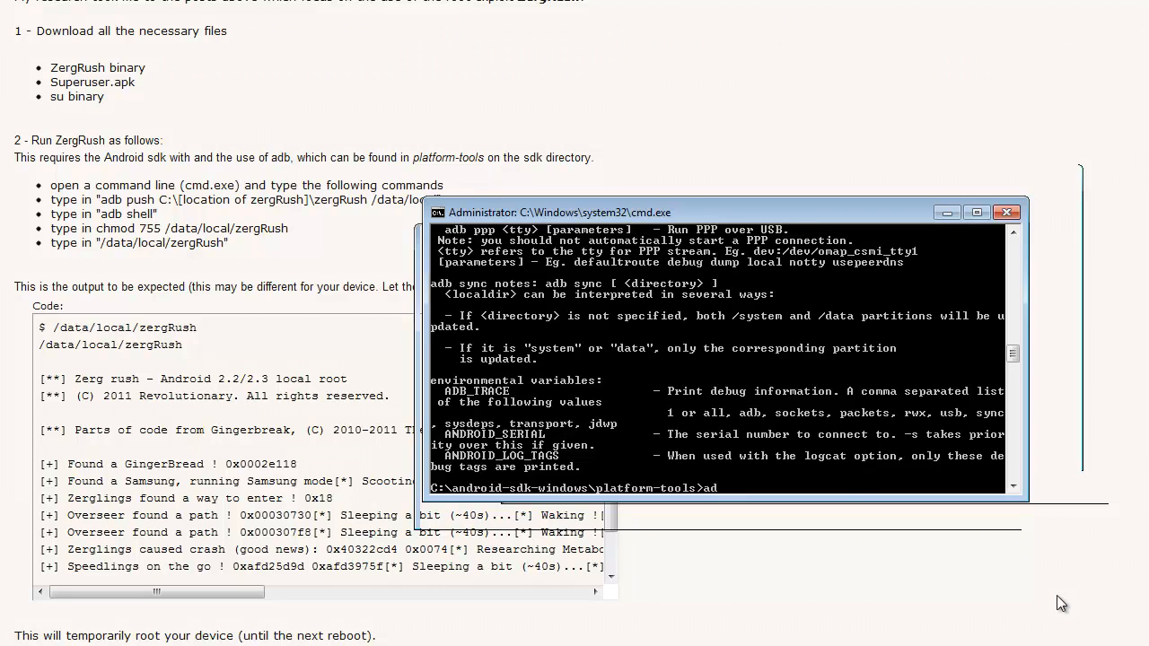
{"action": "type", "text": "adb push"}
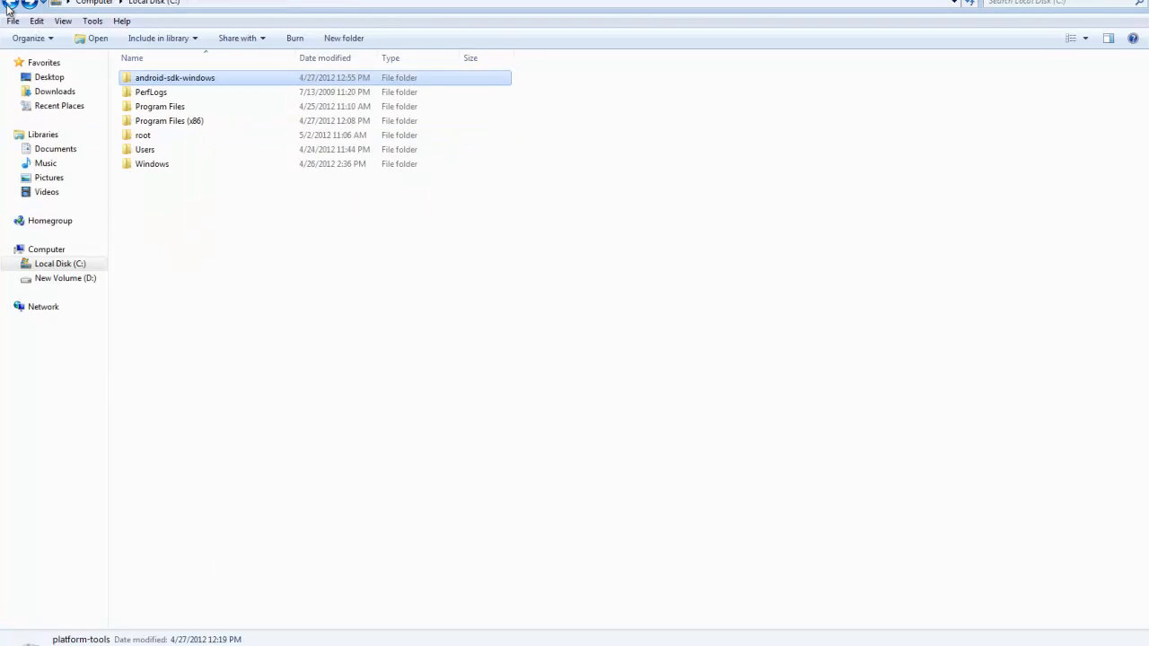
- Locate zergRush in C:\root, return to the prompt and continue the push command with 'c:'
{"action": "double_click", "coordinate": [143, 135]}
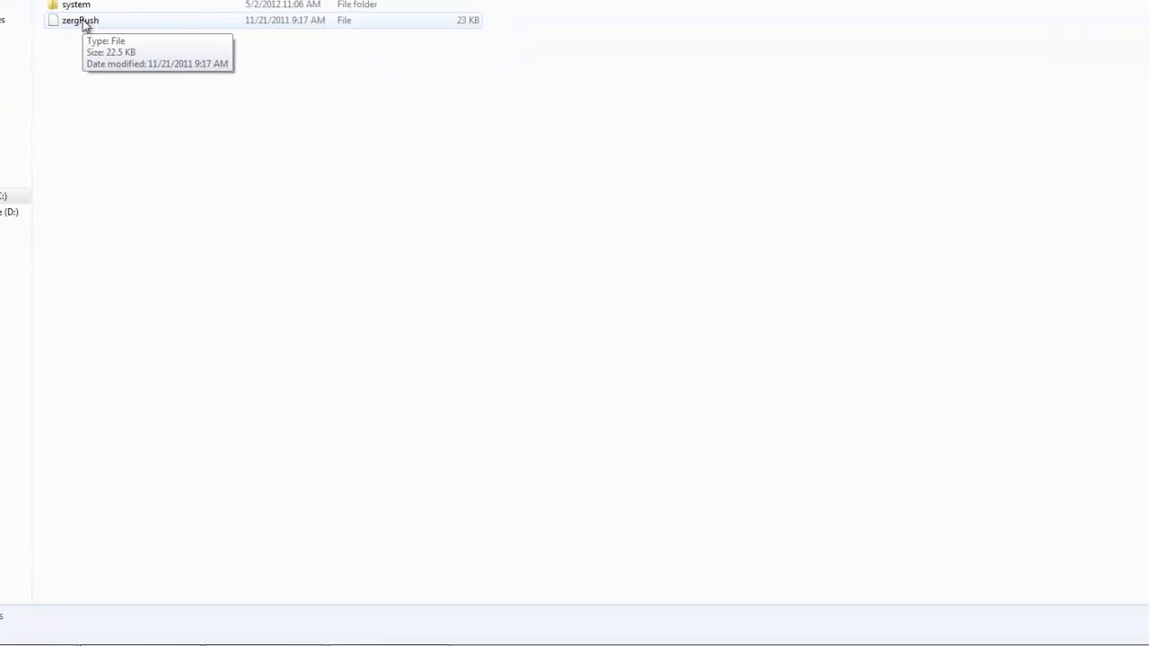
{"action": "left_click", "coordinate": [324, 627]}
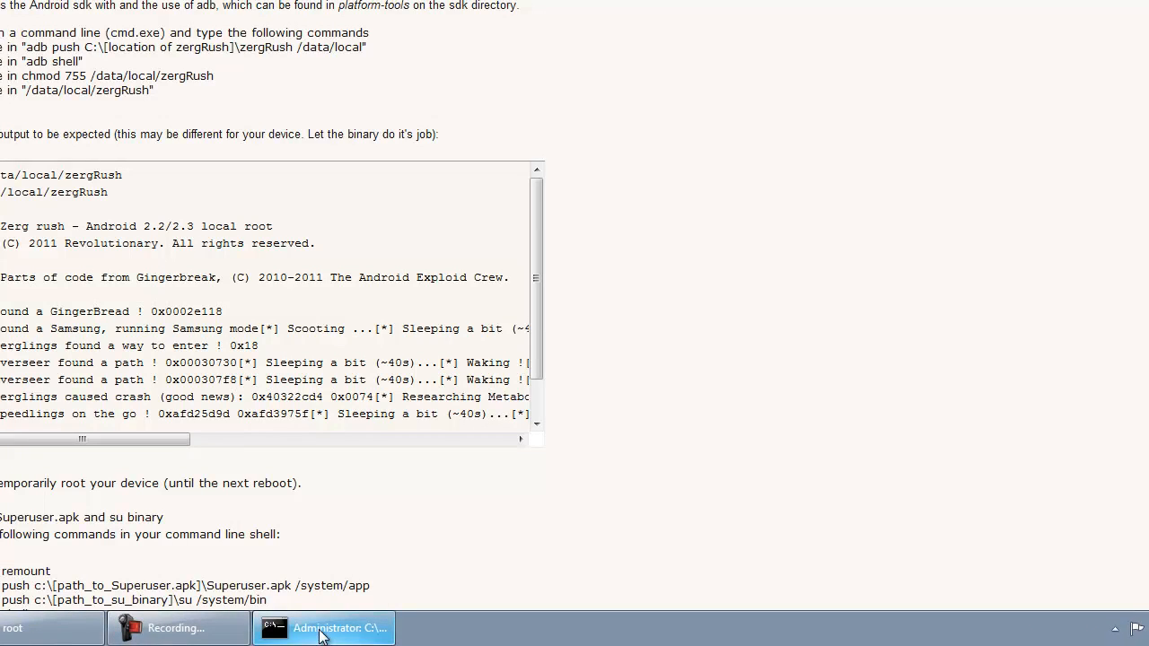
{"action": "left_click", "coordinate": [323, 627]}
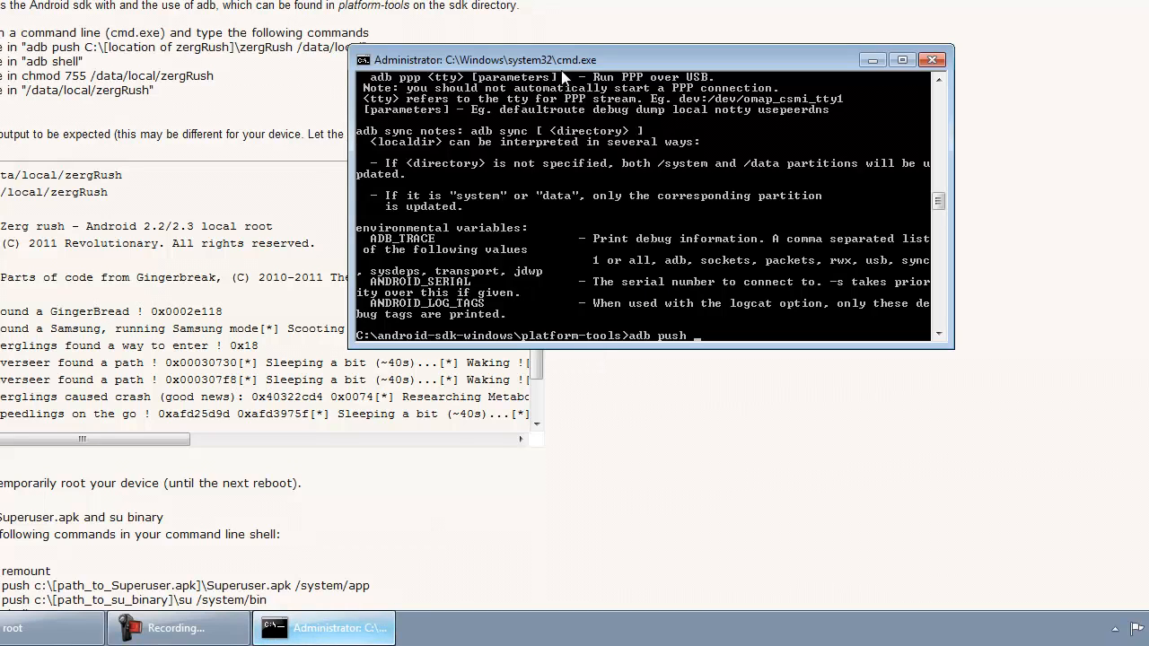
{"action": "mouse_move", "coordinate": [751, 139]}
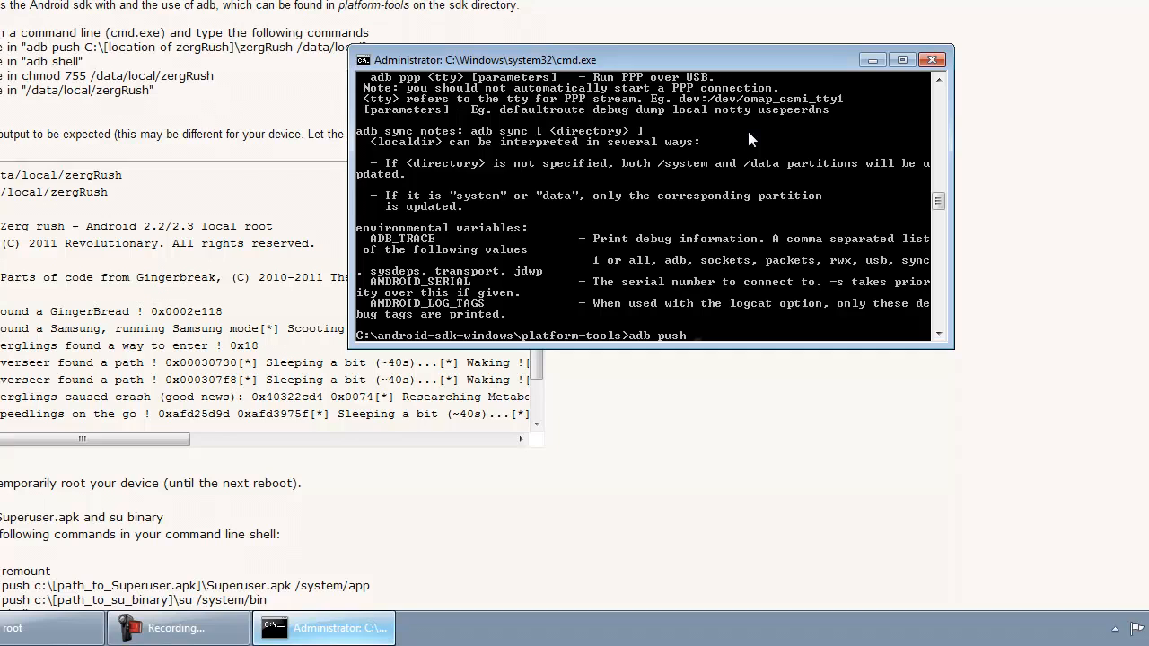
{"action": "type", "text": "c:"}
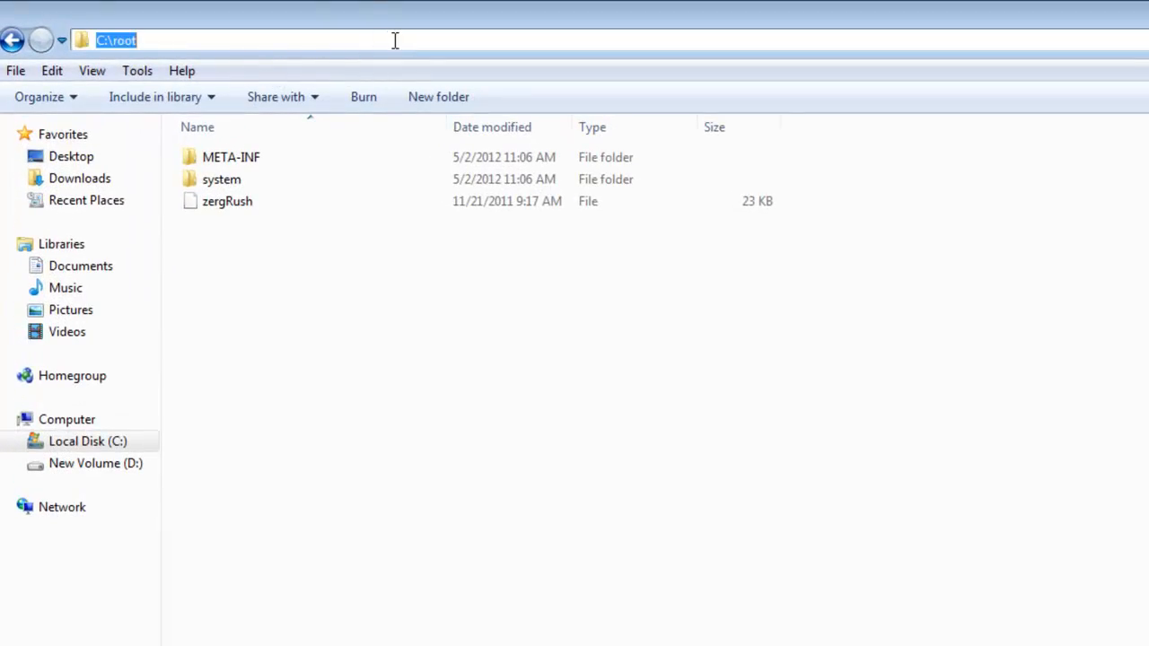
{"action": "mouse_move", "coordinate": [364, 358]}
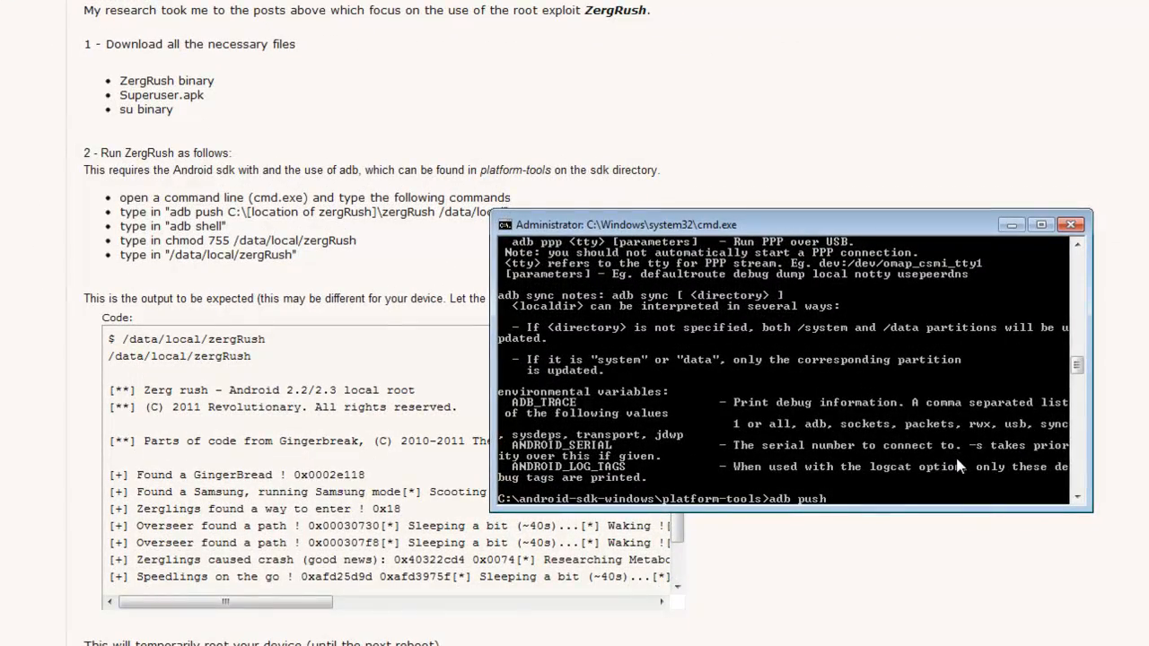
- Run adb push C:\root\zergRush /data/local, transferring 23060 bytes to the phone
{"action": "type", "text": "C:\\root"}
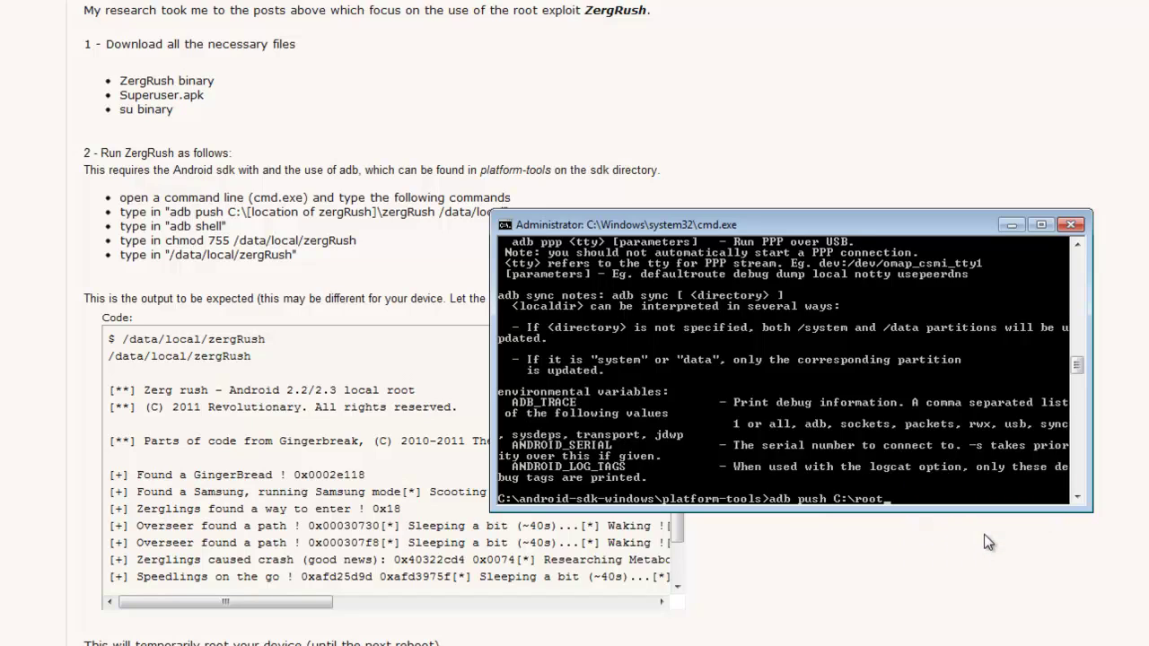
{"action": "mouse_move", "coordinate": [869, 507]}
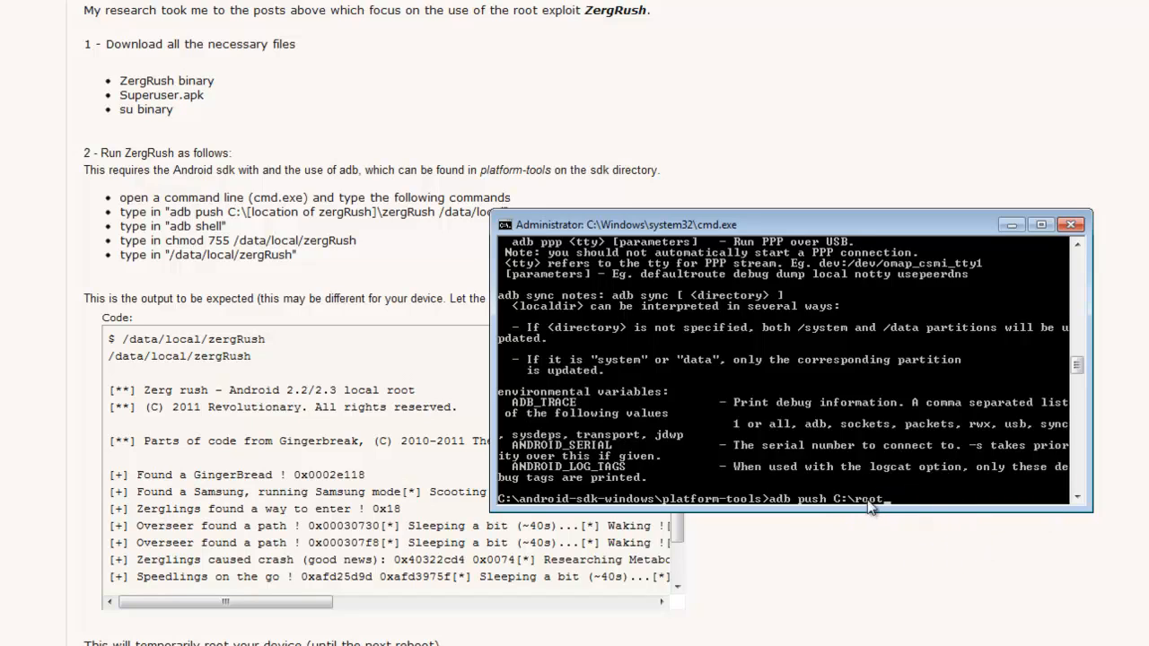
{"action": "mouse_move", "coordinate": [878, 507]}
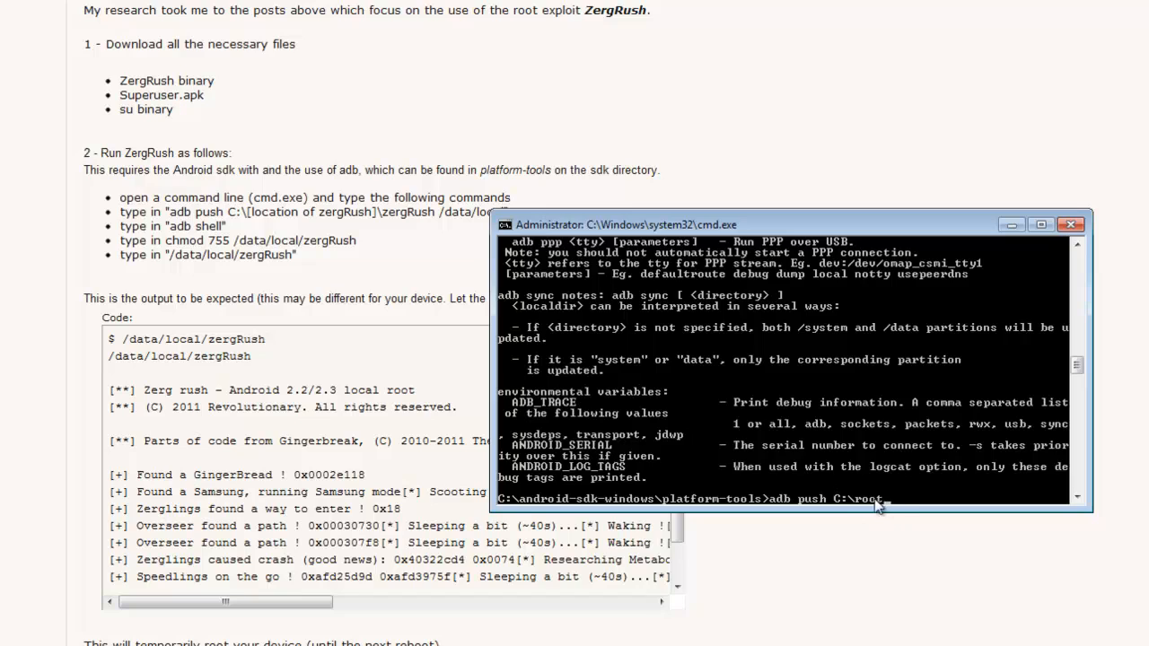
{"action": "mouse_move", "coordinate": [938, 456]}
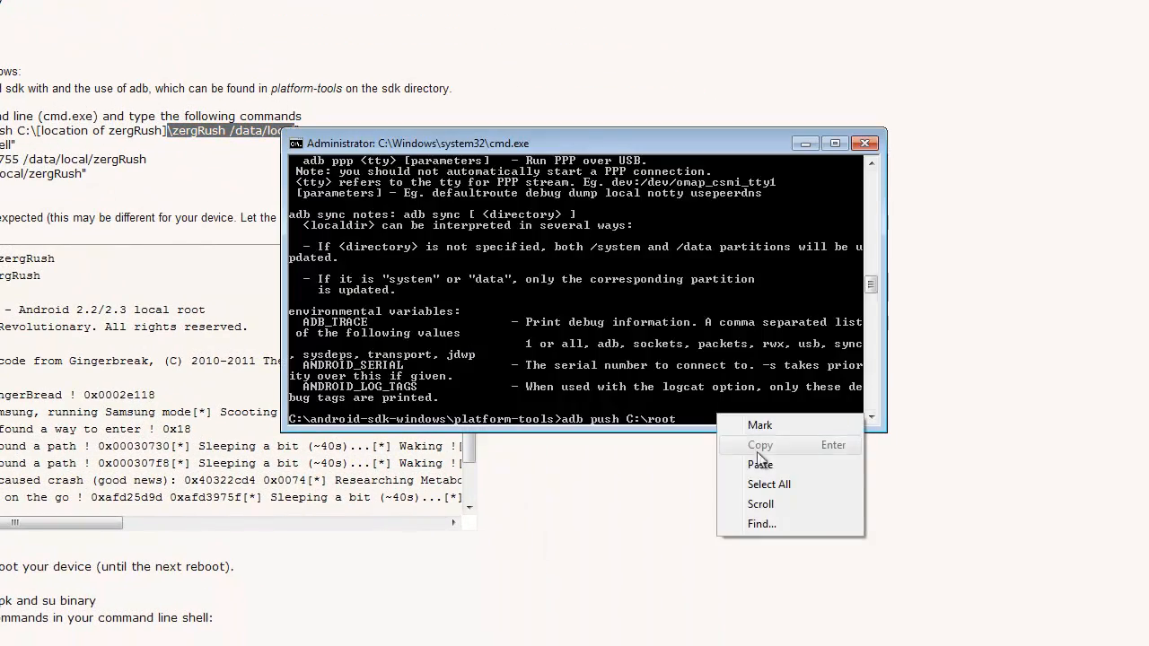
{"action": "left_click", "coordinate": [760, 464]}
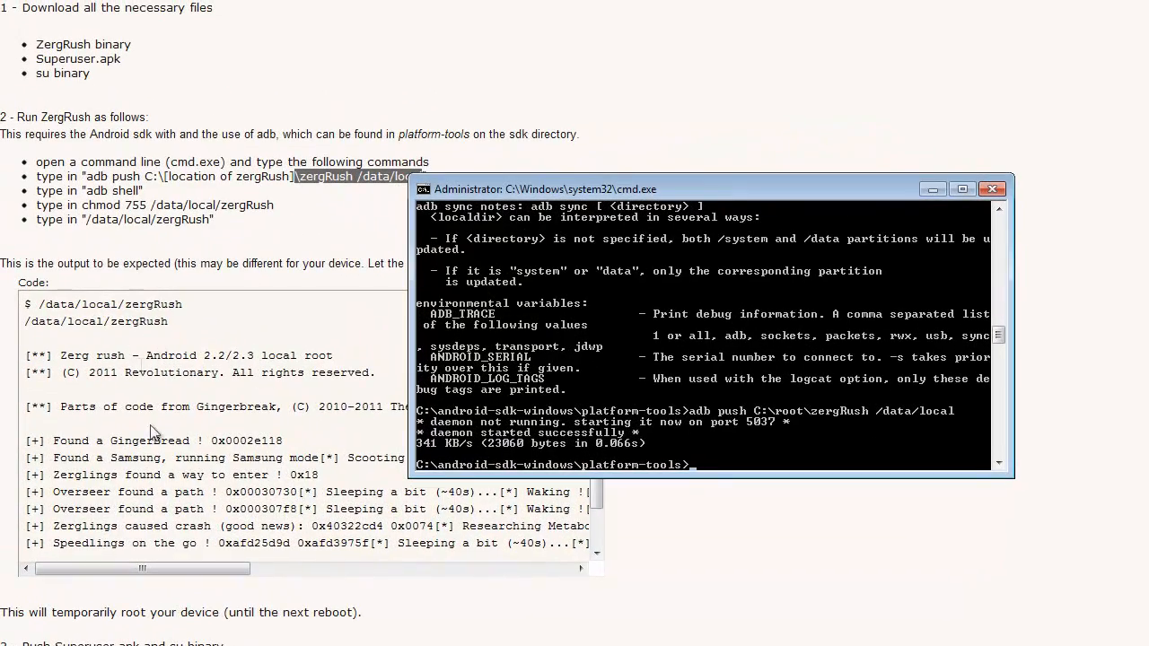
{"action": "mouse_move", "coordinate": [323, 242]}
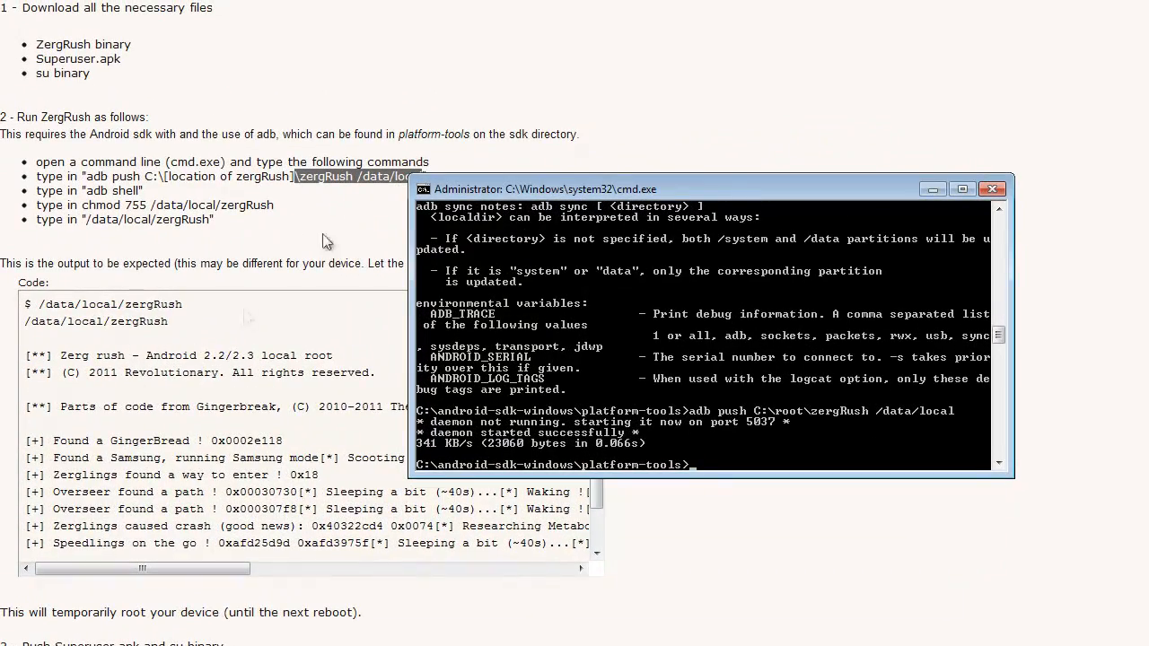
- Enter adb shell, then run chmod 755 /data/local/zergRush and launch the exploit
{"action": "type", "text": "adb shell"}
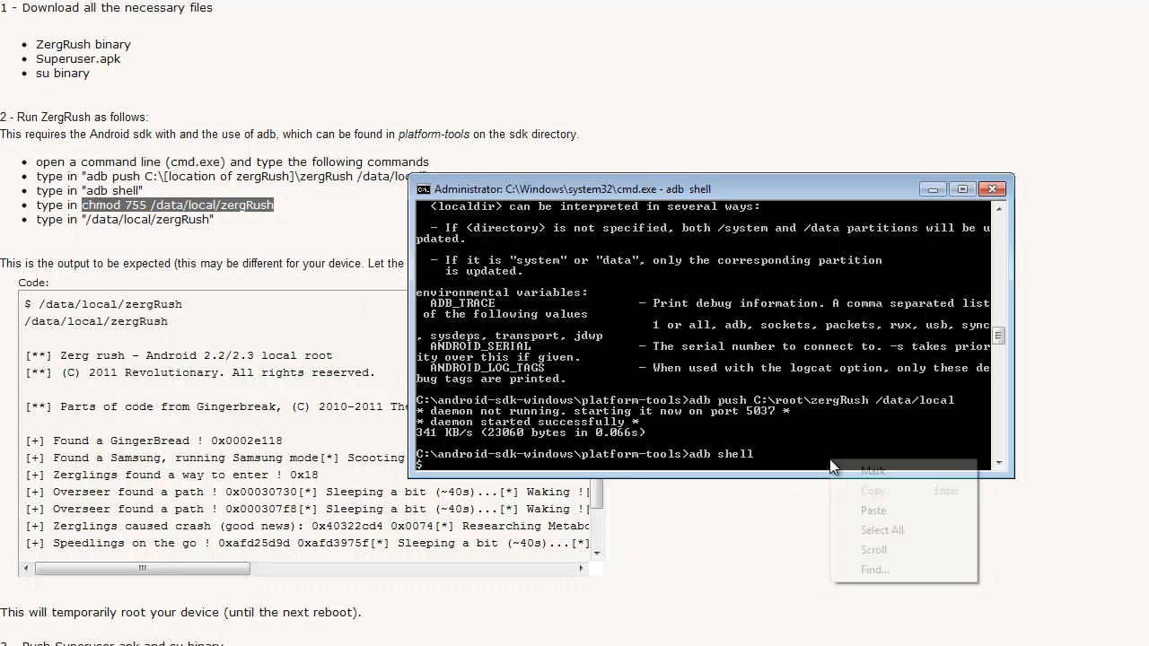
{"action": "left_click", "coordinate": [873, 510]}
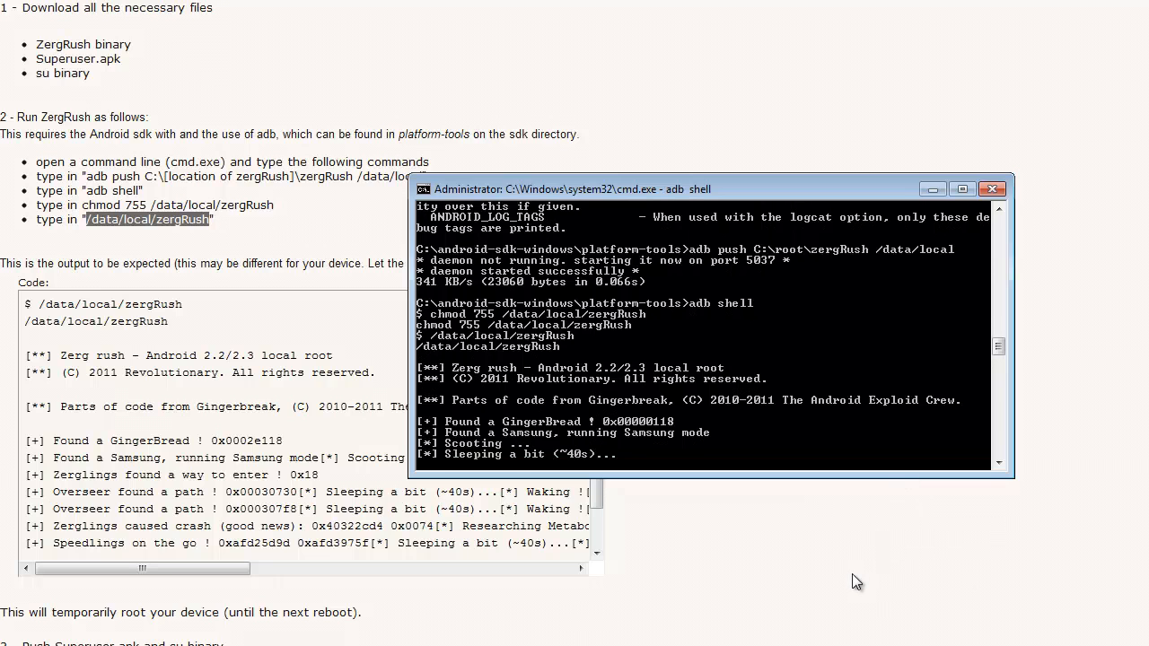
{"action": "mouse_move", "coordinate": [664, 305]}
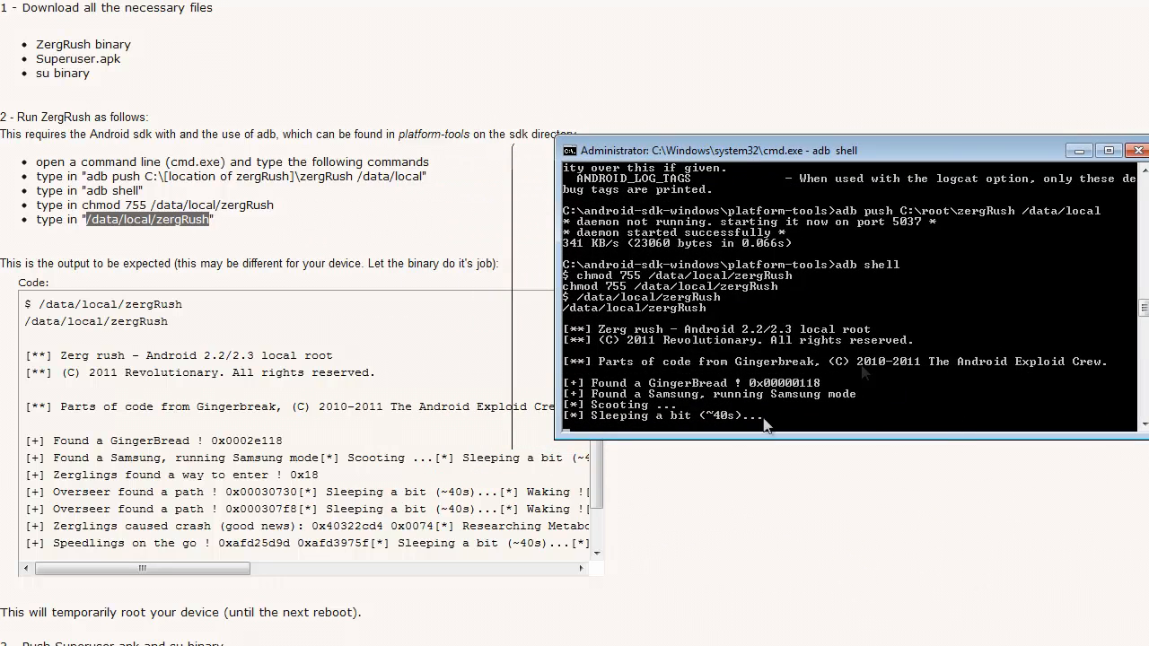
{"action": "mouse_move", "coordinate": [642, 415]}
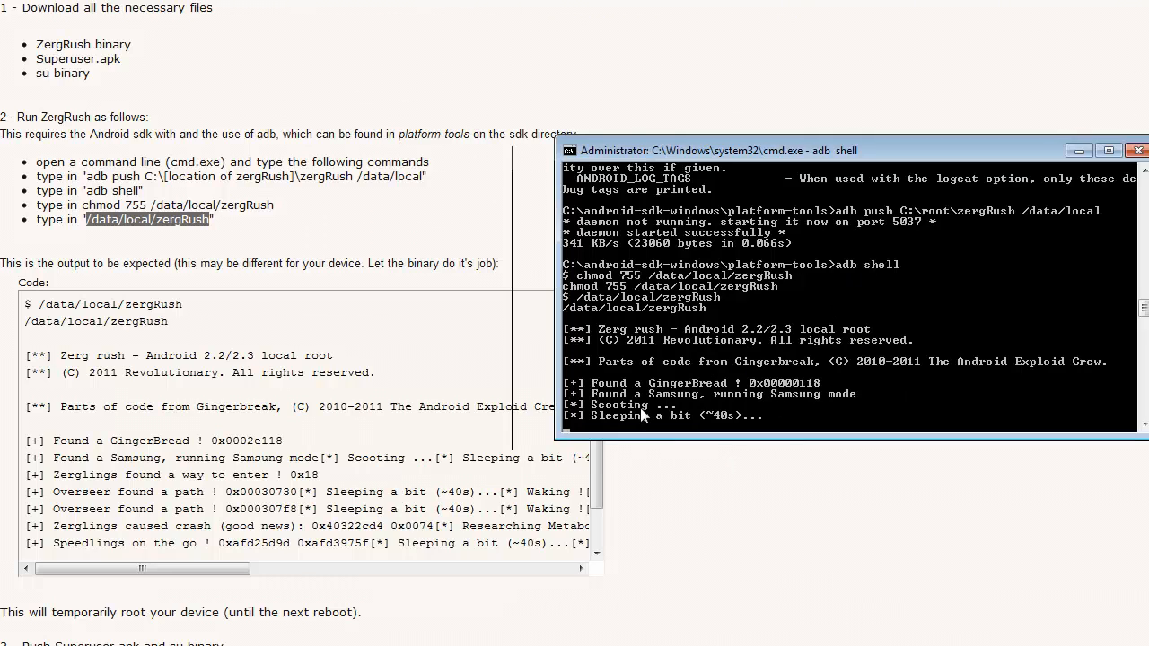
{"action": "mouse_move", "coordinate": [687, 428]}
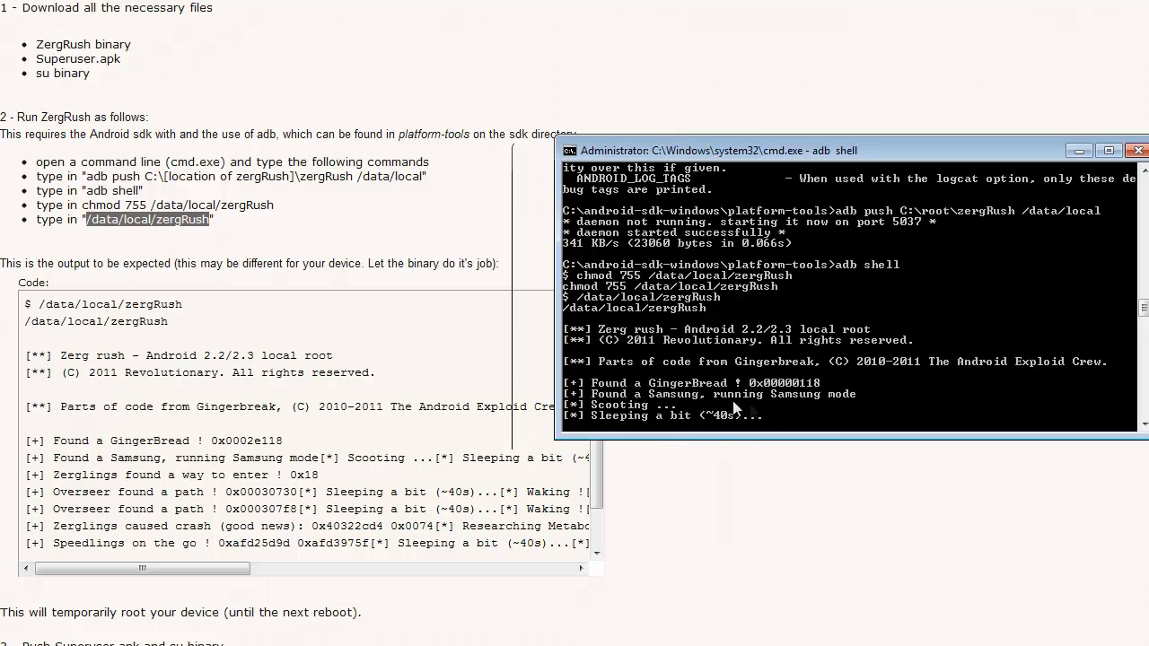
{"action": "mouse_move", "coordinate": [819, 416]}
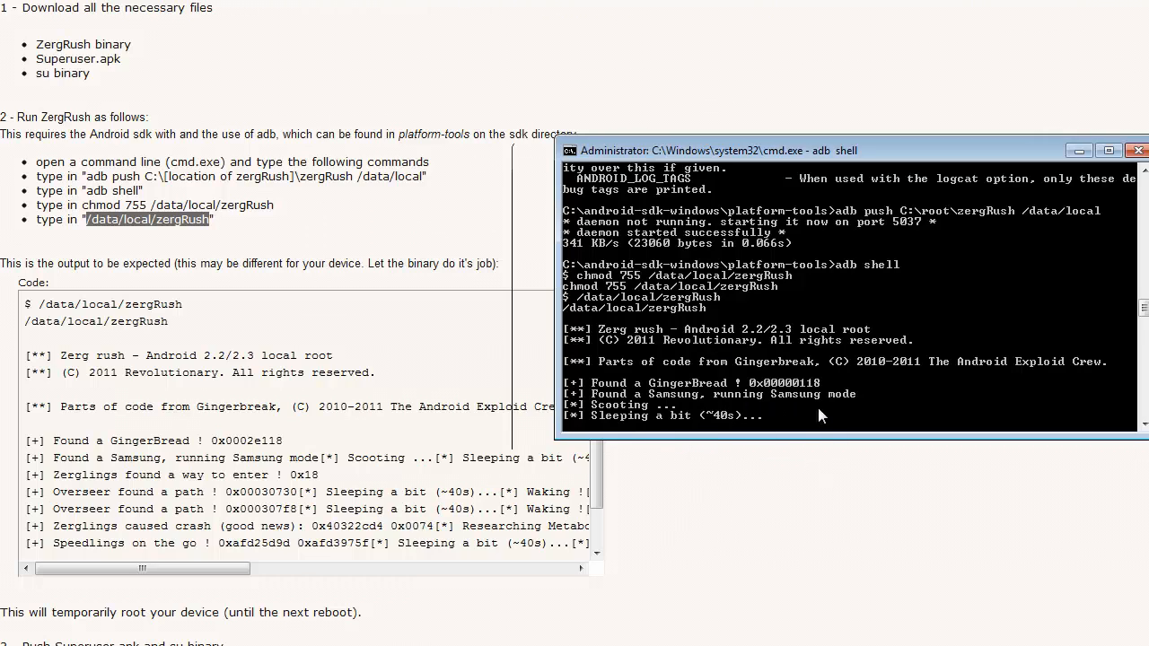
{"action": "mouse_move", "coordinate": [815, 427]}
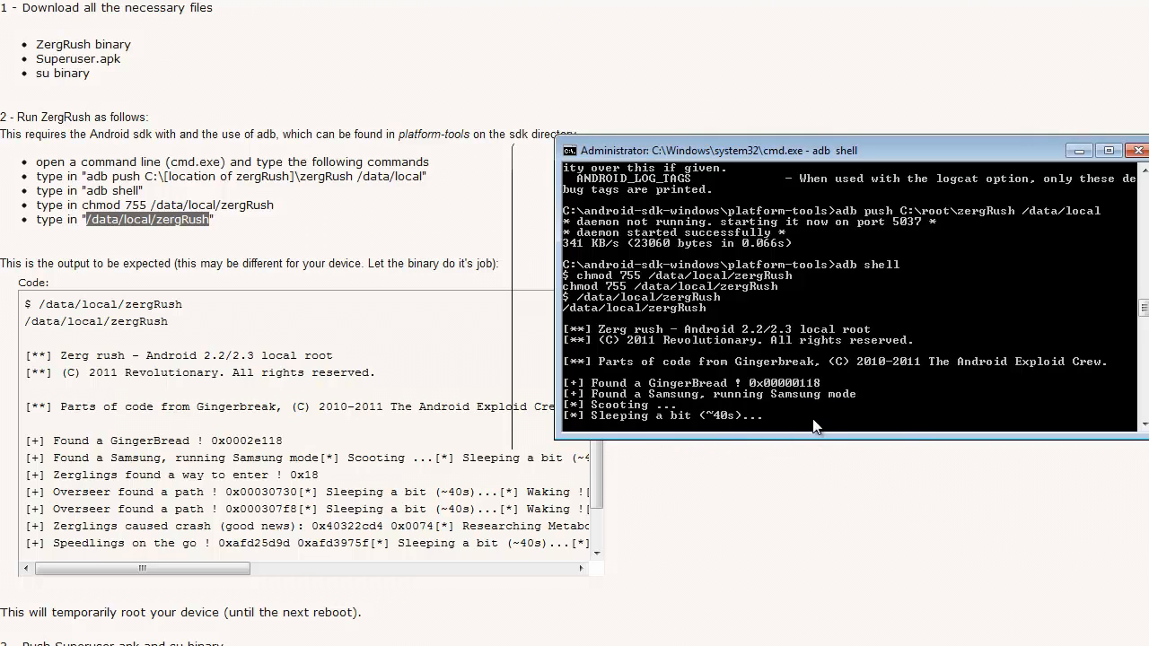
{"action": "mouse_move", "coordinate": [884, 406]}
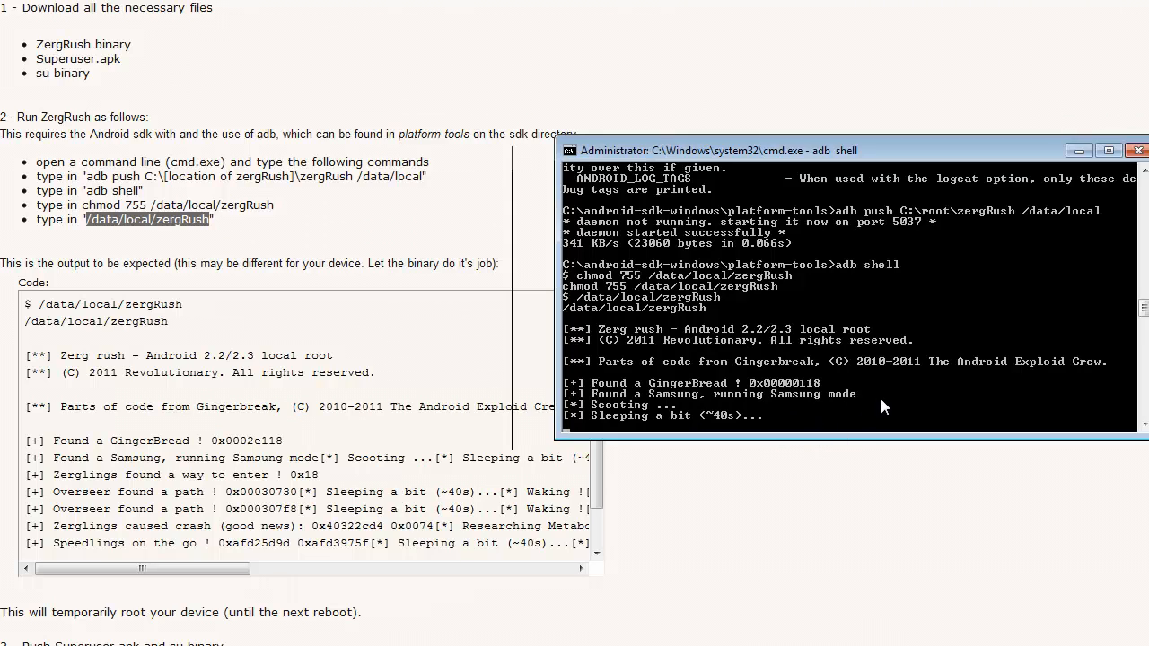
{"action": "mouse_move", "coordinate": [793, 455]}
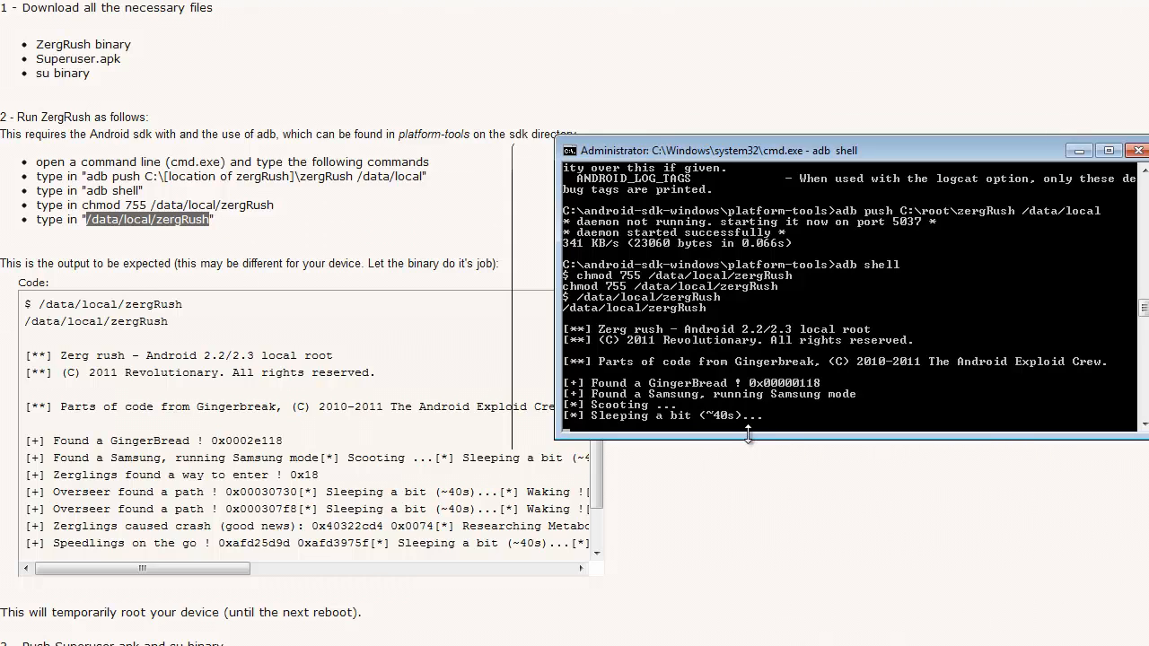
{"action": "mouse_move", "coordinate": [811, 475]}
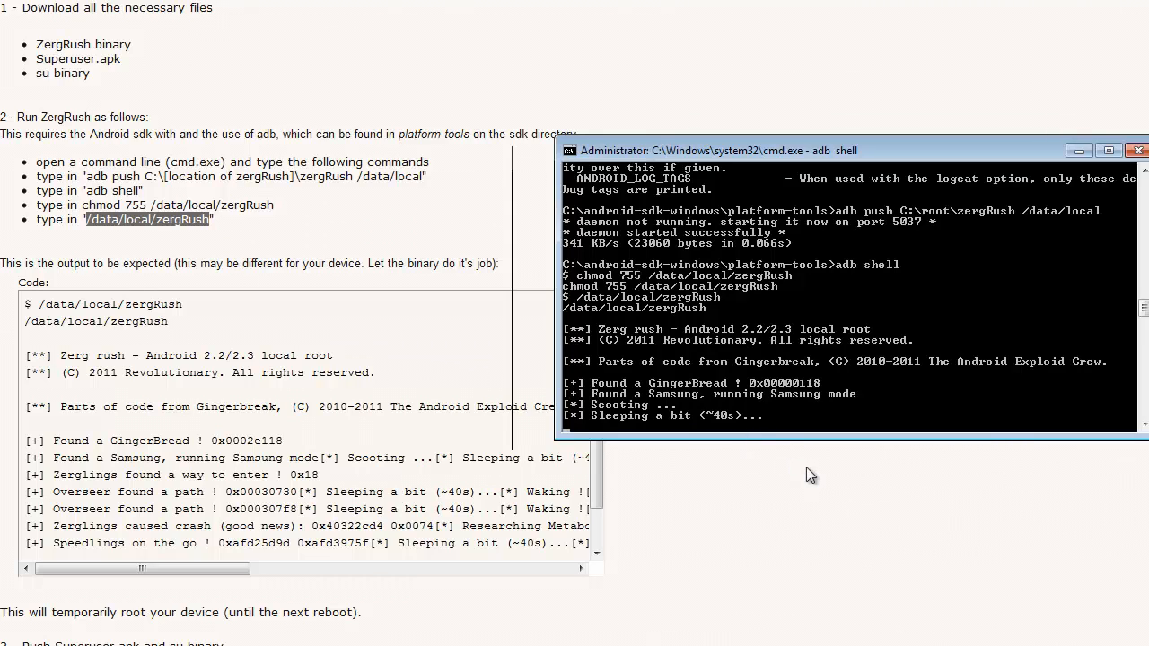
{"action": "mouse_move", "coordinate": [793, 469]}
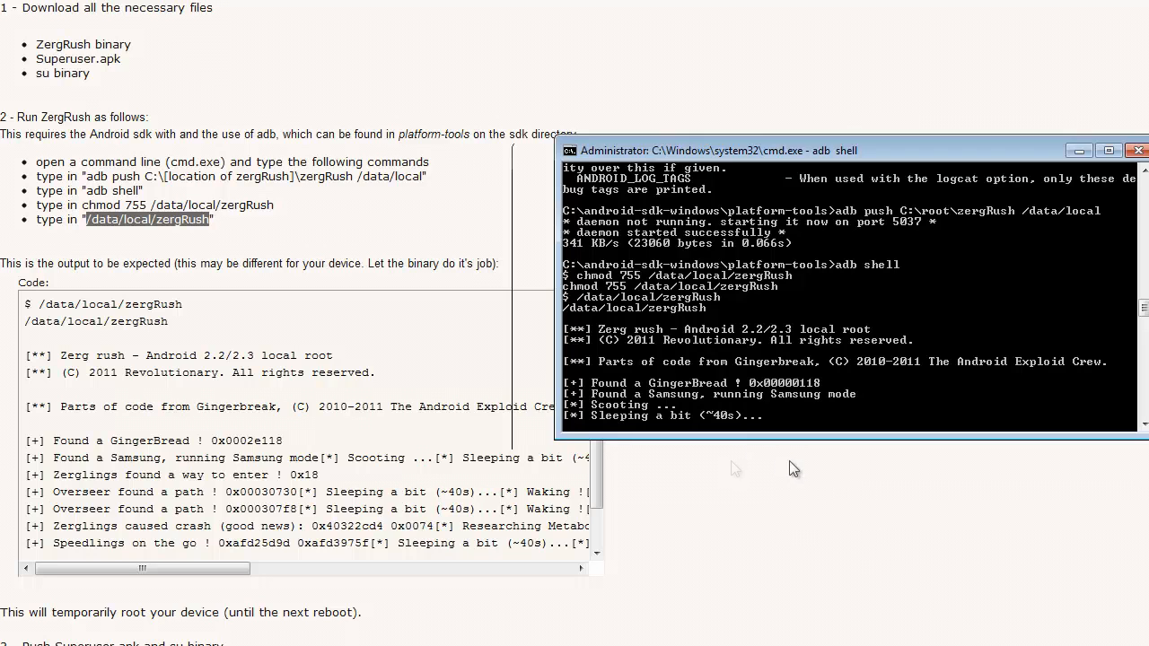
- Reposition the terminal over the guide while zergRush keeps running through its sleeps
{"action": "scroll", "scroll_direction": "down", "scroll_amount": 3}
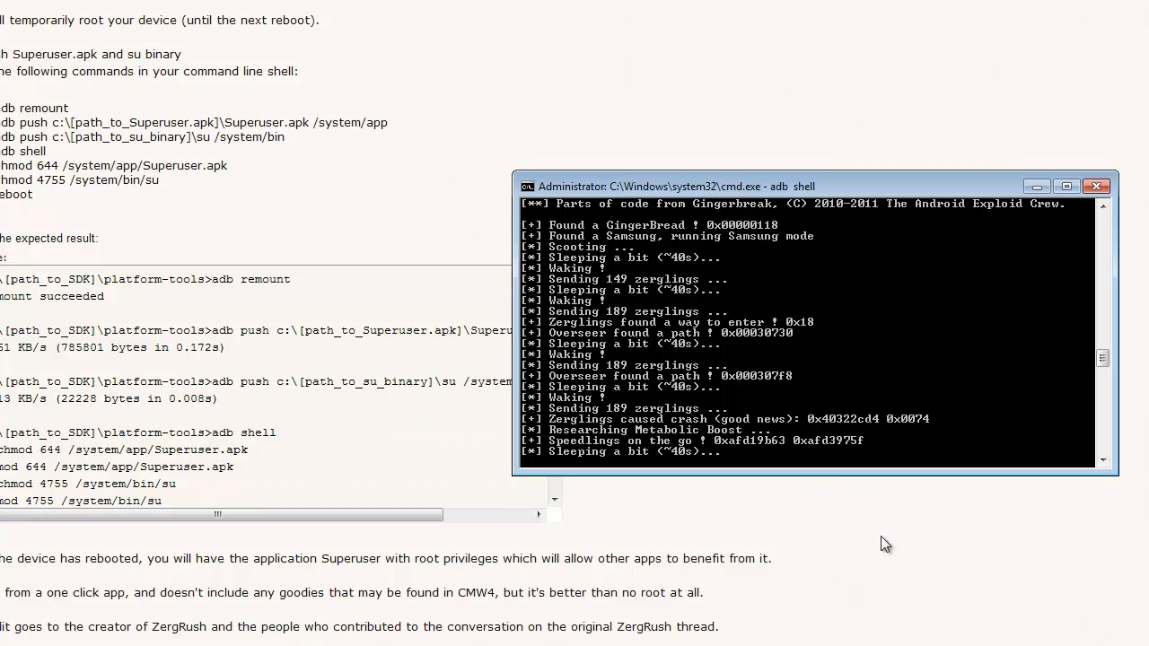
{"action": "mouse_move", "coordinate": [835, 429]}
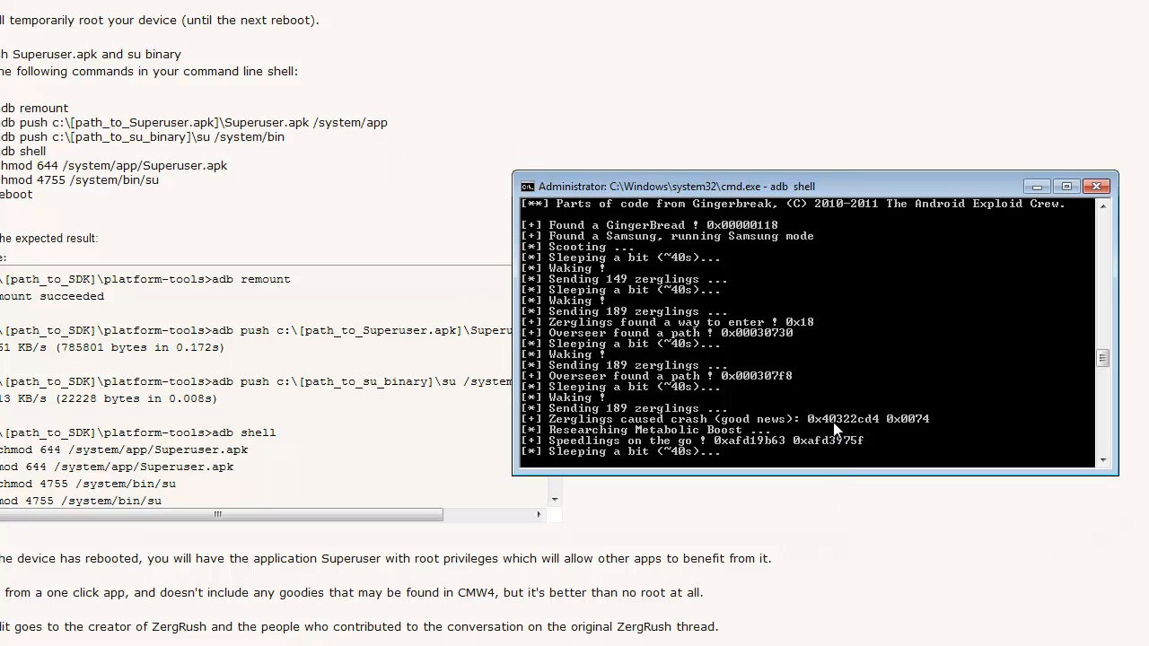
{"action": "mouse_move", "coordinate": [654, 256]}
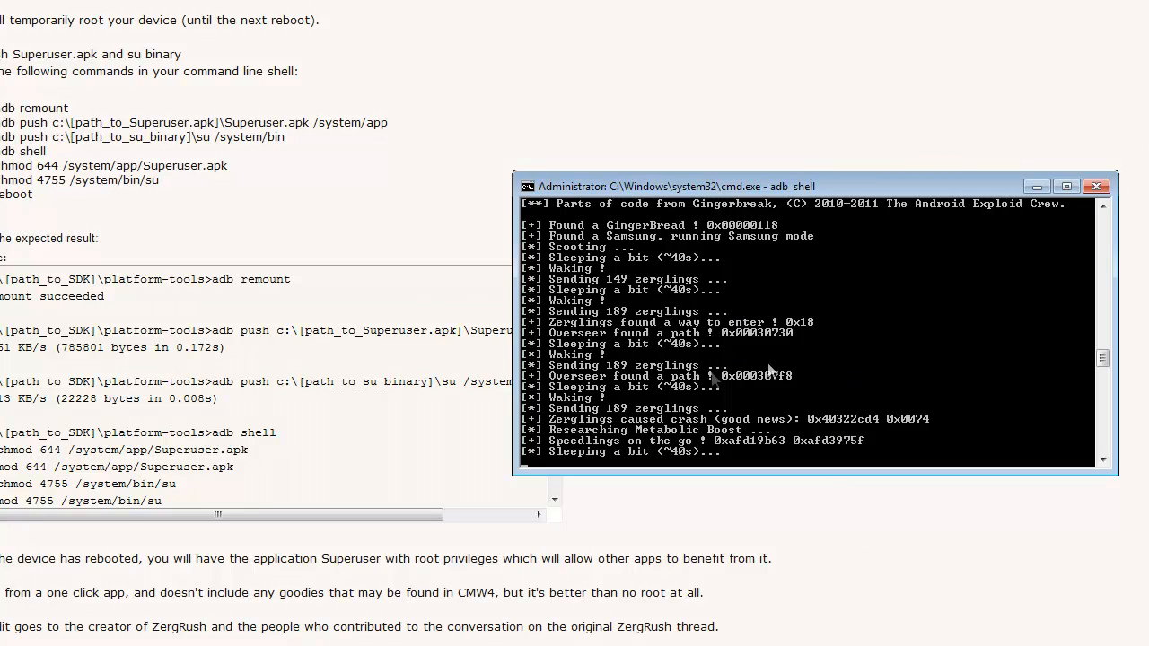
{"action": "mouse_move", "coordinate": [678, 386]}
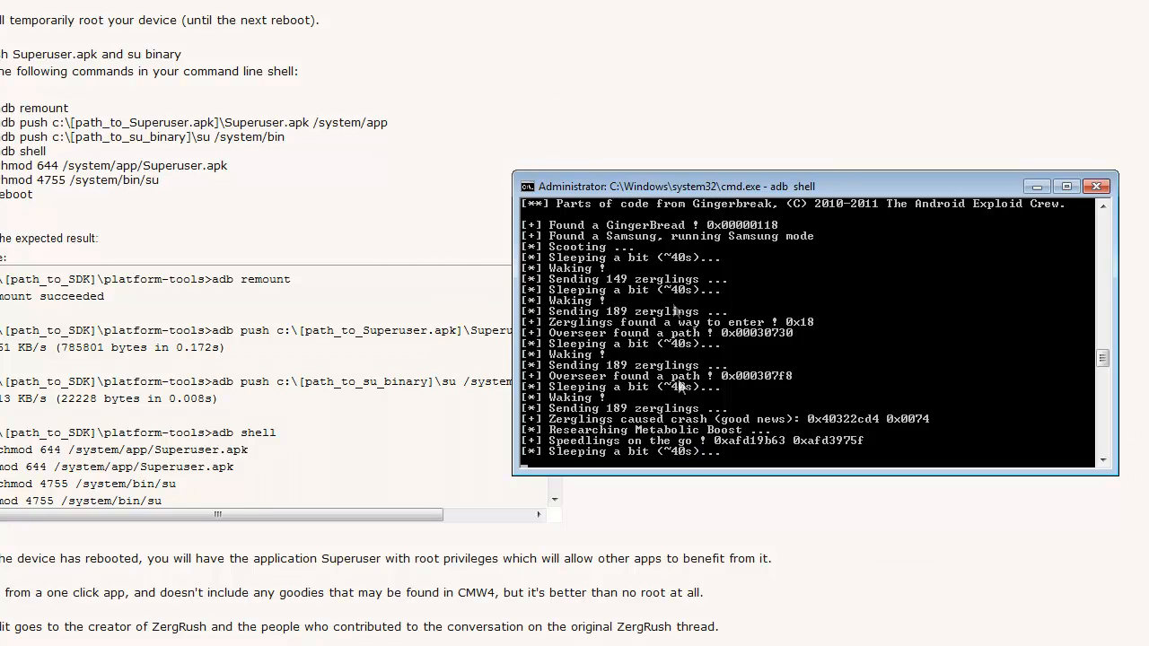
{"action": "mouse_move", "coordinate": [799, 410]}
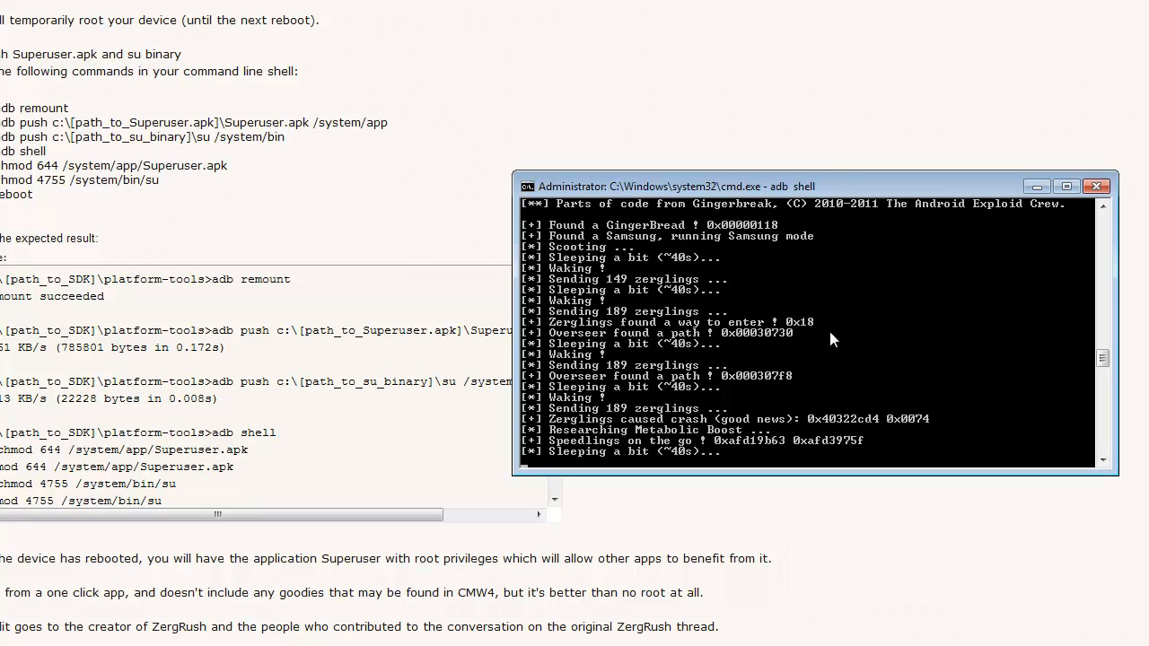
{"action": "mouse_move", "coordinate": [864, 320]}
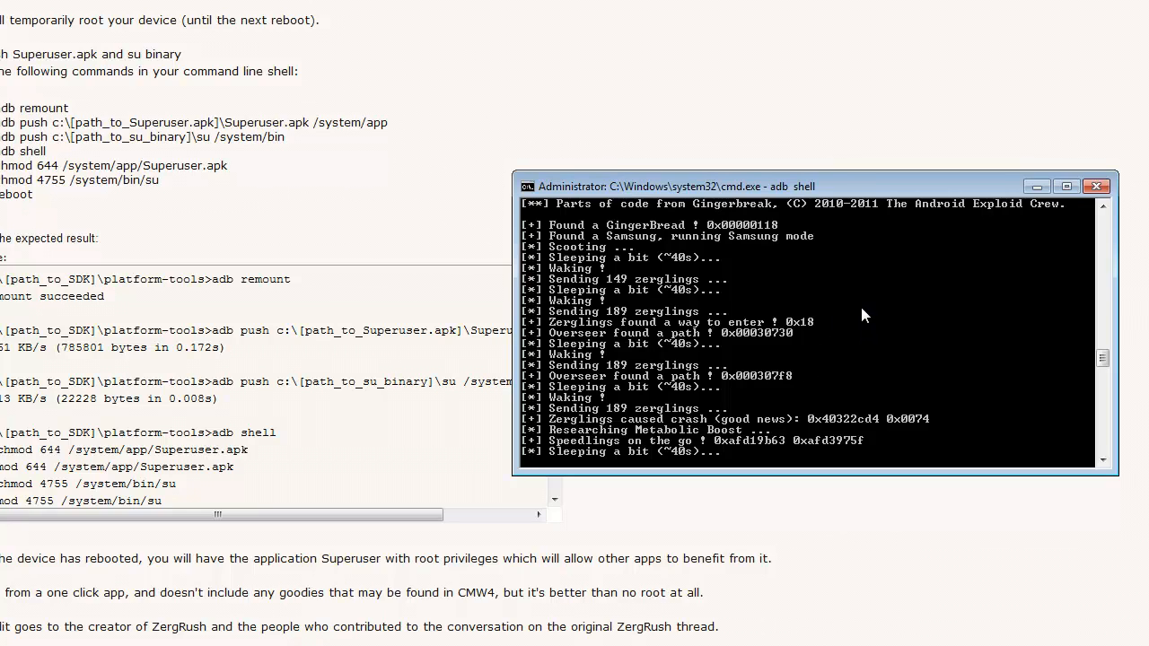
{"action": "mouse_move", "coordinate": [748, 351]}
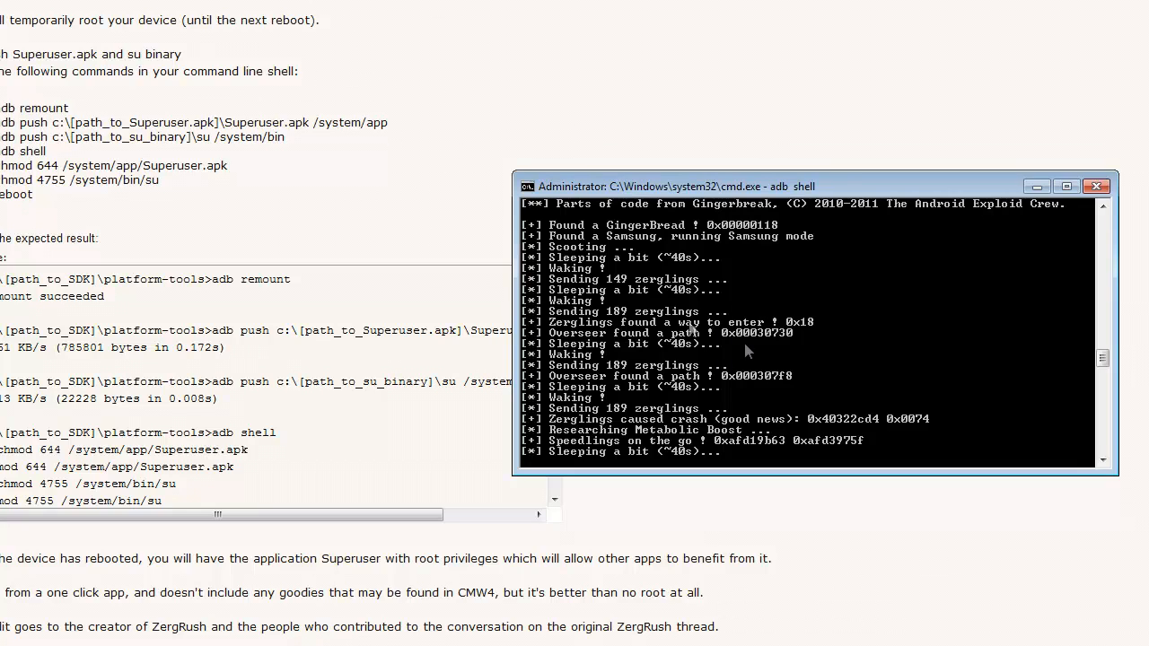
{"action": "mouse_move", "coordinate": [816, 347]}
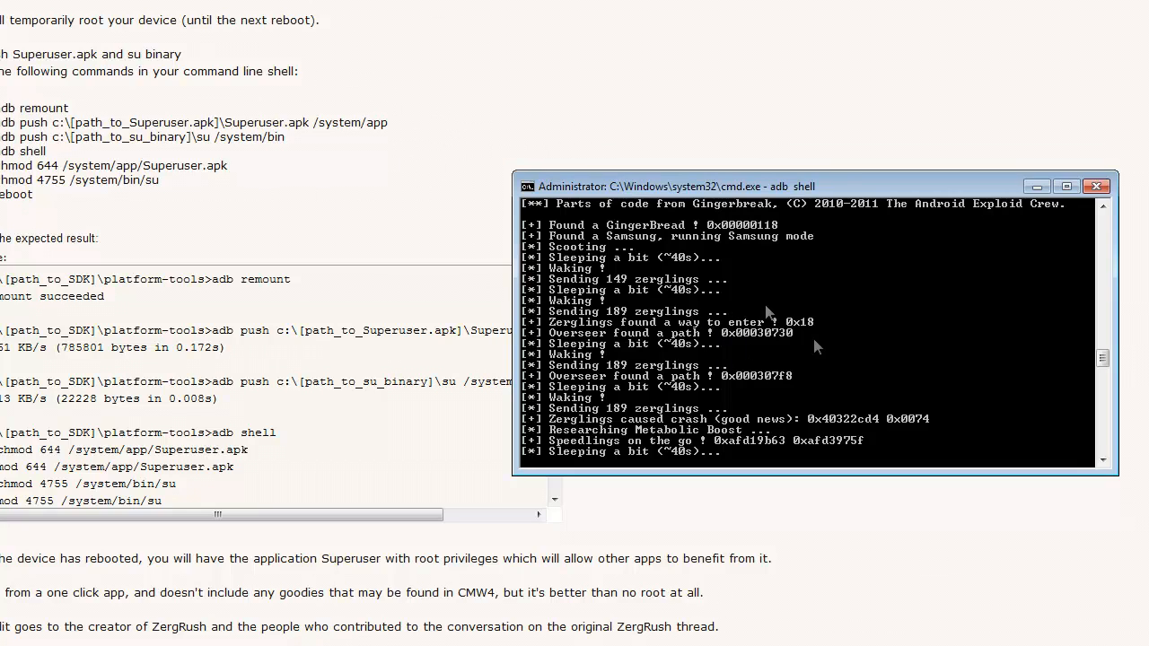
{"action": "mouse_move", "coordinate": [807, 377]}
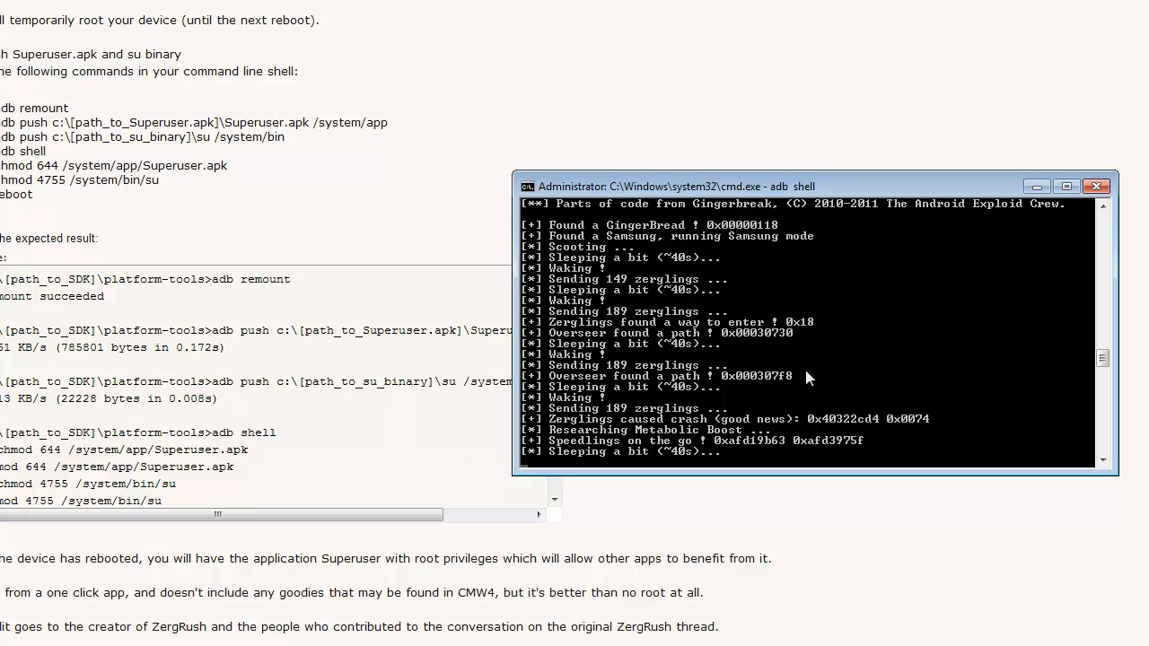
{"action": "mouse_move", "coordinate": [804, 224]}
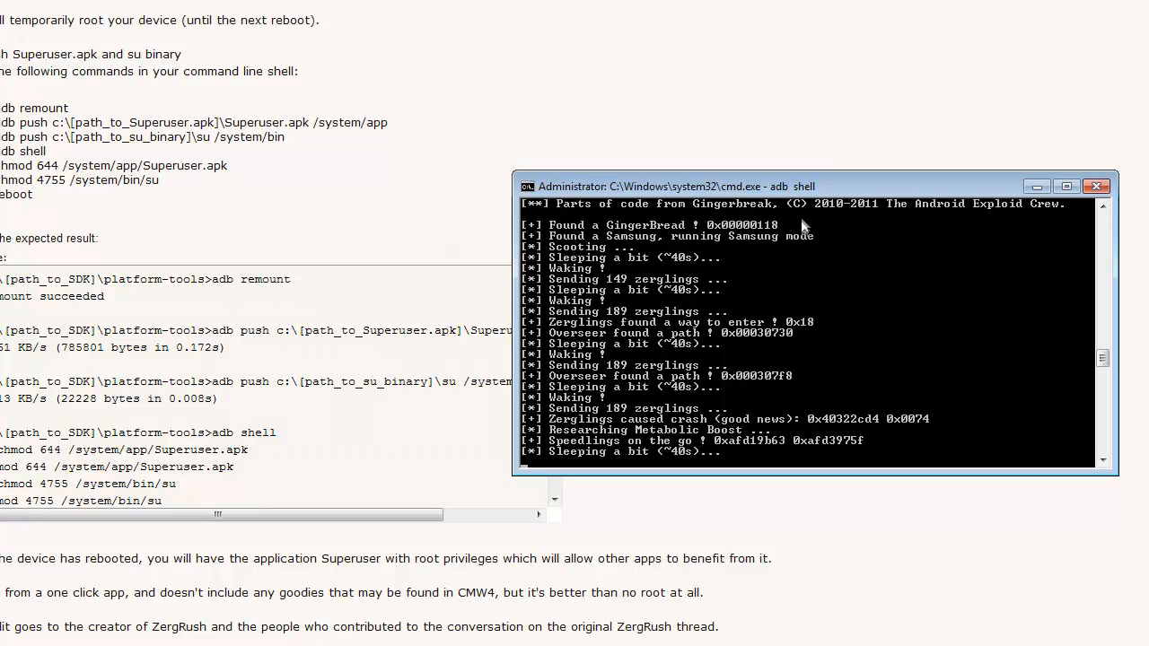
{"action": "left_click_drag", "start_coordinate": [808, 186], "coordinate": [727, 168]}
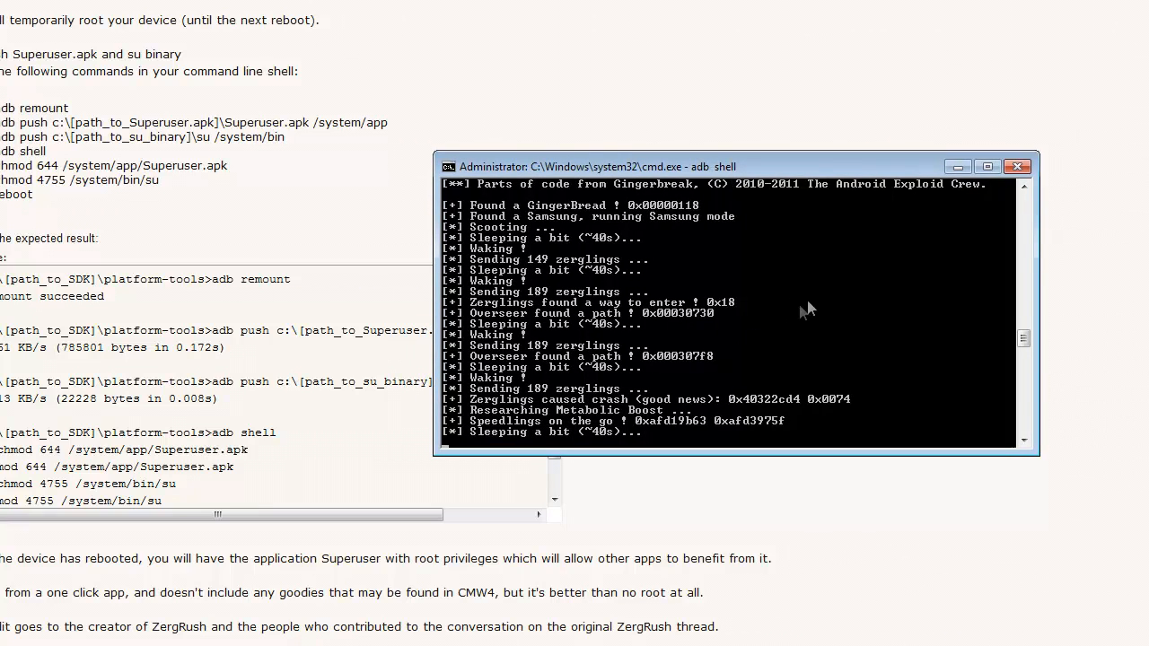
{"action": "mouse_move", "coordinate": [764, 300]}
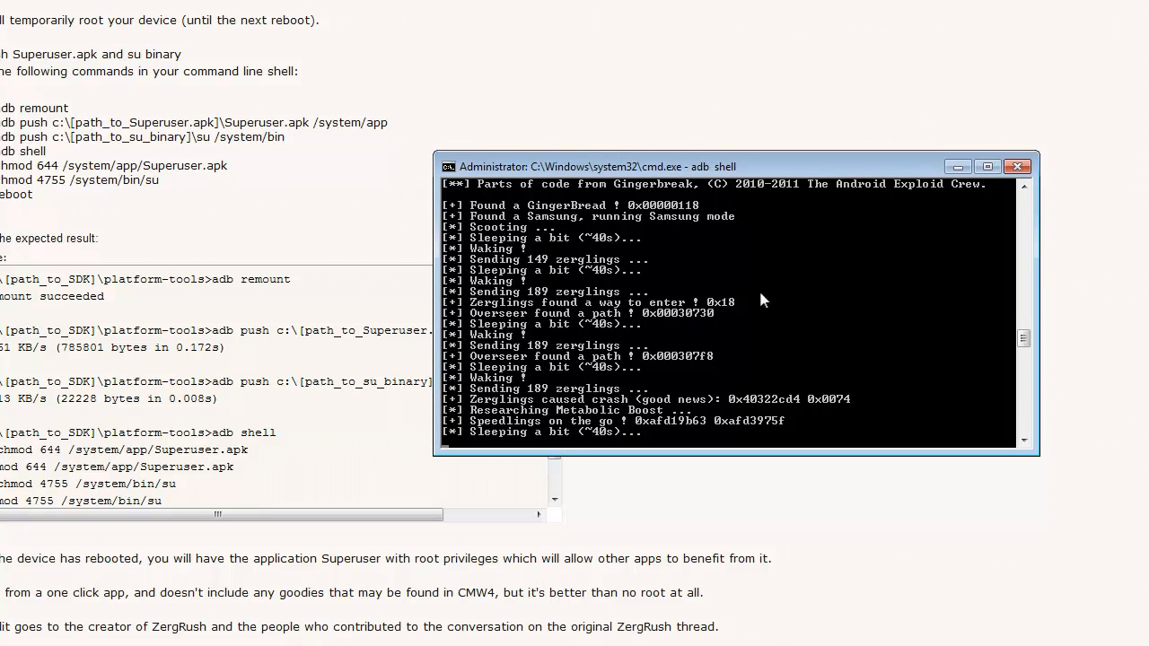
{"action": "mouse_move", "coordinate": [665, 363]}
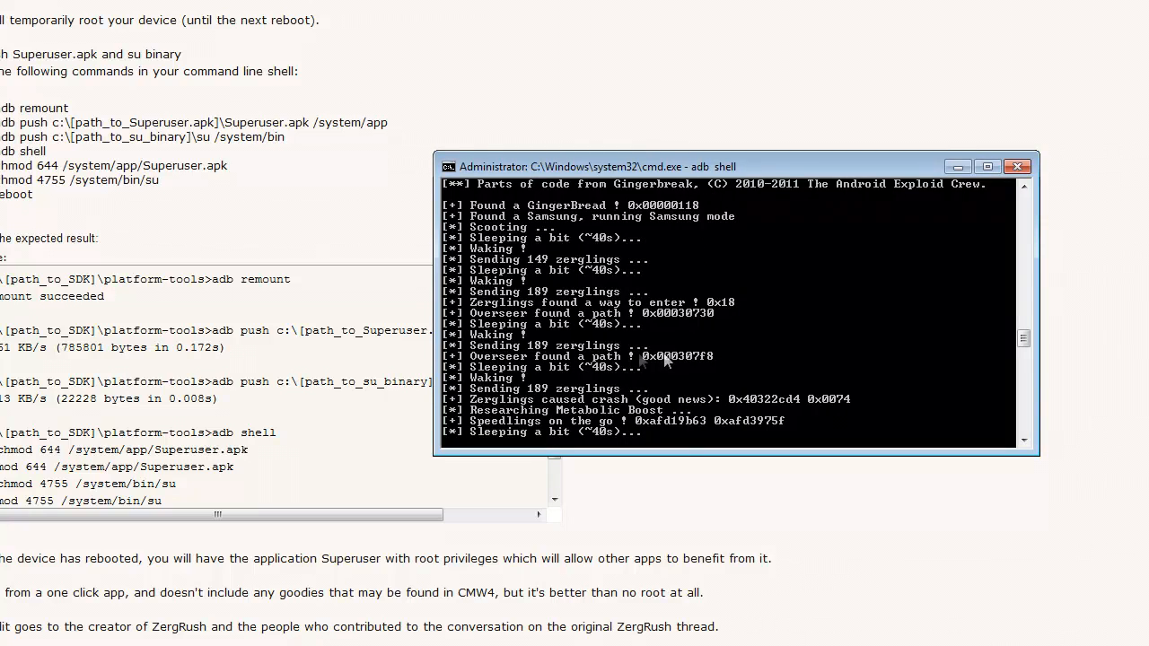
{"action": "mouse_move", "coordinate": [704, 471]}
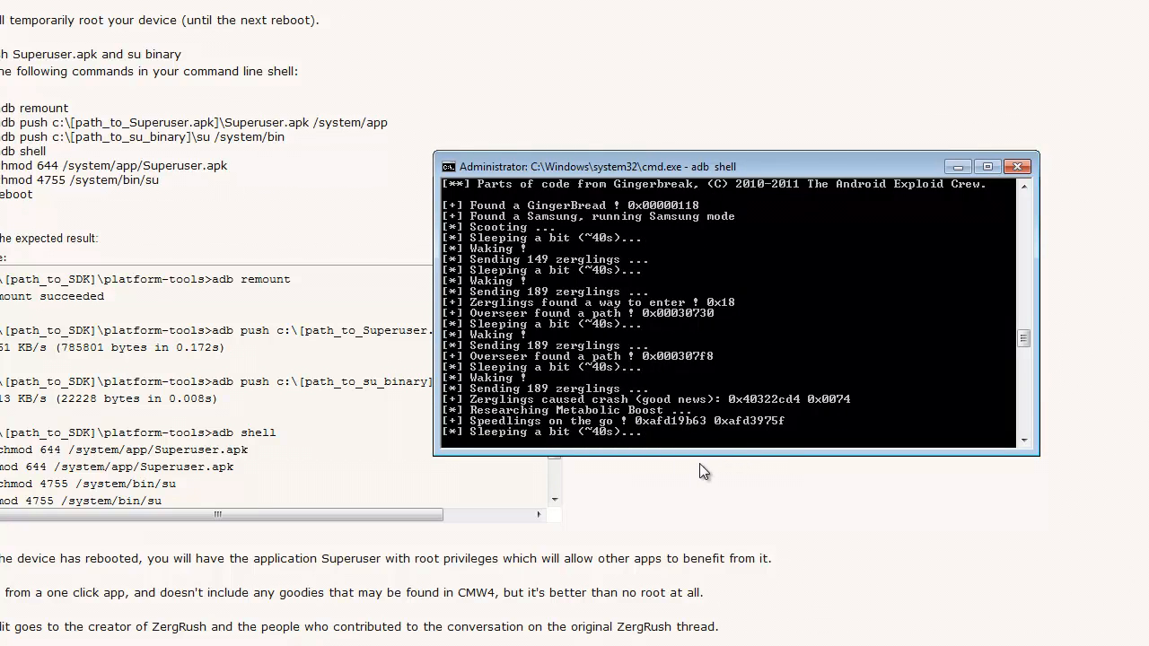
{"action": "mouse_move", "coordinate": [702, 462]}
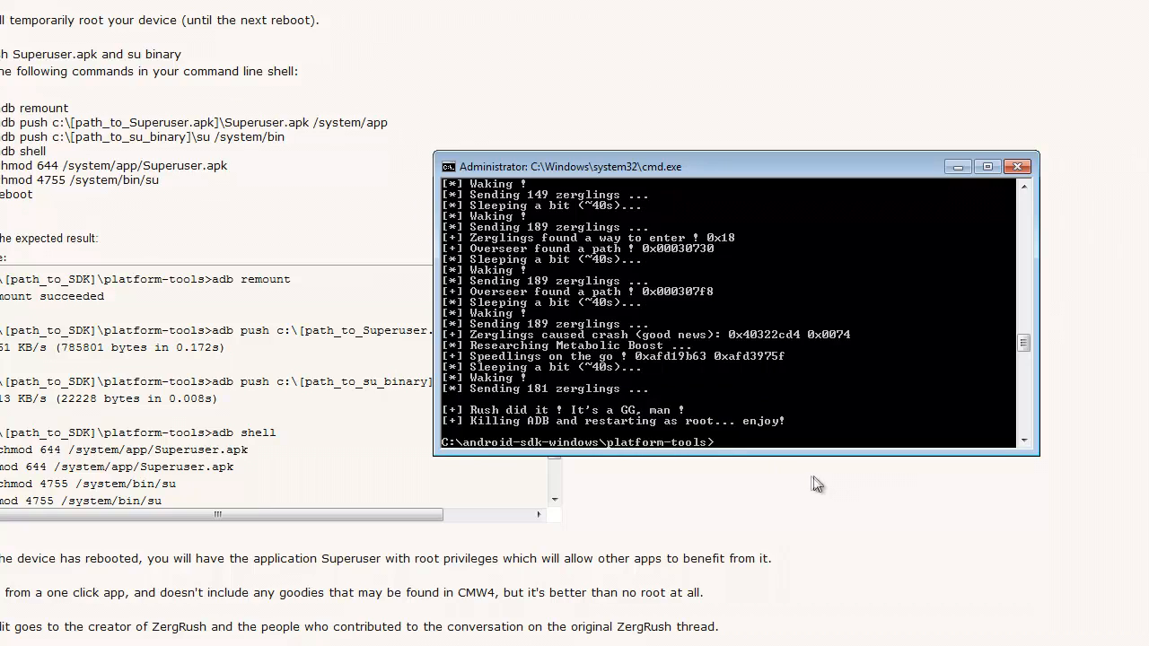
{"action": "mouse_move", "coordinate": [811, 480]}
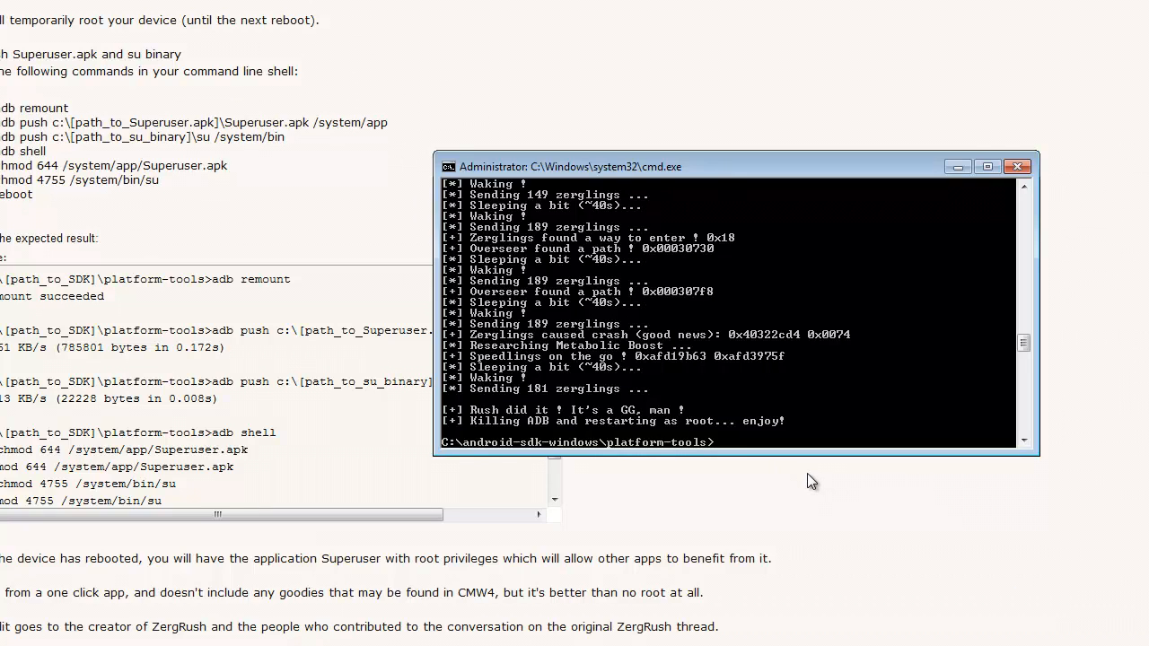
{"action": "mouse_move", "coordinate": [728, 340]}
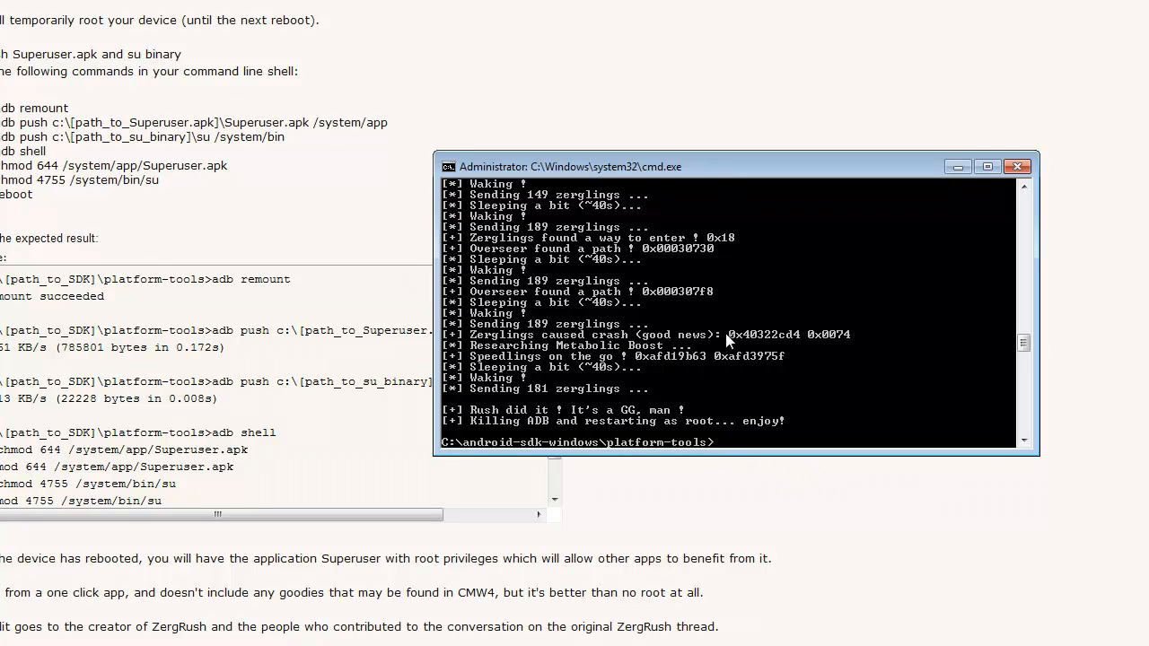
{"action": "mouse_move", "coordinate": [725, 333]}
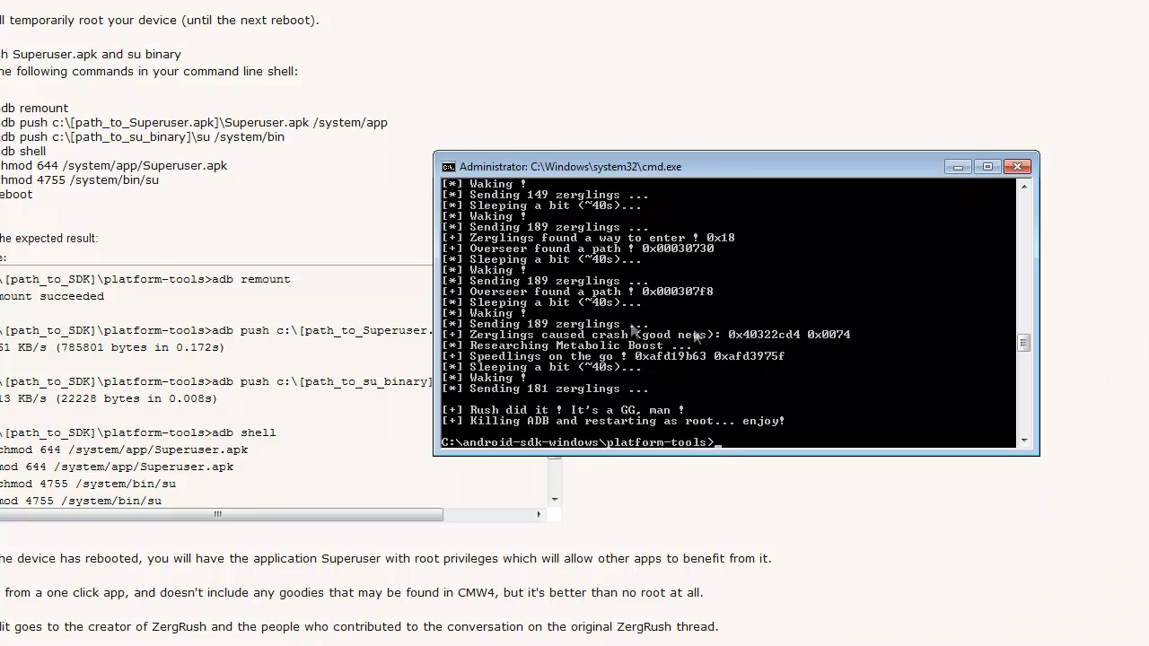
{"action": "mouse_move", "coordinate": [687, 337]}
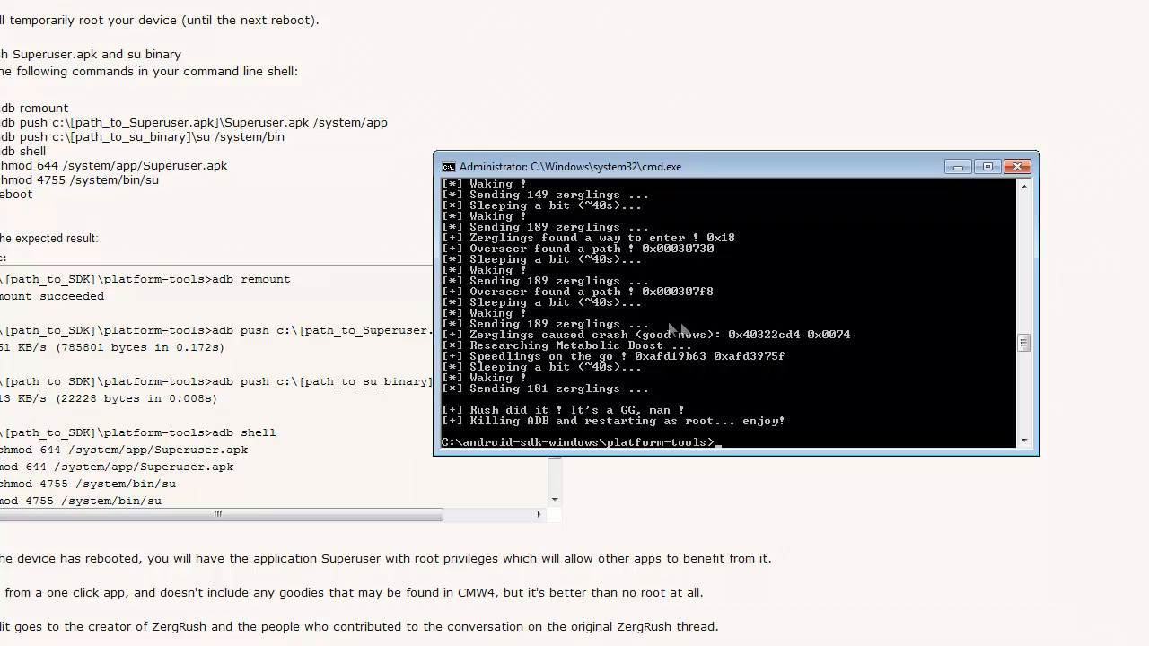
{"action": "mouse_move", "coordinate": [717, 330]}
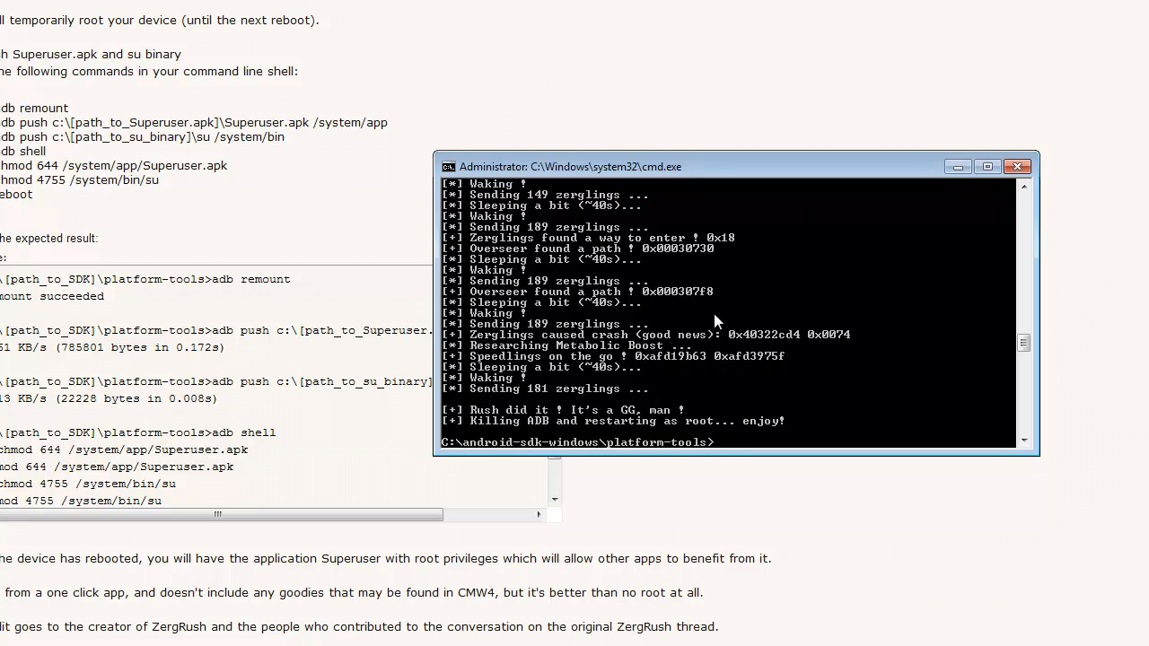
{"action": "mouse_move", "coordinate": [719, 319]}
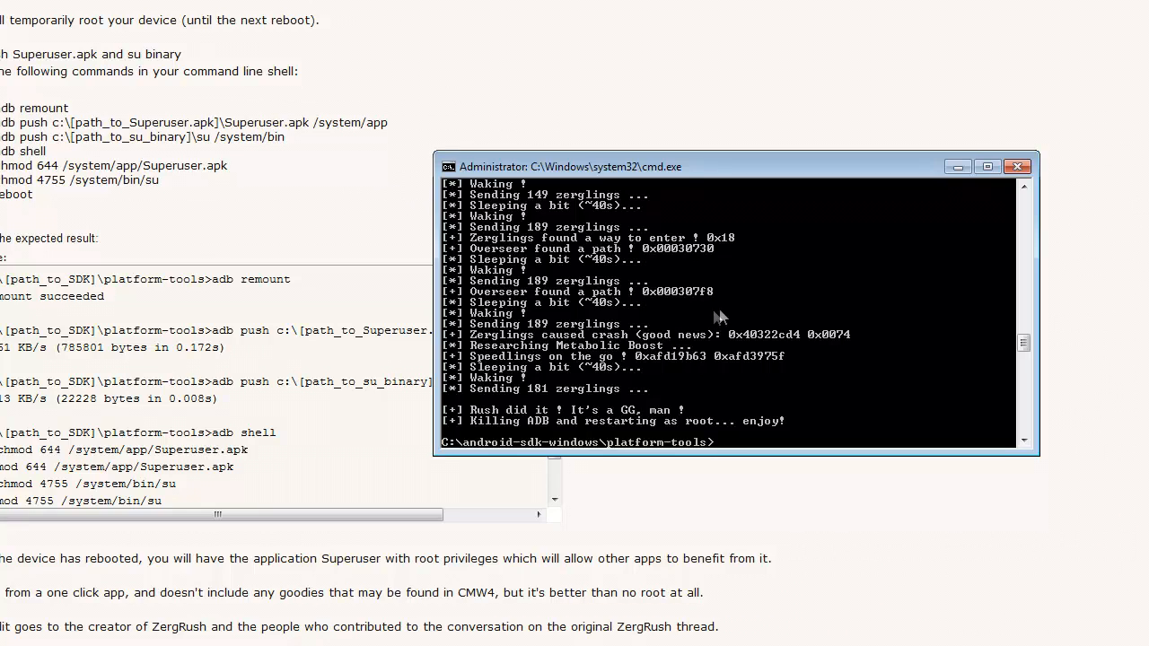
{"action": "mouse_move", "coordinate": [799, 368]}
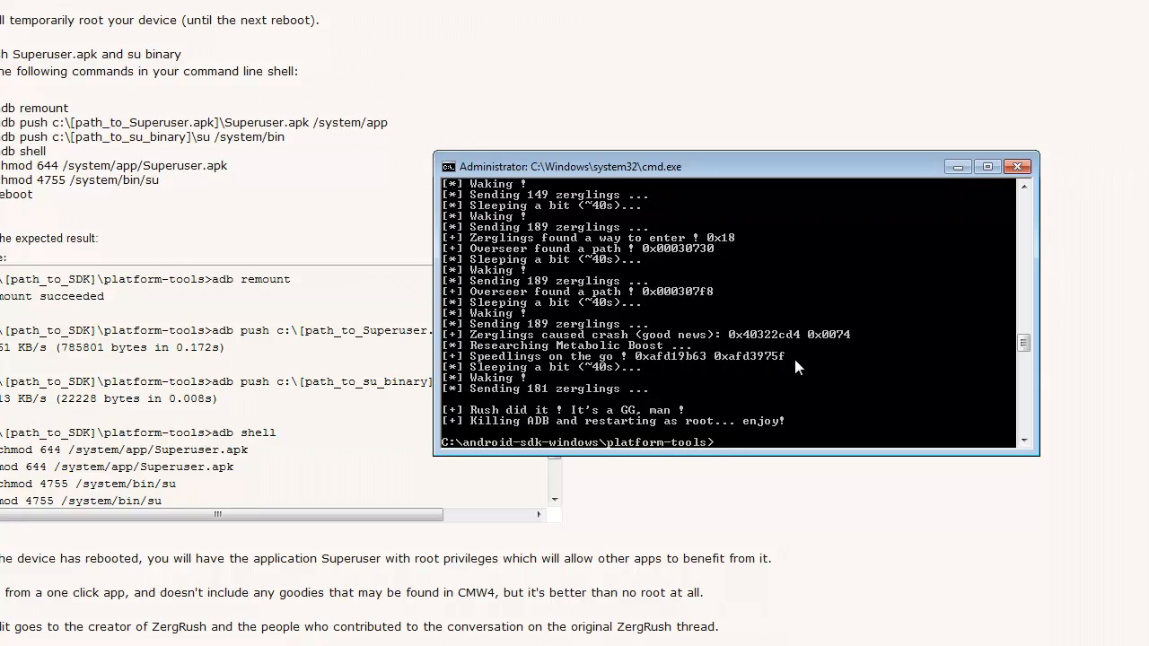
{"action": "mouse_move", "coordinate": [645, 221]}
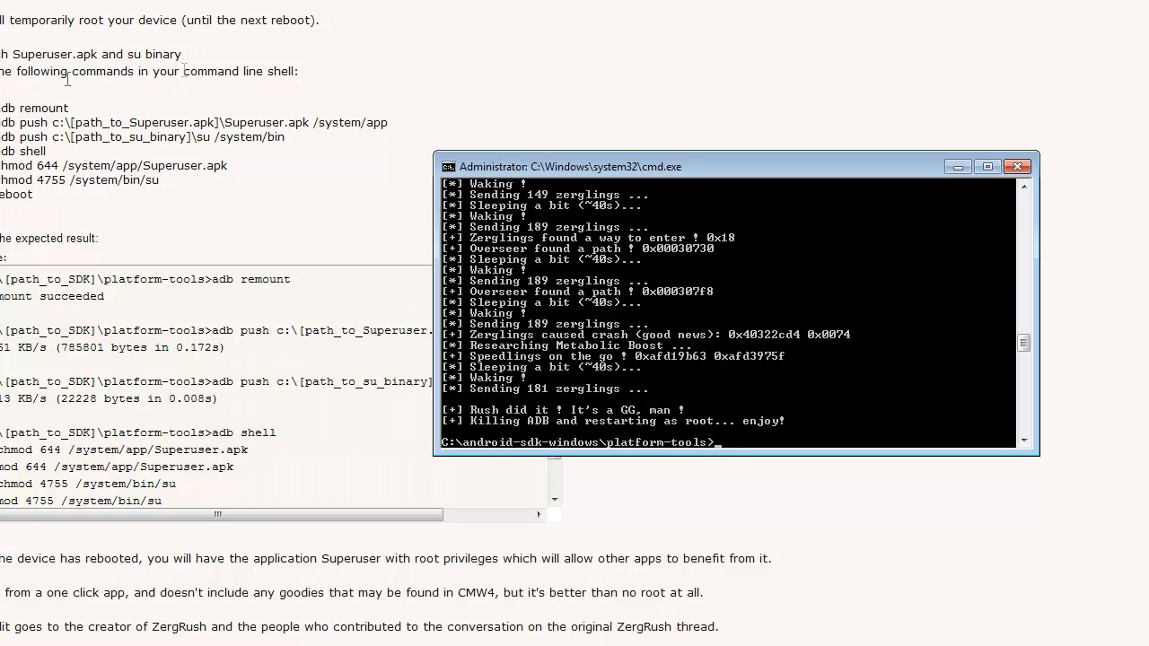
{"action": "mouse_move", "coordinate": [712, 421]}
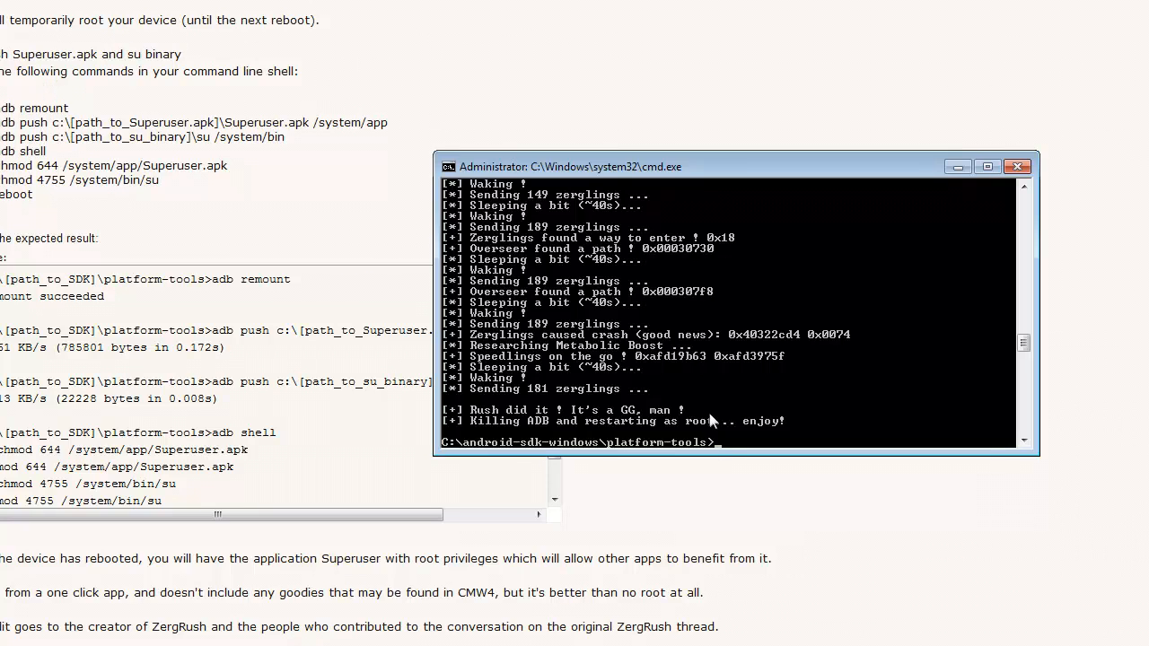
{"action": "mouse_move", "coordinate": [660, 313]}
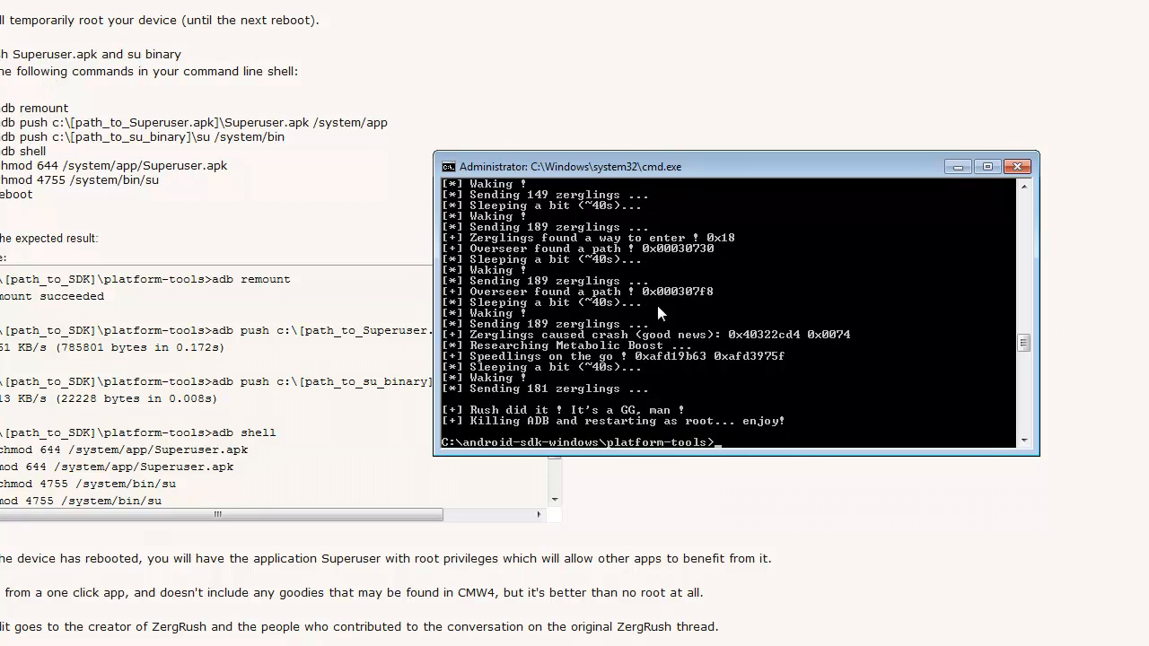
{"action": "mouse_move", "coordinate": [702, 298]}
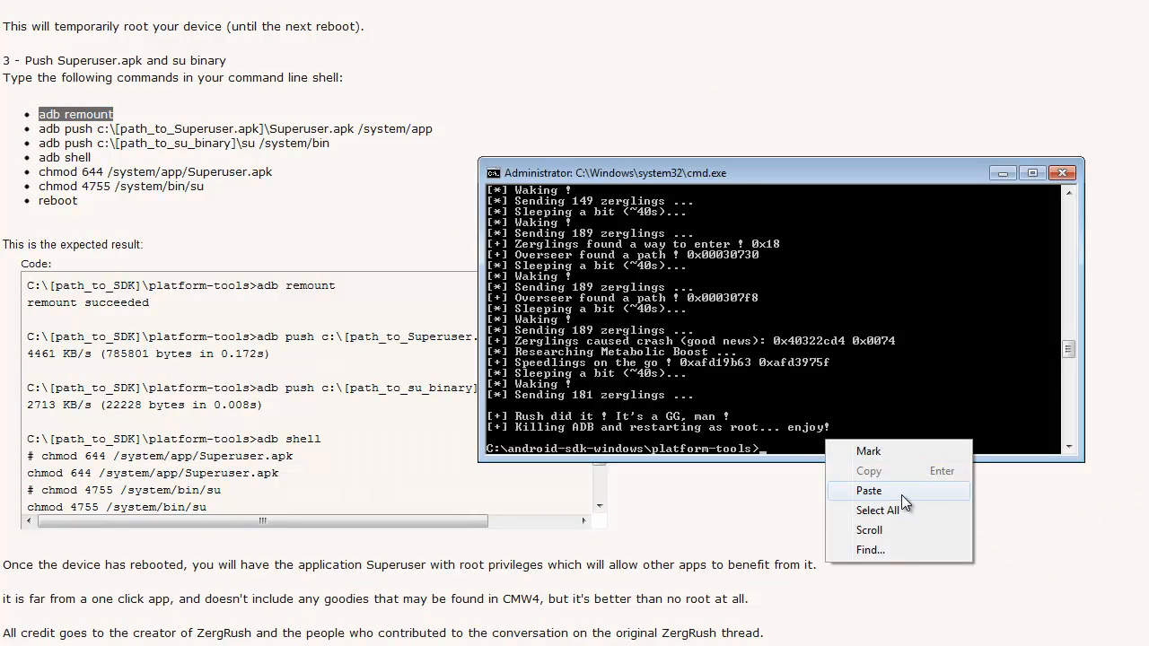
- Run the pasted adb remount command so the prompt reports remount succeeded
{"action": "left_click", "coordinate": [868, 490]}
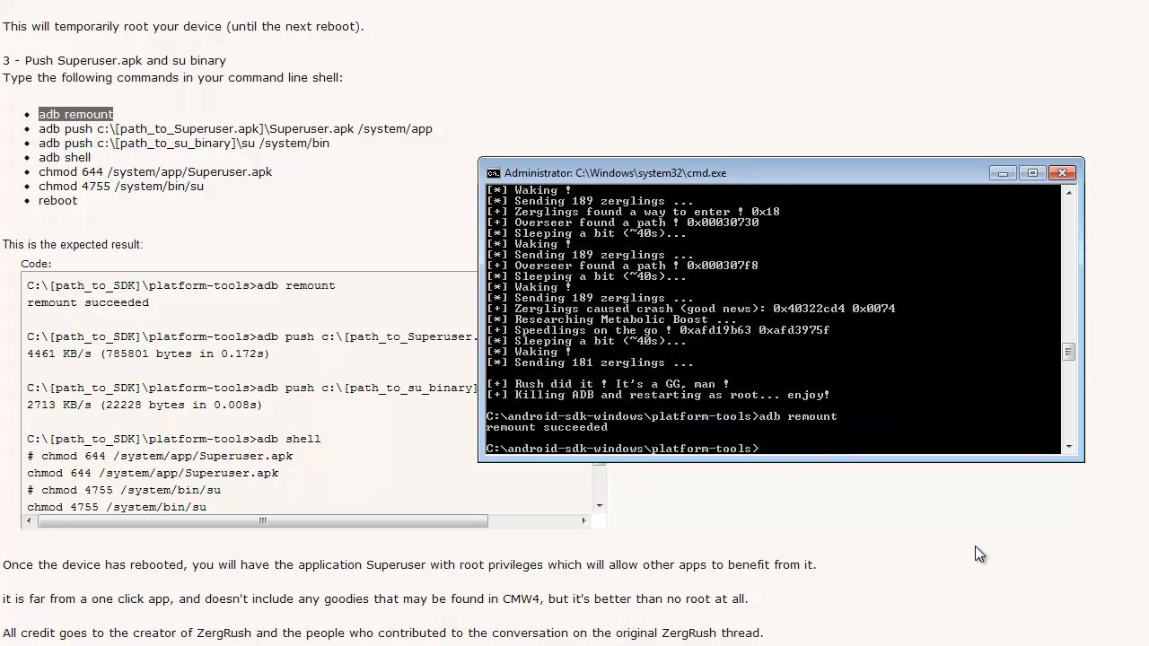
{"action": "mouse_move", "coordinate": [895, 492]}
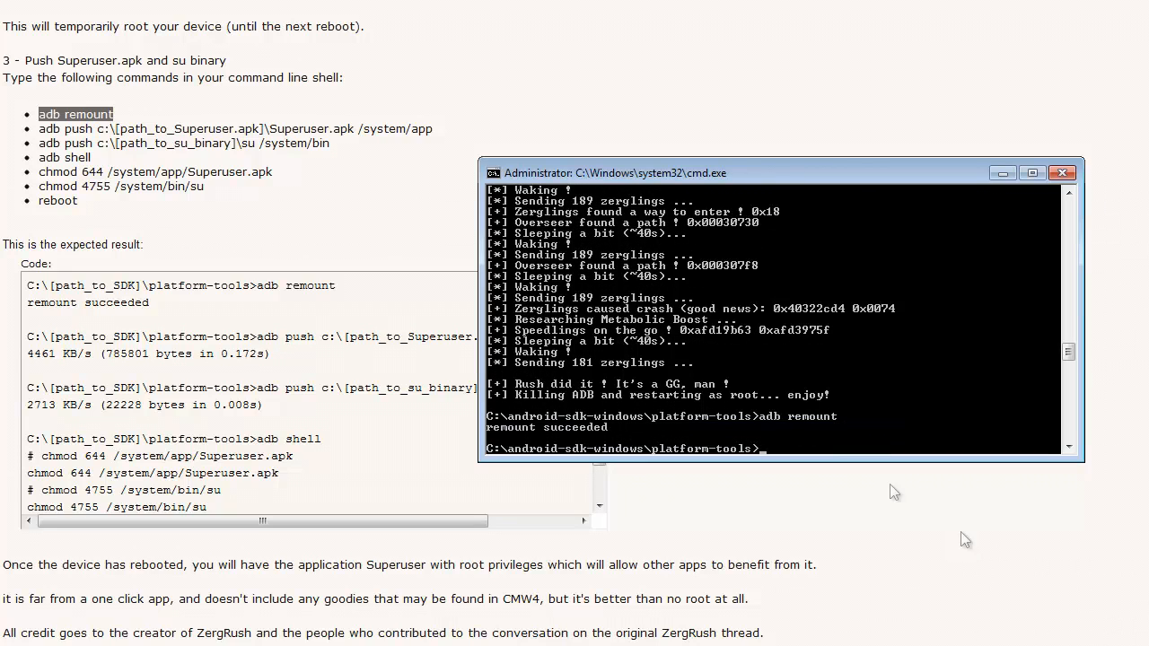
{"action": "mouse_move", "coordinate": [548, 437]}
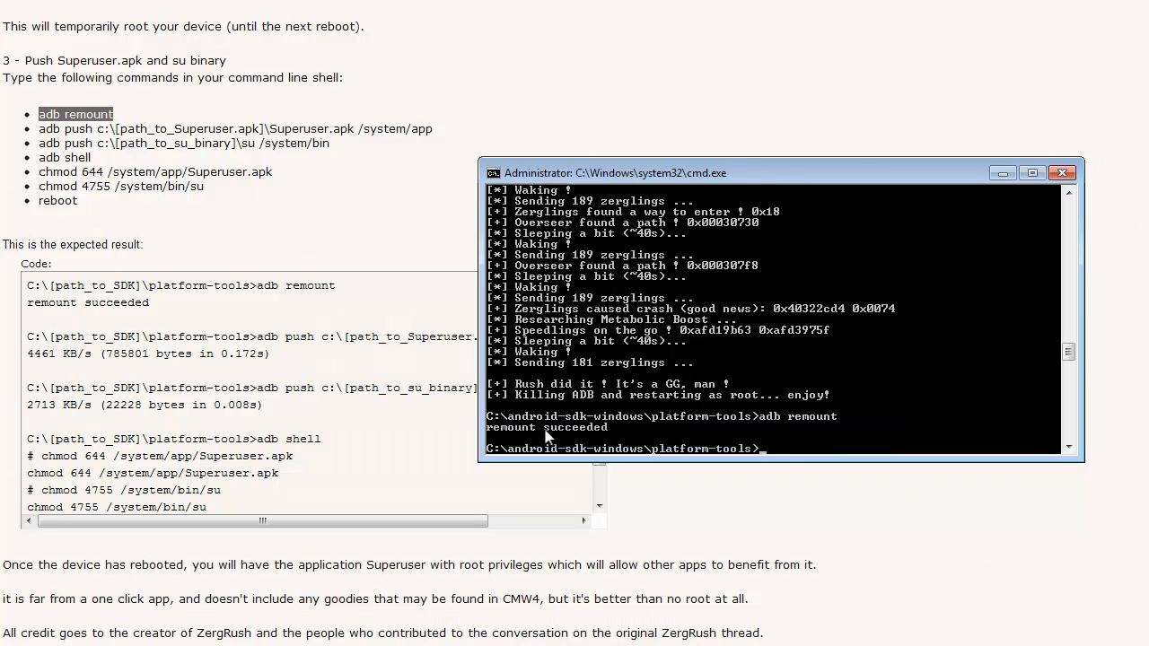
{"action": "mouse_move", "coordinate": [90, 350]}
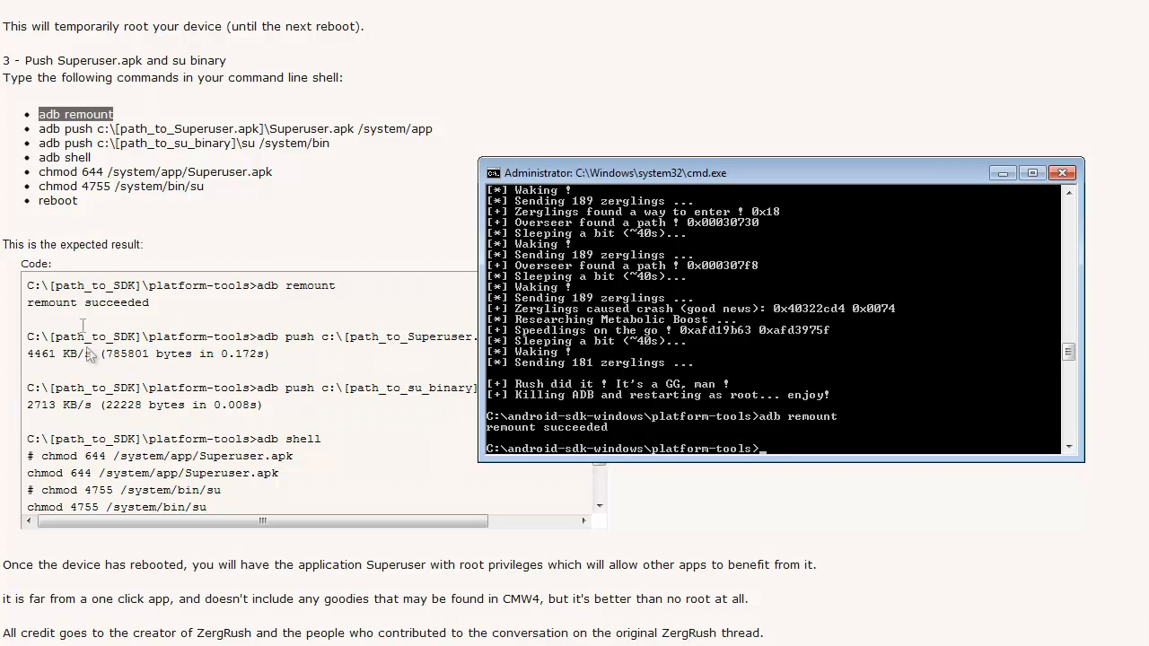
{"action": "mouse_move", "coordinate": [160, 378]}
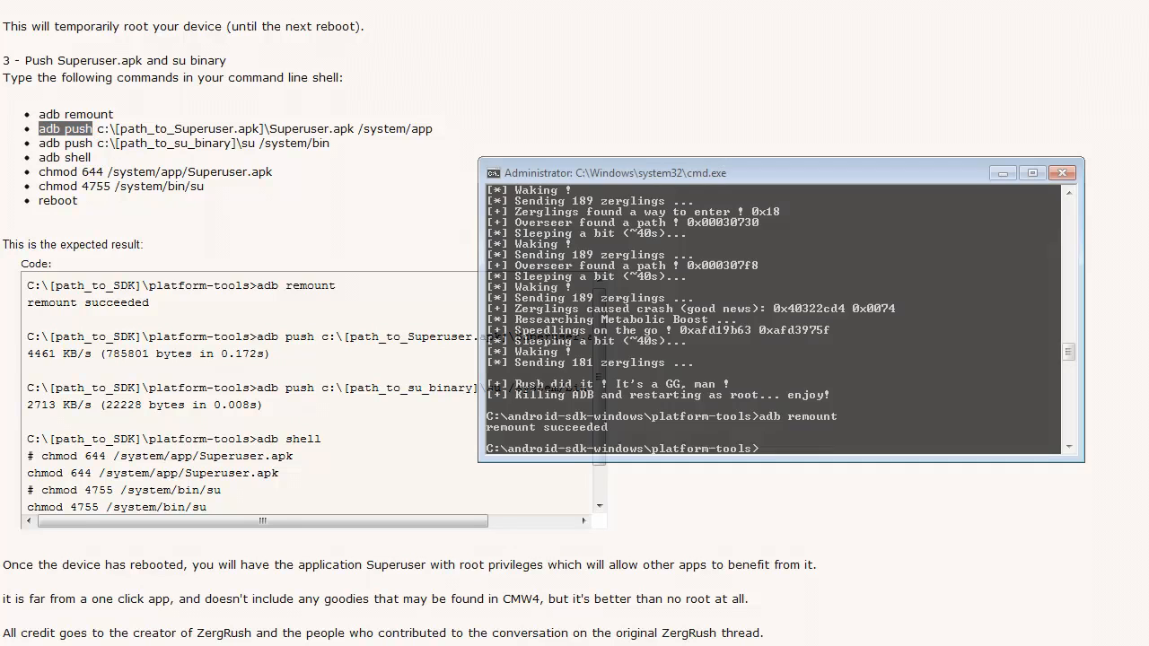
- Start an adb push command and look inside C:\root\system\app in Explorer for its path
{"action": "type", "text": "adb push"}
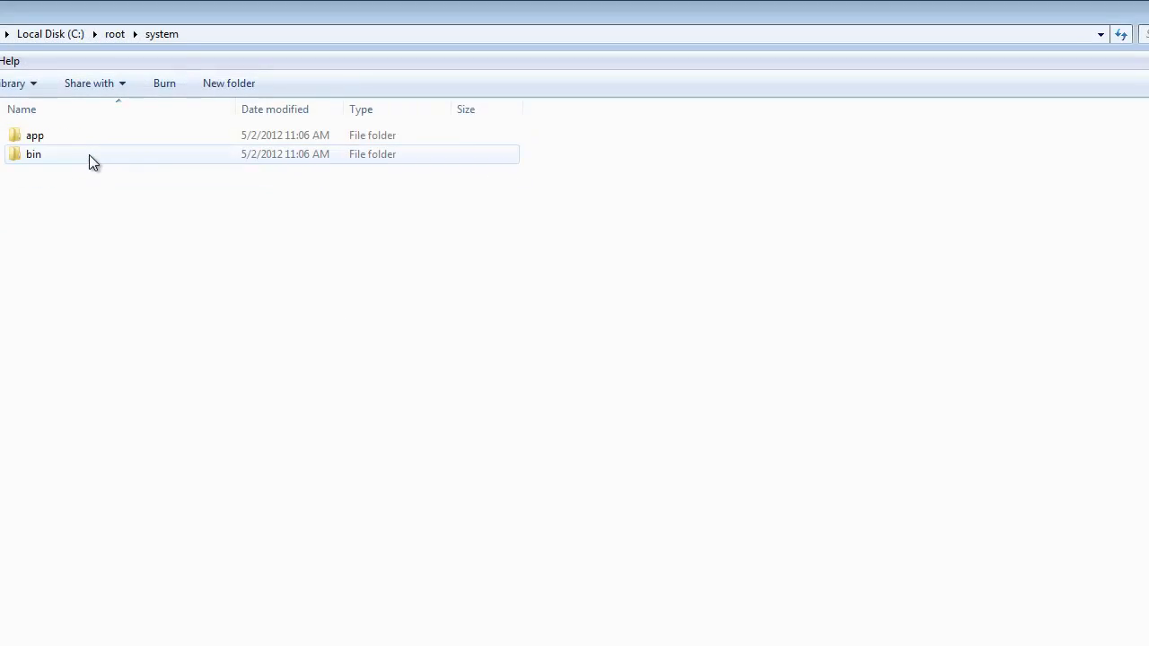
{"action": "double_click", "coordinate": [35, 134]}
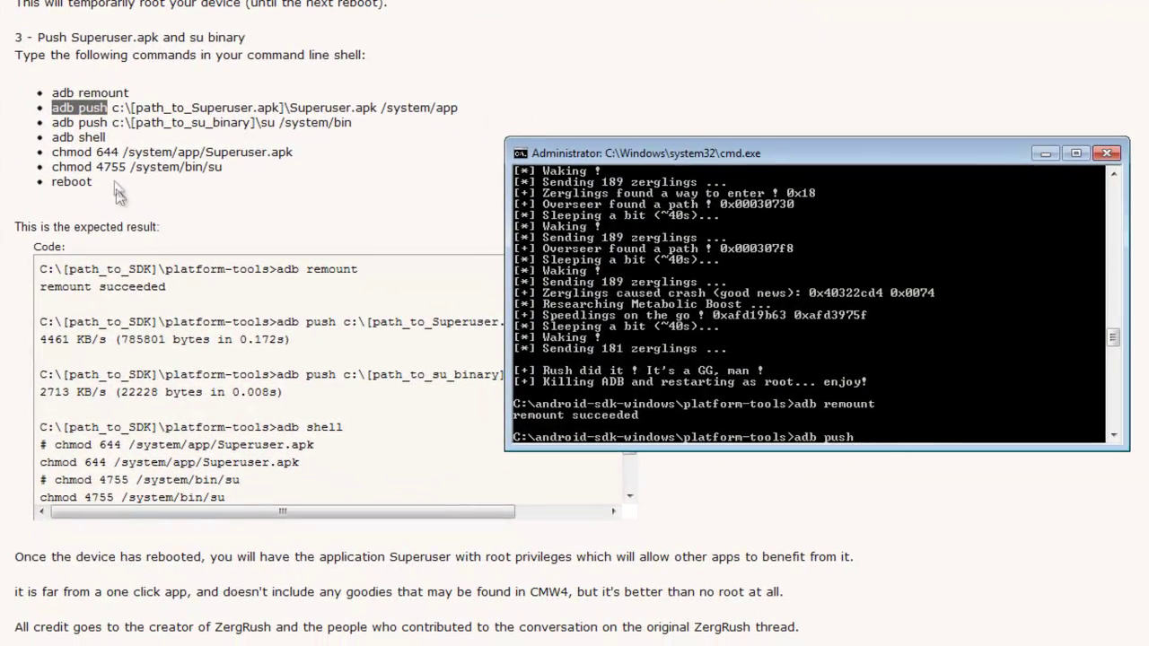
{"action": "mouse_move", "coordinate": [910, 433]}
{"action": "type", "text": " C:\\root\\system\\app"}
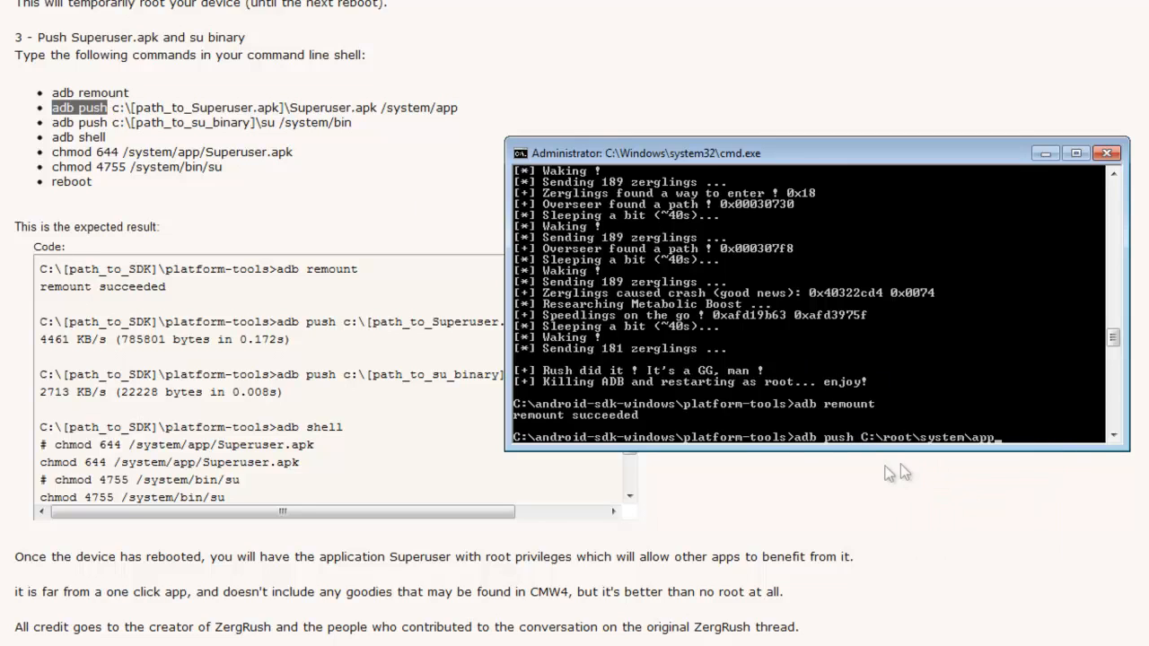
{"action": "mouse_move", "coordinate": [996, 449]}
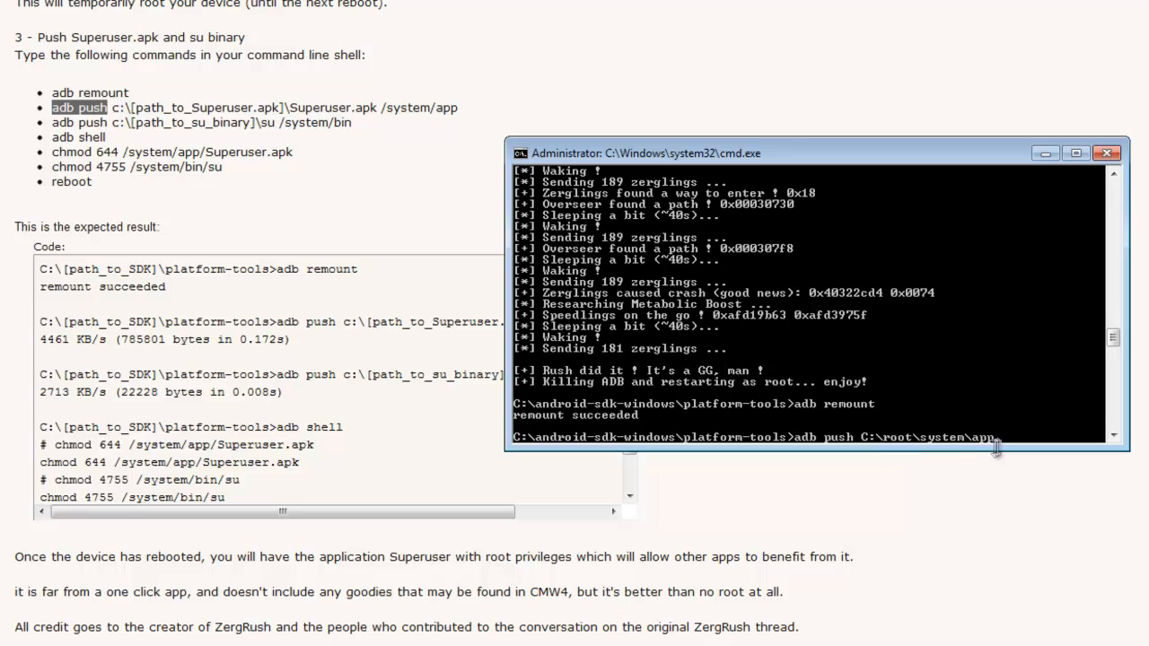
{"action": "mouse_move", "coordinate": [286, 109]}
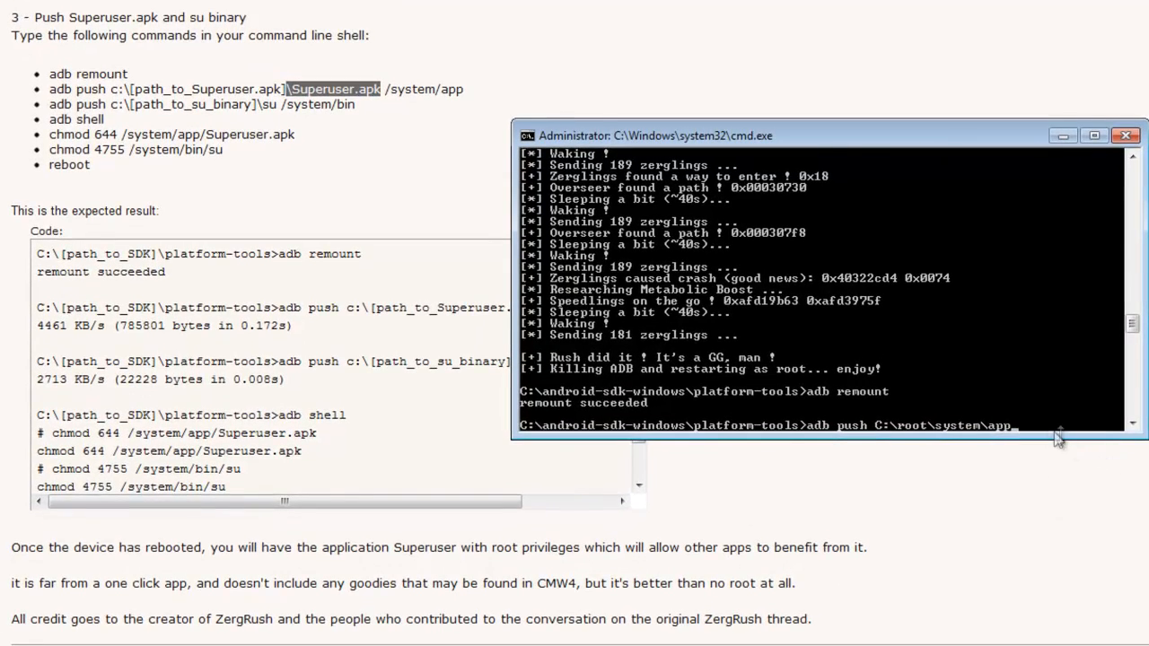
- Complete the command as adb push C:\root\system\app\Superuser.apk /system/app using text copied from the guide
{"action": "right_click", "coordinate": [1060, 439]}
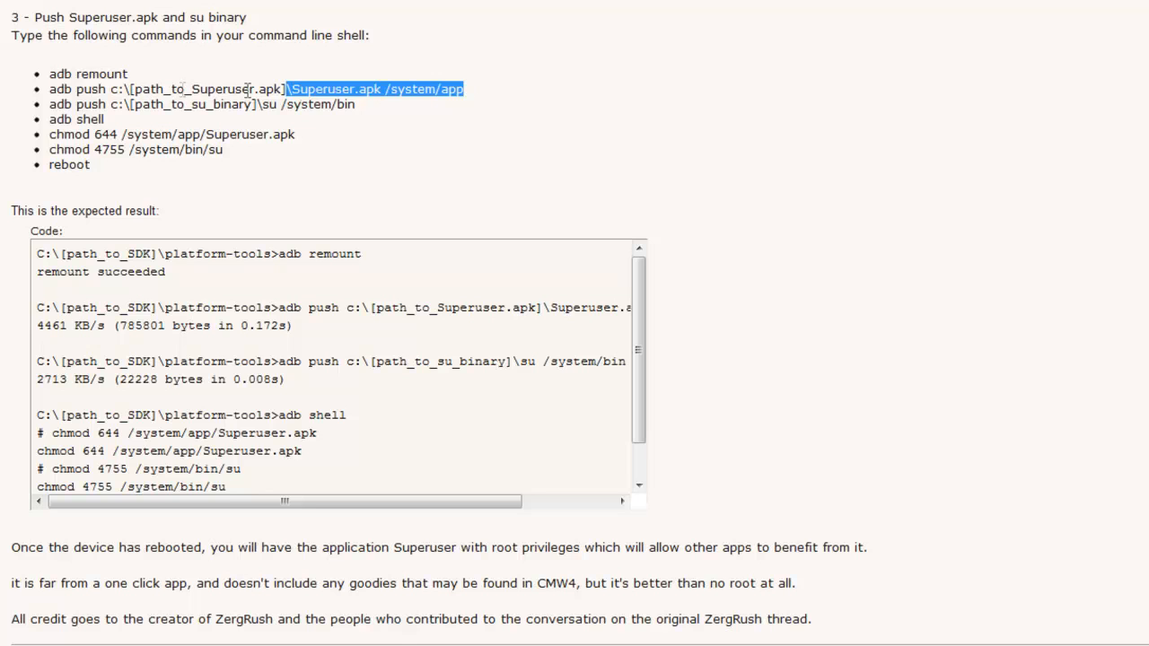
{"action": "right_click", "coordinate": [372, 88]}
{"action": "type", "text": "adb push C:\\root\\system\\app\\Superuser.apk /system/app"}
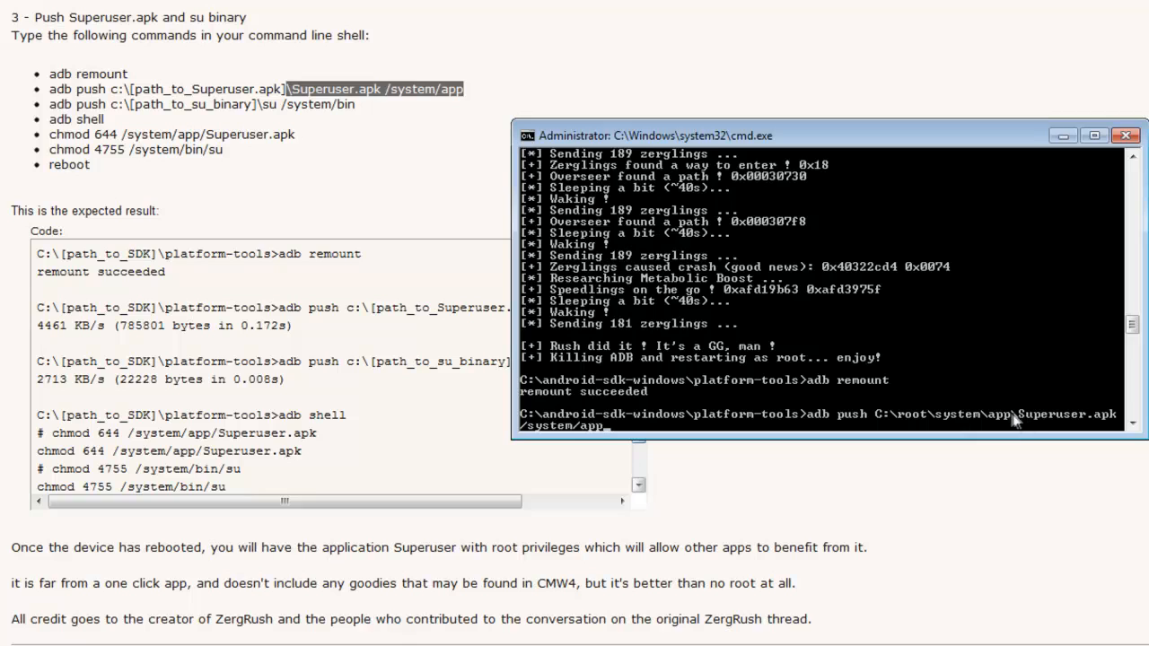
{"action": "mouse_move", "coordinate": [1013, 425]}
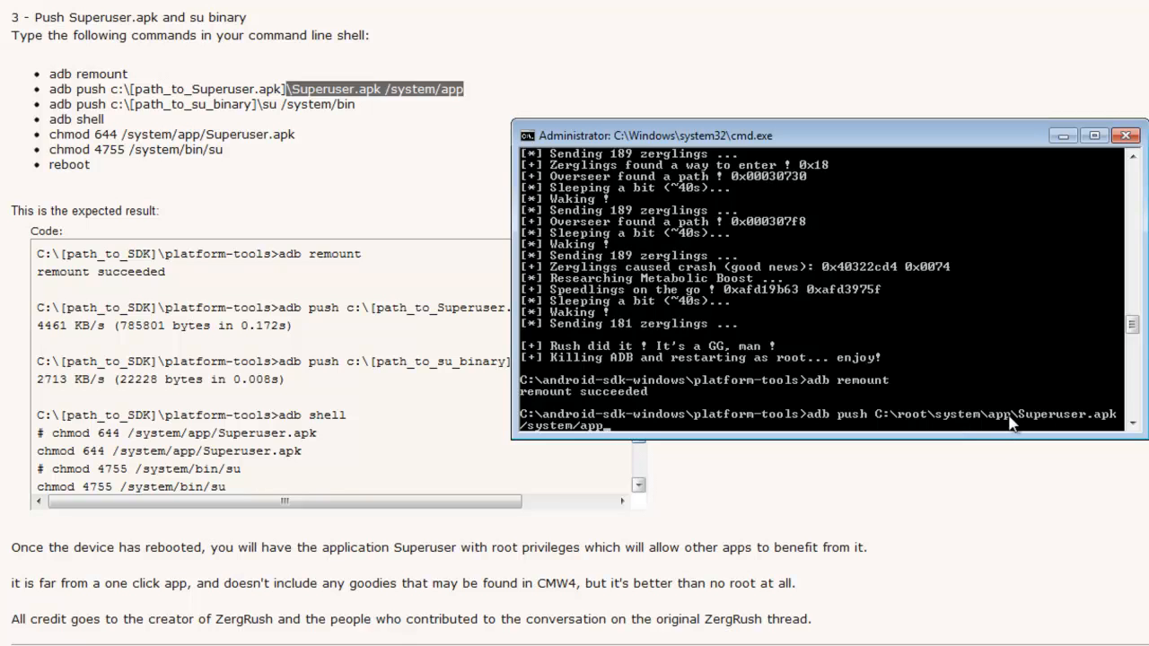
{"action": "mouse_move", "coordinate": [1037, 418]}
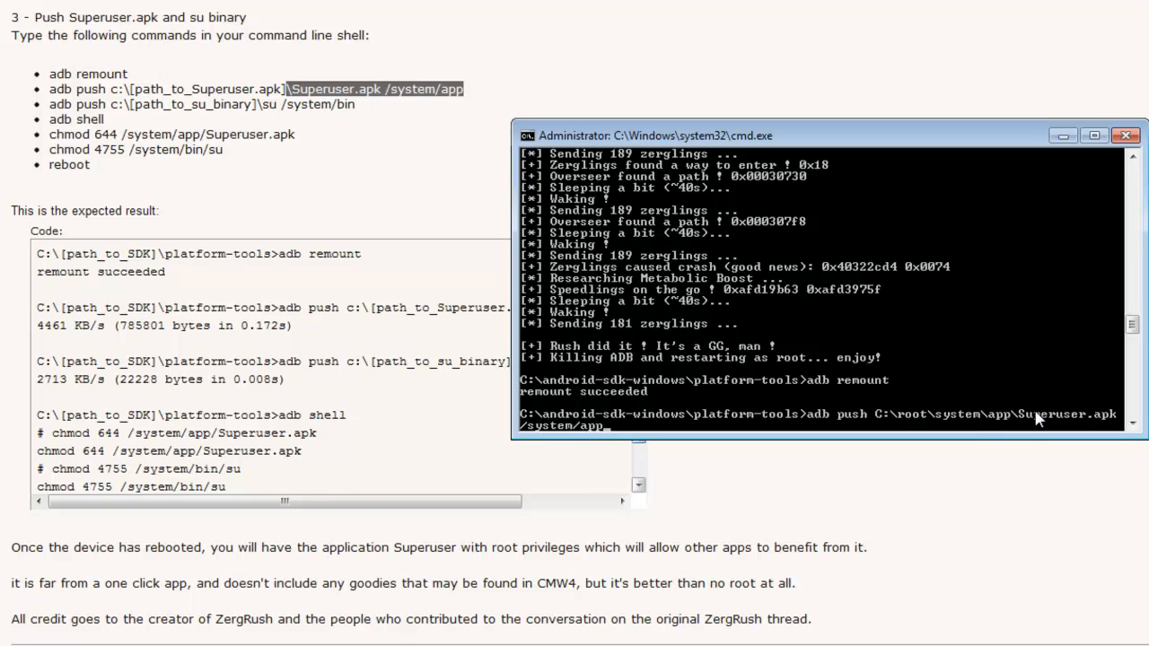
{"action": "mouse_move", "coordinate": [1006, 414]}
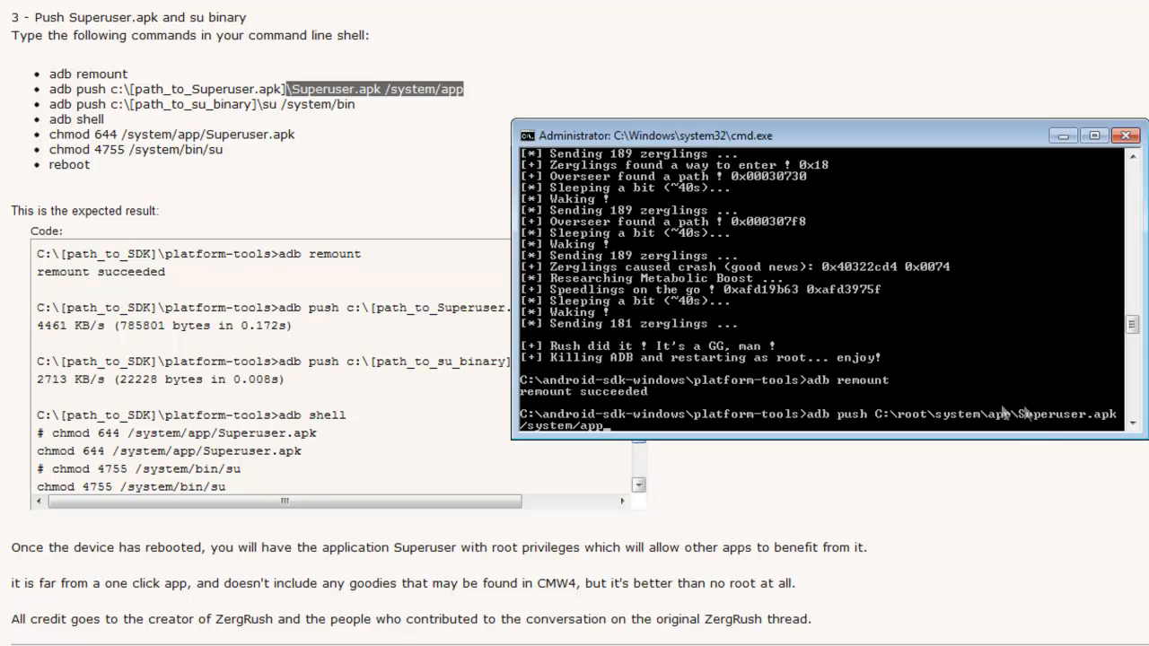
{"action": "mouse_move", "coordinate": [1019, 424]}
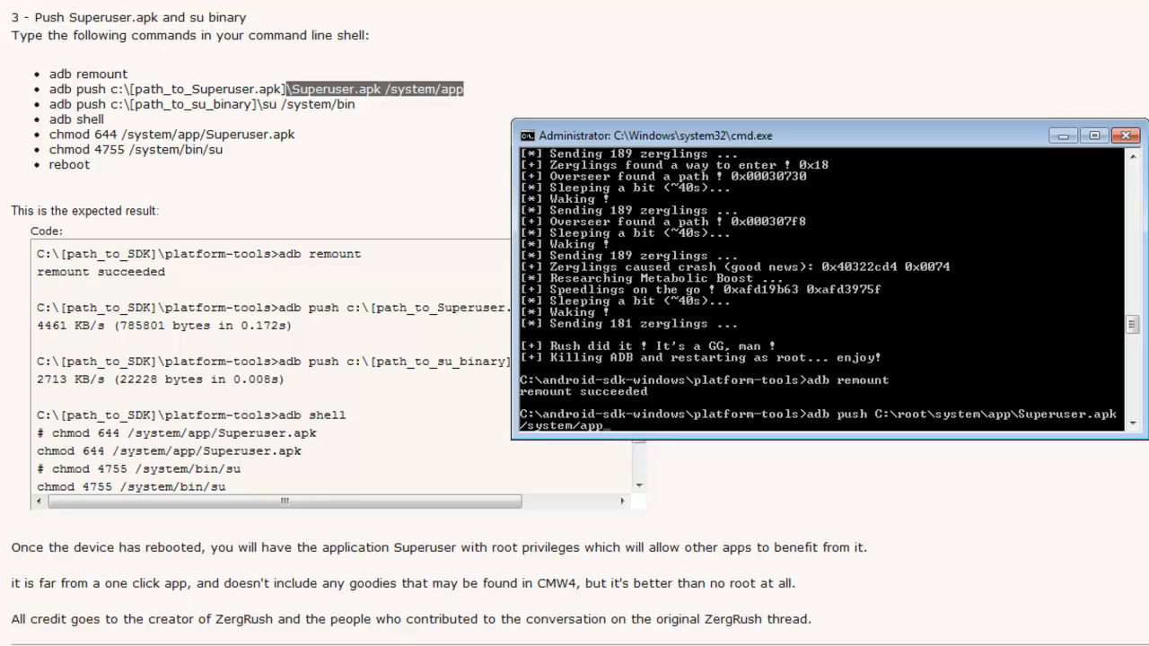
{"action": "mouse_move", "coordinate": [977, 418]}
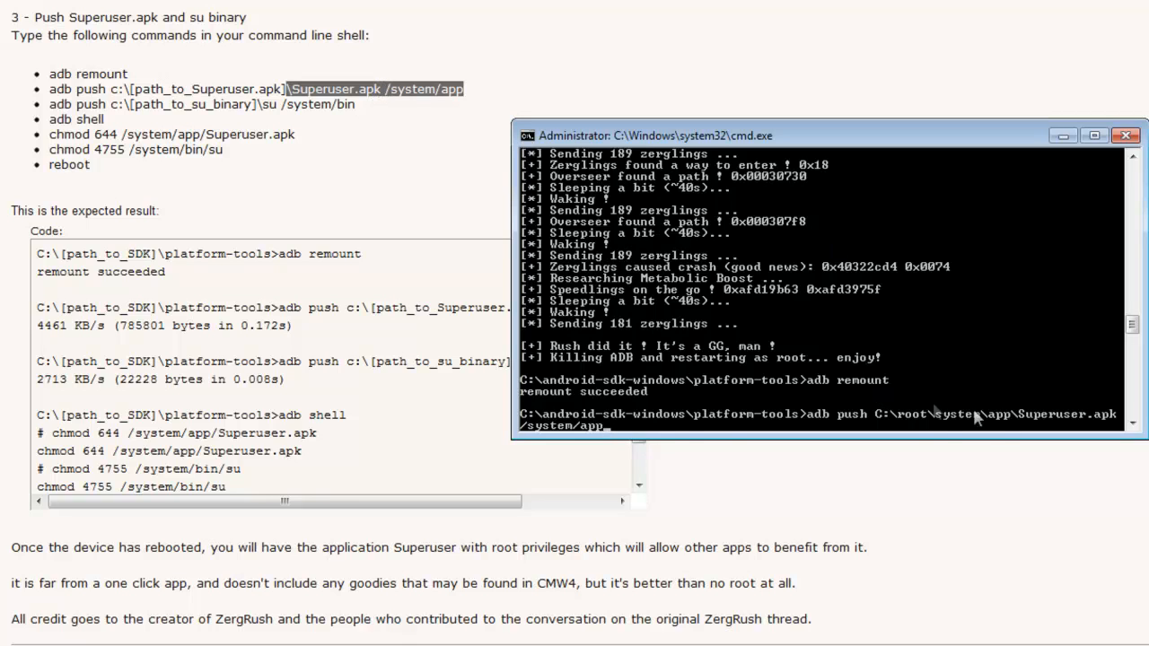
{"action": "mouse_move", "coordinate": [467, 122]}
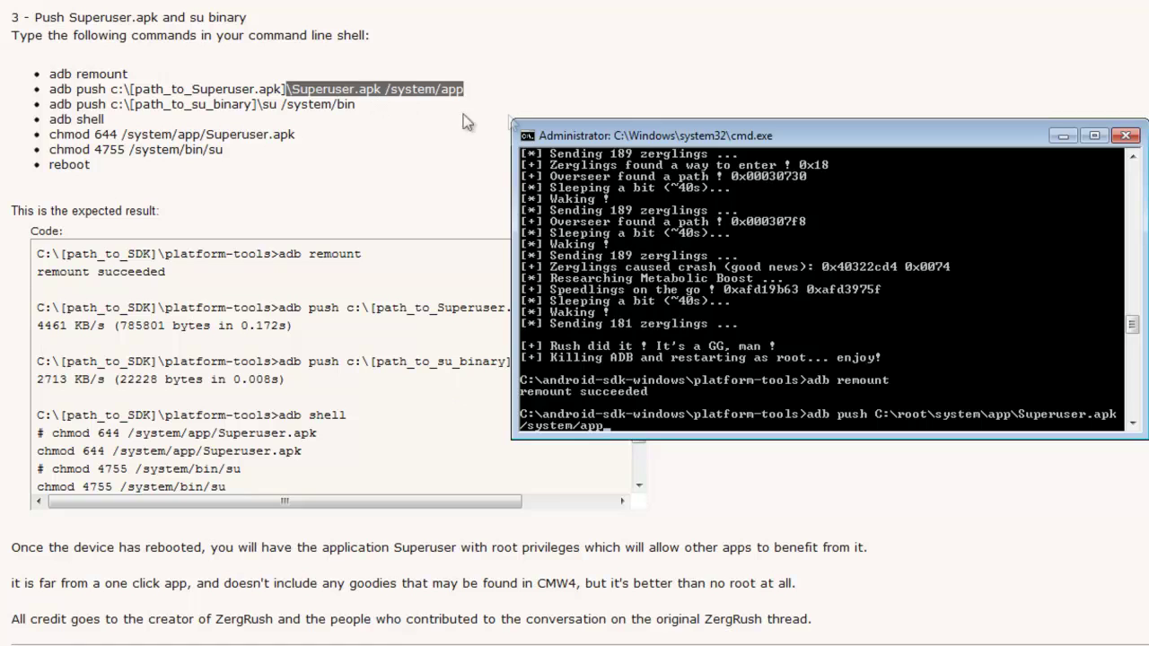
{"action": "mouse_move", "coordinate": [766, 419]}
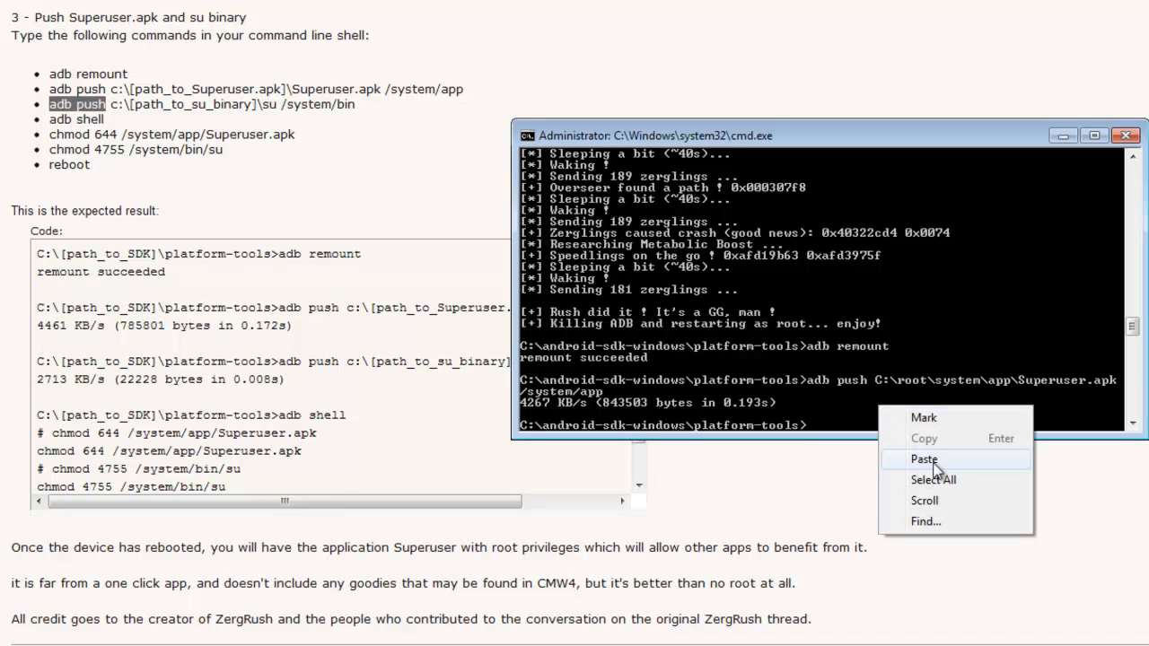
- Run adb push C:\root\system\bin\su /system/bin after checking su in Explorer, then select adb shell in the guide
{"action": "left_click", "coordinate": [924, 458]}
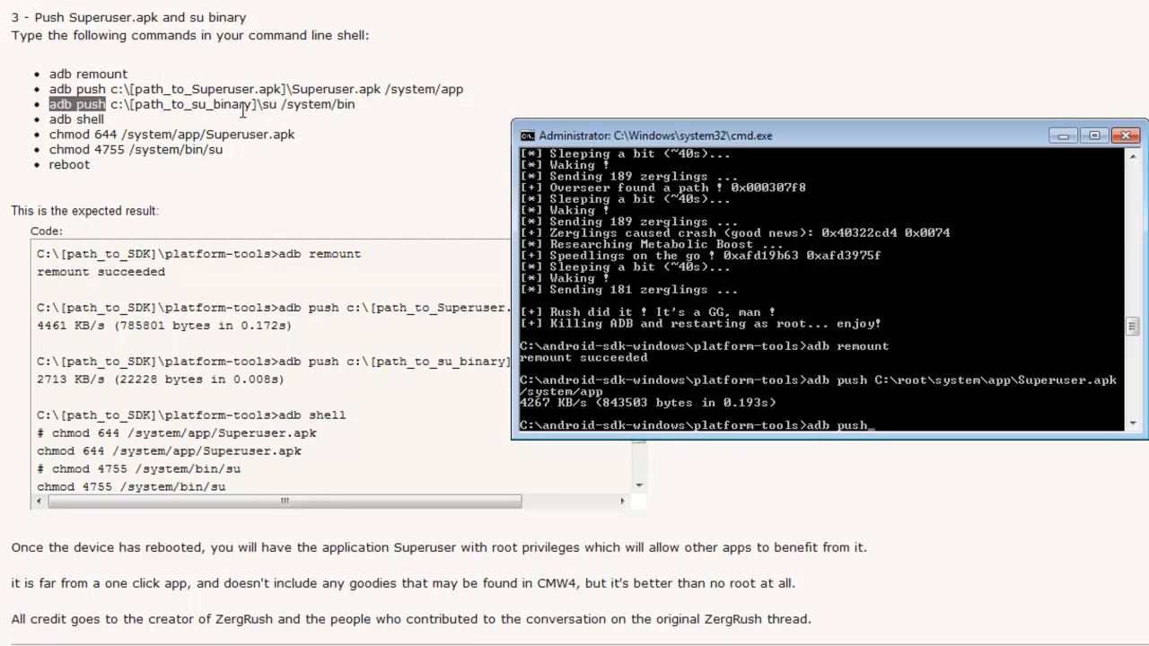
{"action": "mouse_move", "coordinate": [220, 471]}
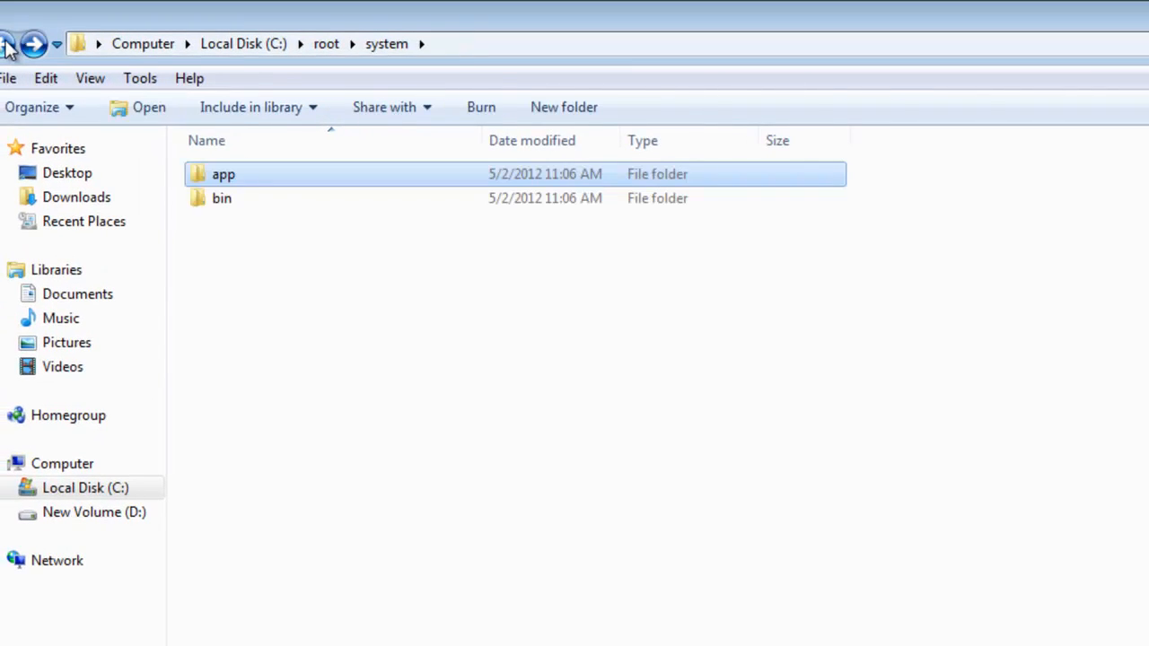
{"action": "double_click", "coordinate": [222, 197]}
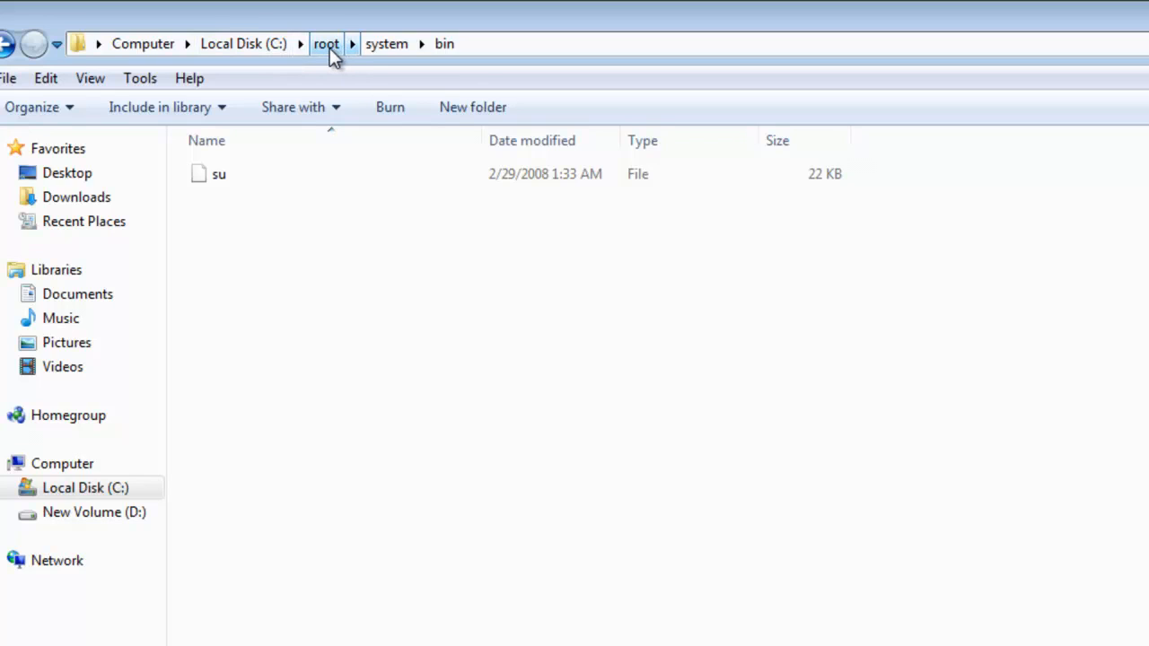
{"action": "mouse_move", "coordinate": [464, 49]}
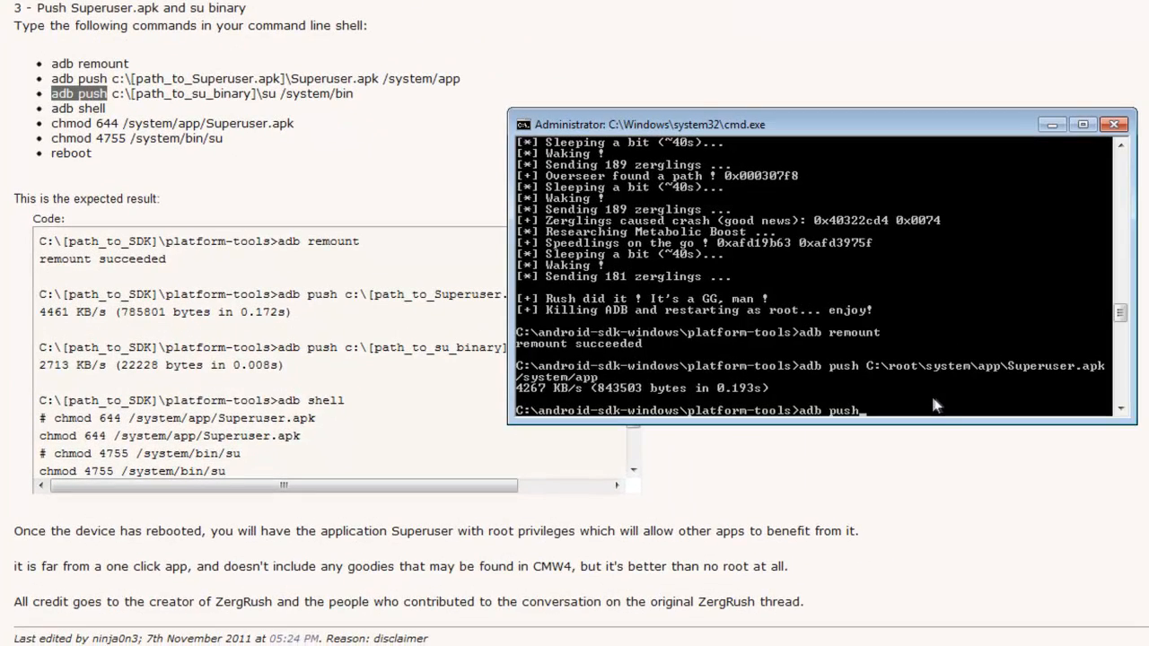
{"action": "right_click", "coordinate": [934, 406]}
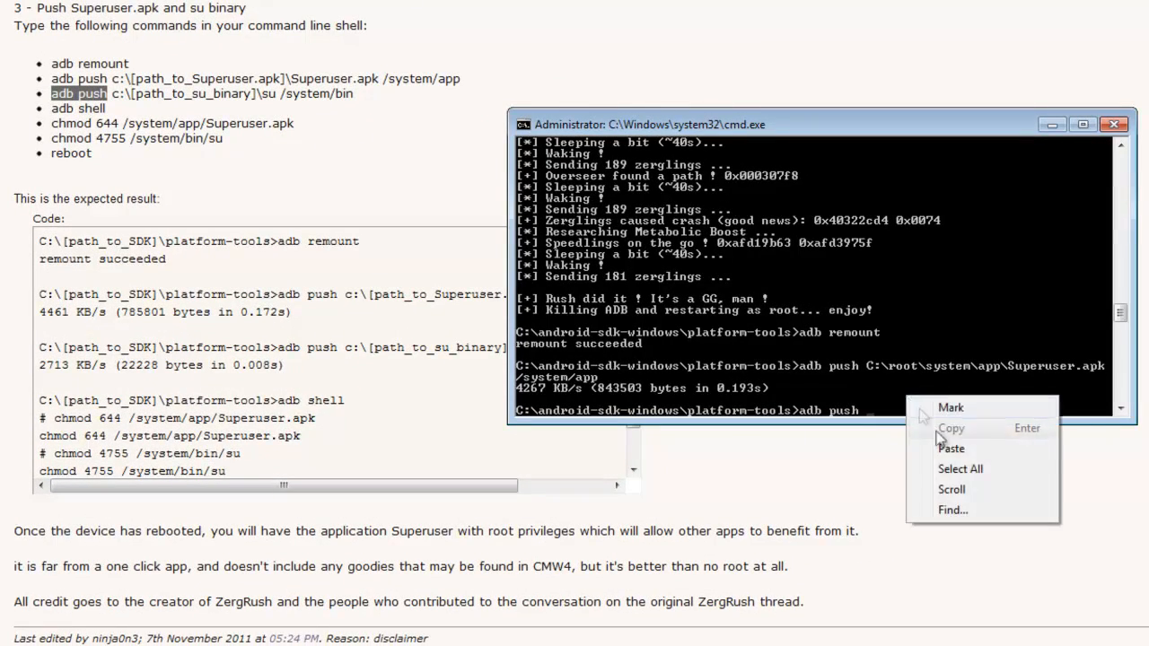
{"action": "left_click", "coordinate": [951, 448]}
{"action": "type", "text": " C:\\root\\system\\bin\\su /system/bin"}
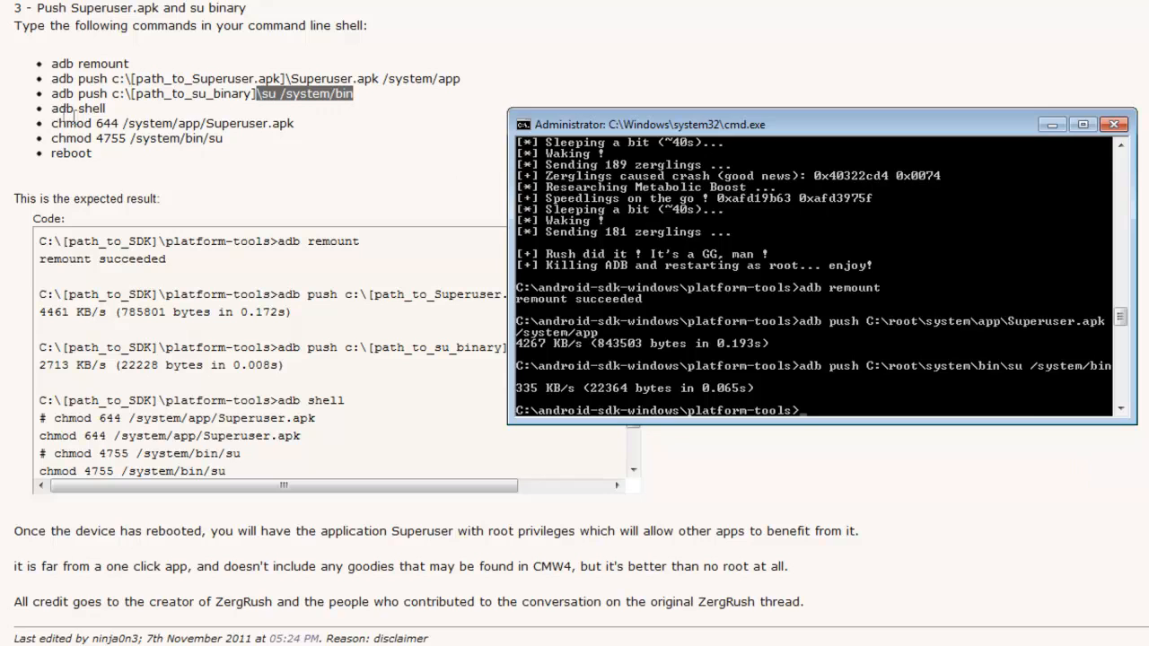
{"action": "double_click", "coordinate": [78, 107]}
{"action": "type", "text": "adb shell"}
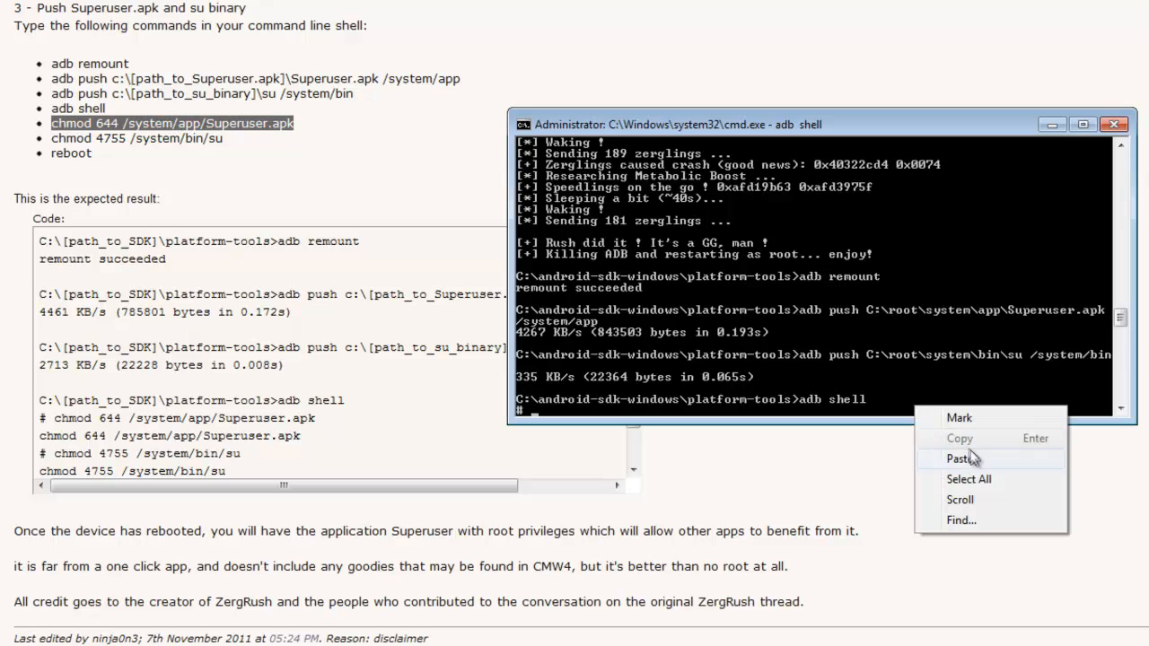
- In the adb shell run chmod 644 on Superuser.apk and chmod 4755 on su, then reboot the phone
{"action": "left_click", "coordinate": [959, 459]}
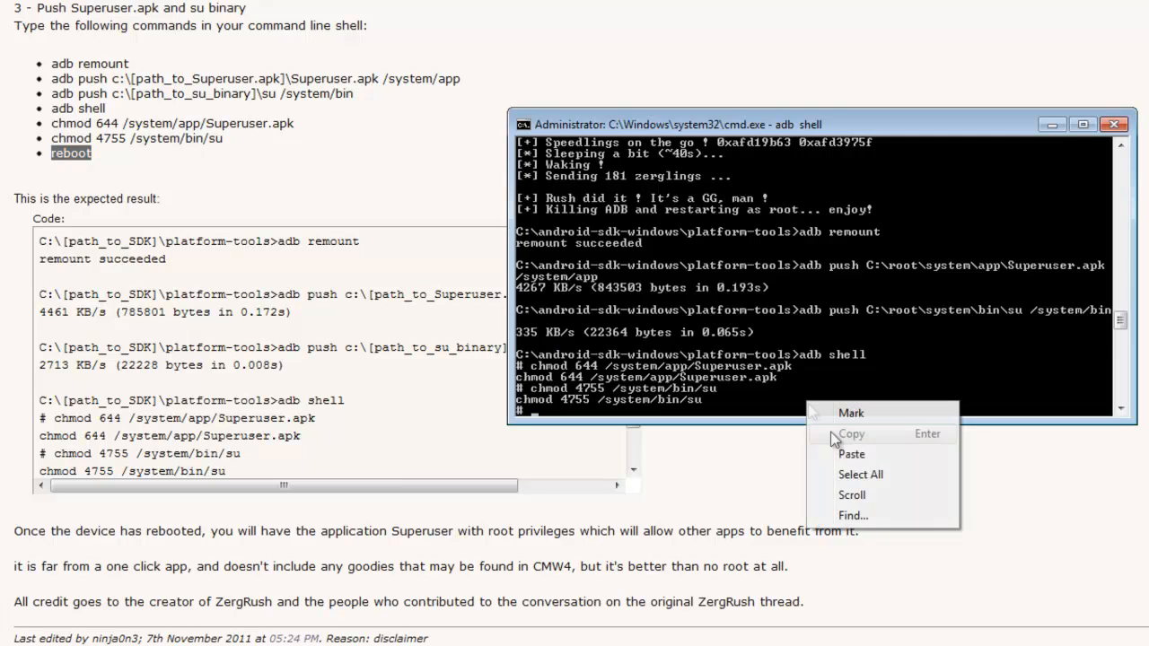
{"action": "left_click", "coordinate": [851, 454]}
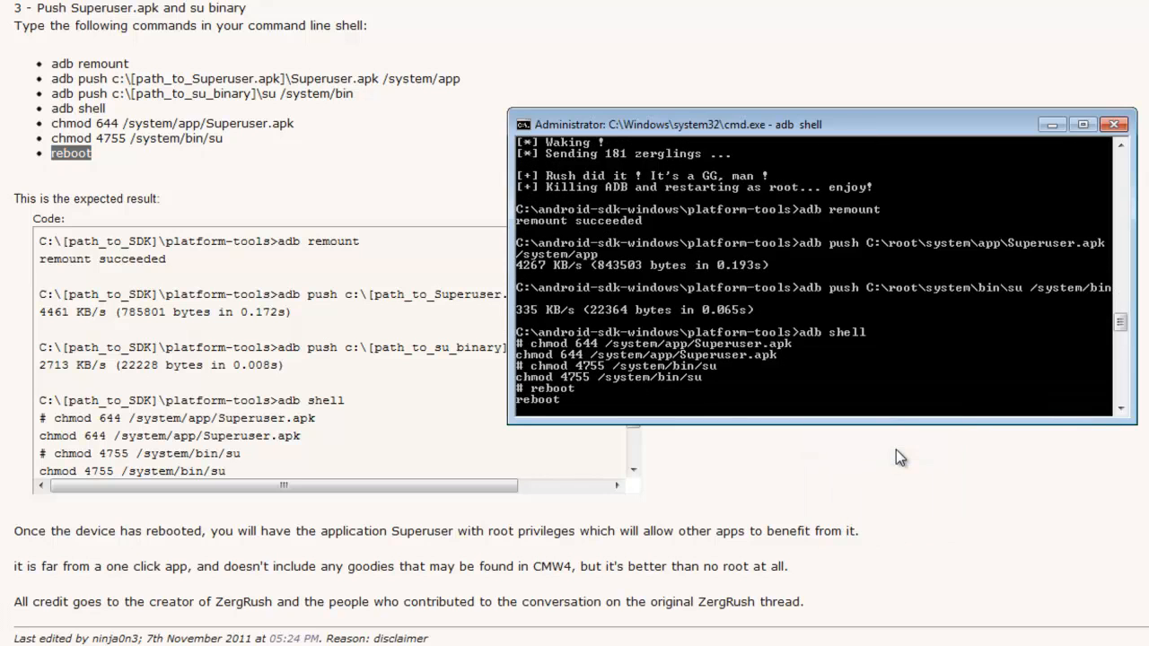
{"action": "left_click", "coordinate": [1114, 124]}
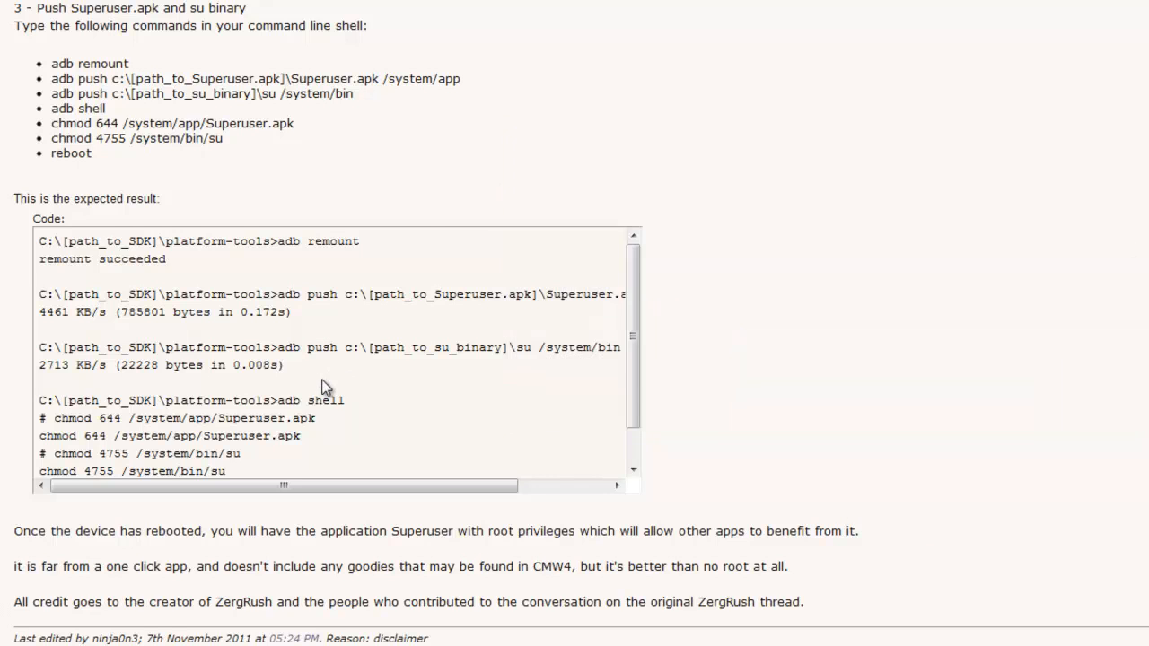
- Let the reboot return to the platform-tools prompt and go back to the XDA guide's step 3
{"action": "scroll", "scroll_direction": "down", "scroll_amount": 3}
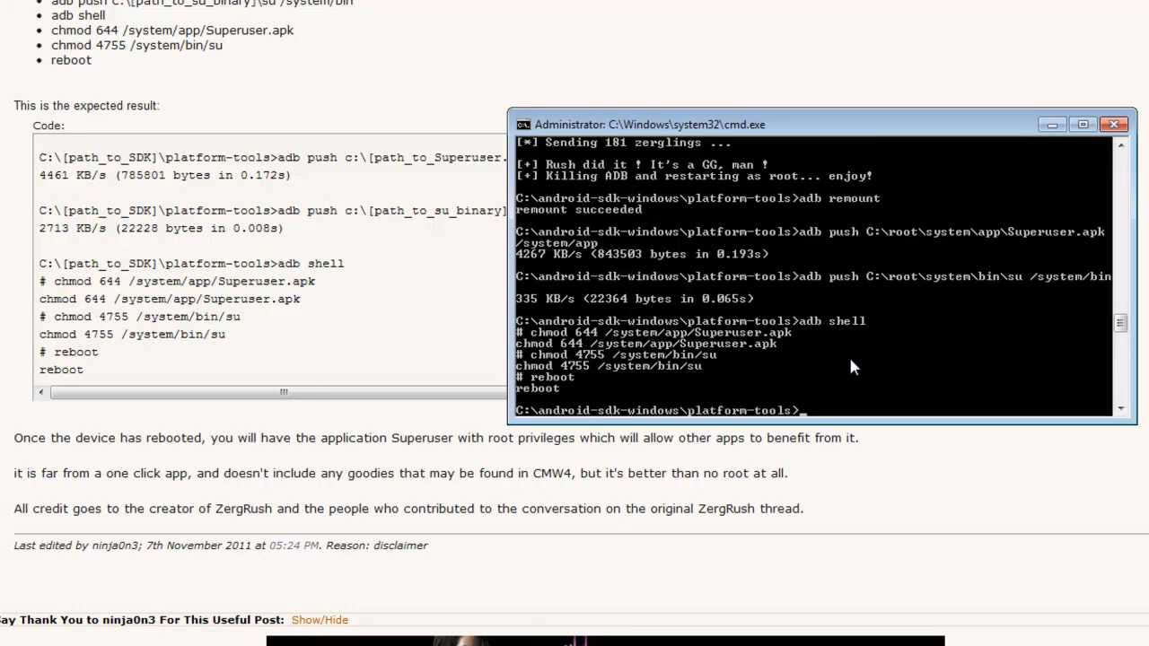
{"action": "mouse_move", "coordinate": [754, 272]}
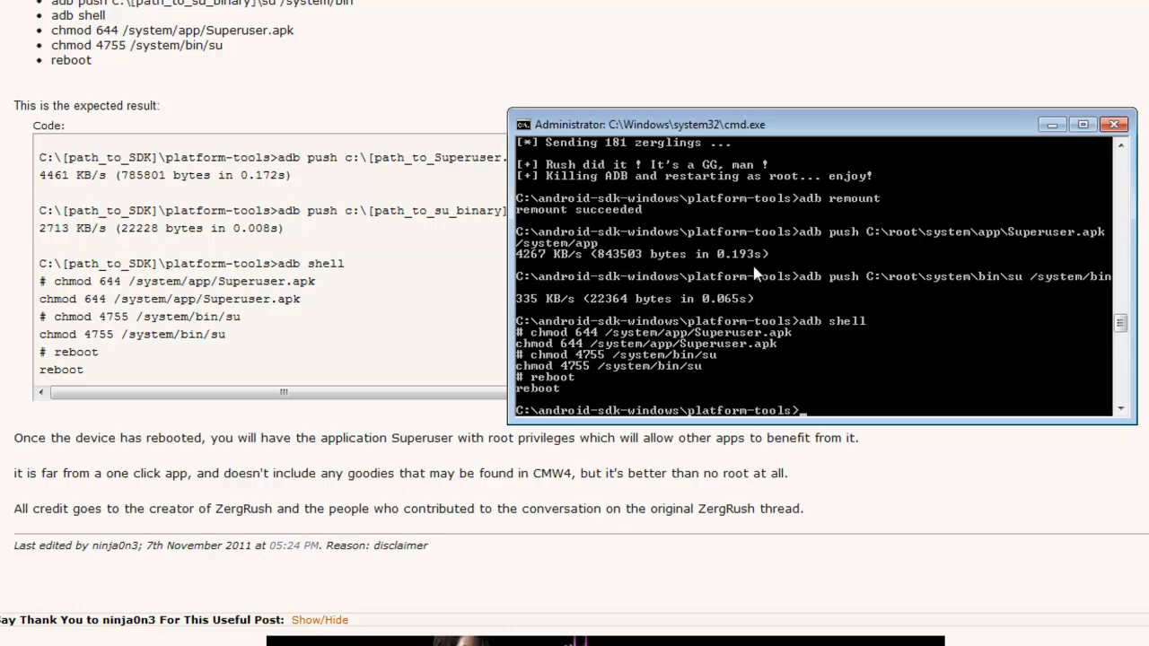
{"action": "mouse_move", "coordinate": [696, 366]}
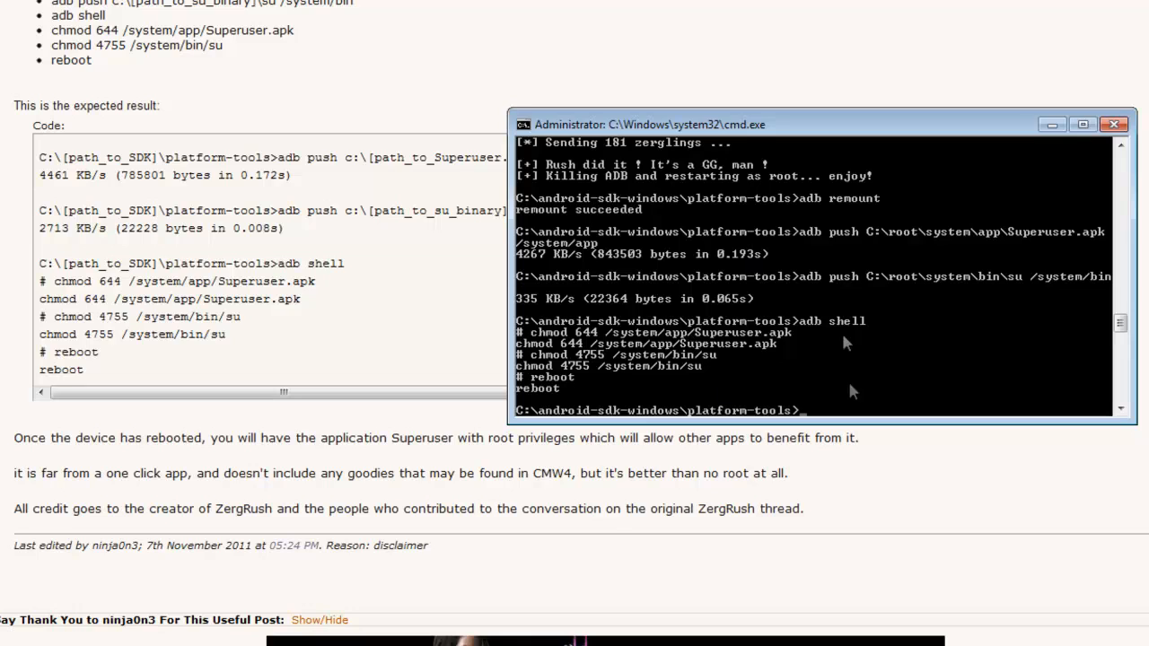
{"action": "mouse_move", "coordinate": [772, 314]}
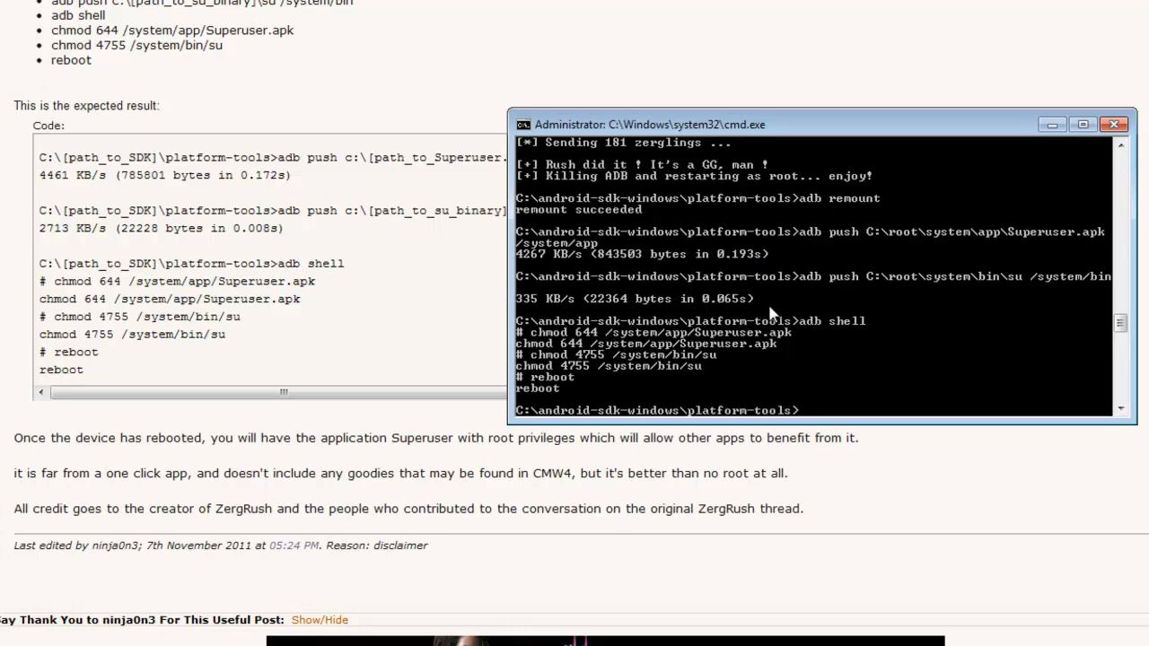
{"action": "mouse_move", "coordinate": [803, 283]}
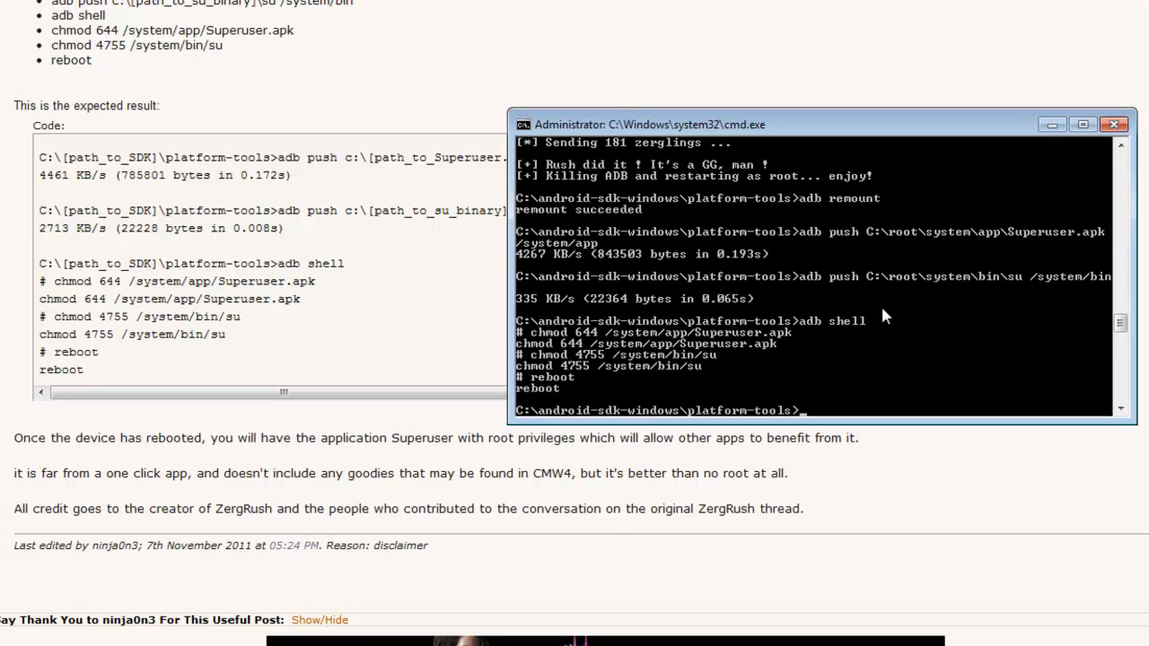
{"action": "mouse_move", "coordinate": [892, 308]}
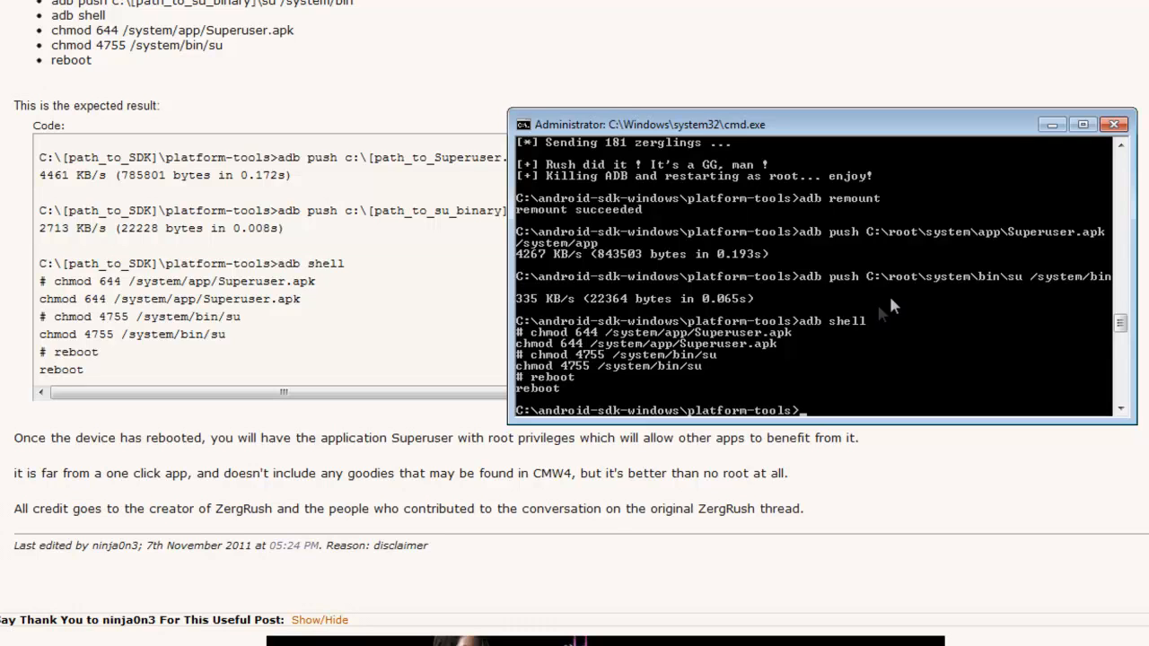
{"action": "mouse_move", "coordinate": [773, 299]}
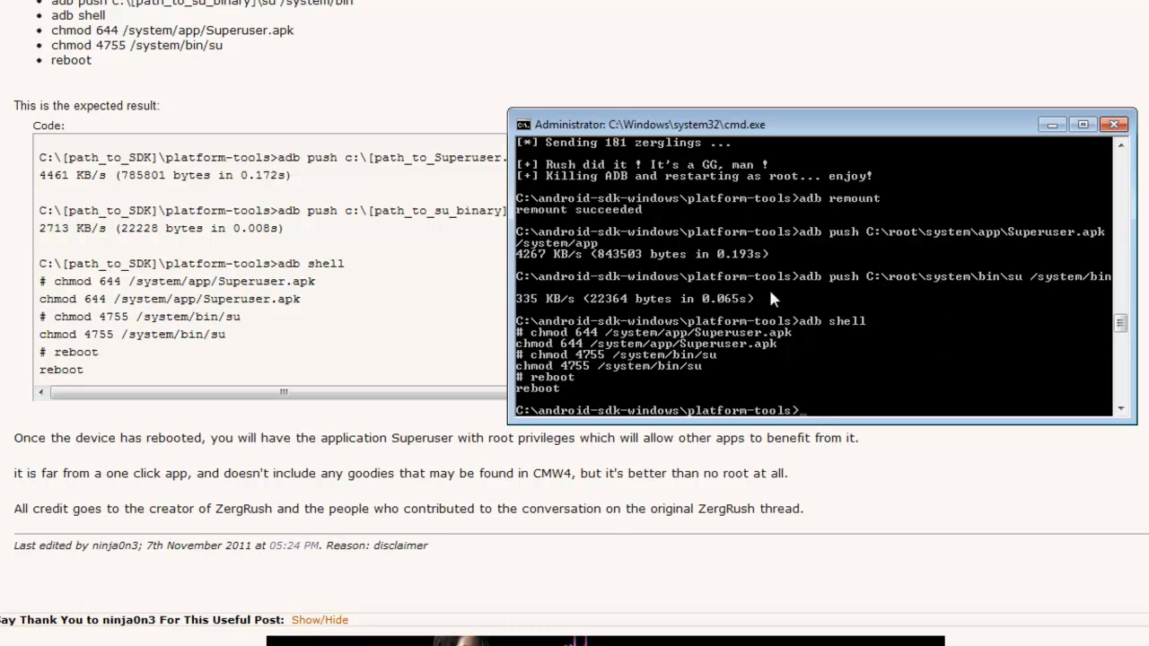
{"action": "mouse_move", "coordinate": [813, 325]}
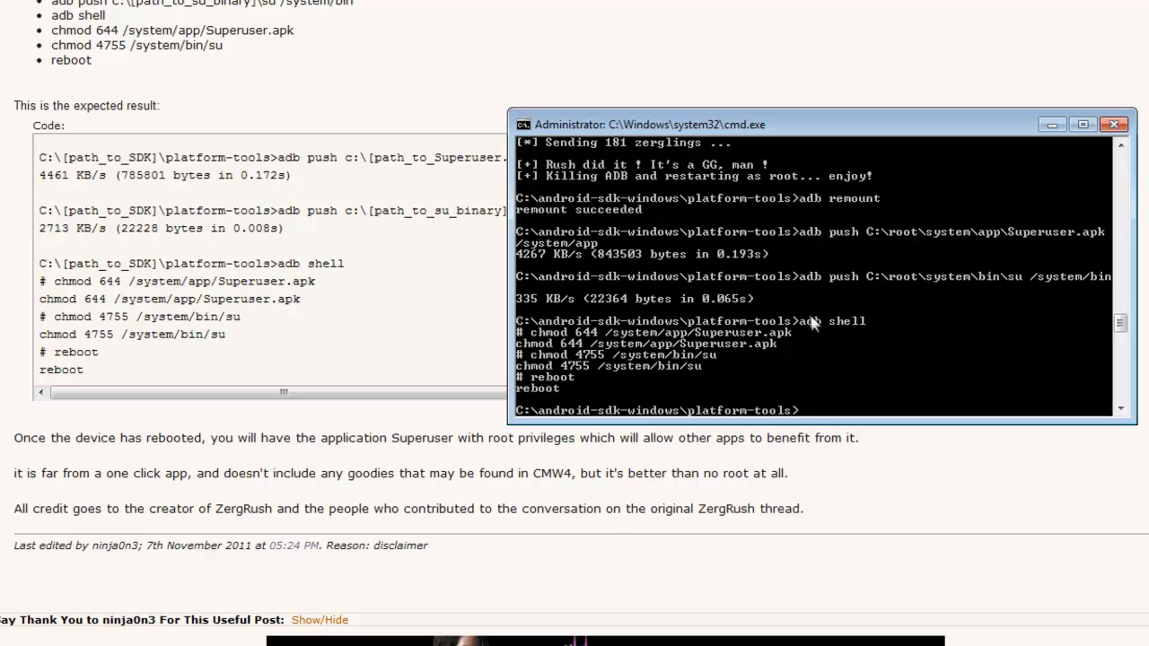
{"action": "mouse_move", "coordinate": [756, 247]}
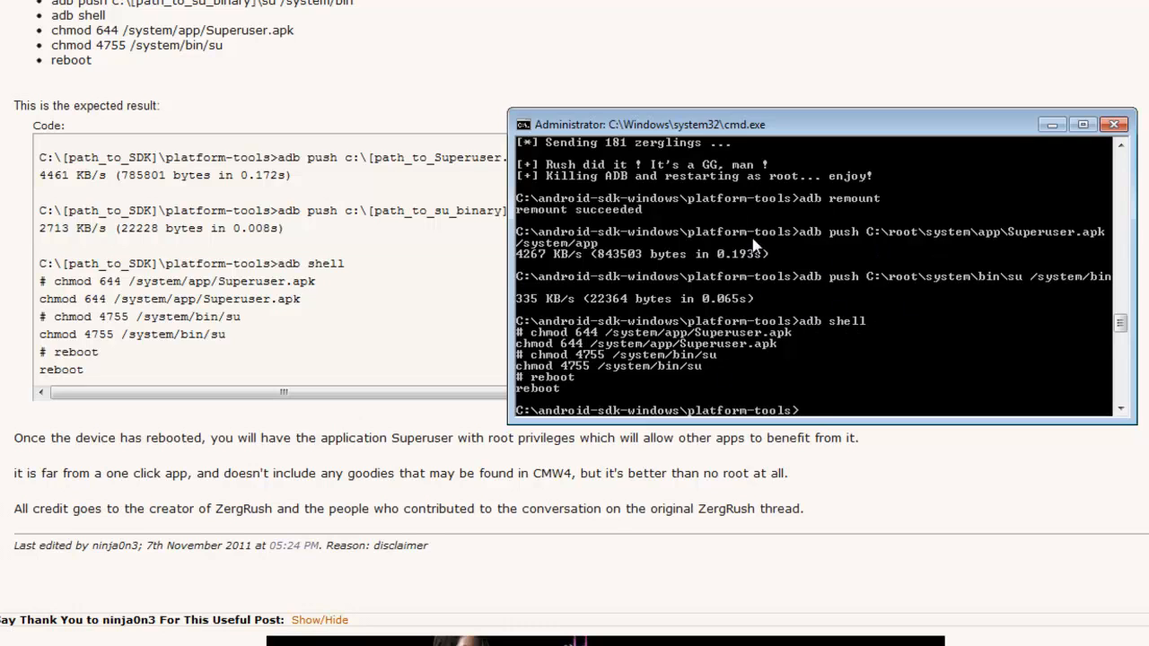
{"action": "mouse_move", "coordinate": [839, 310]}
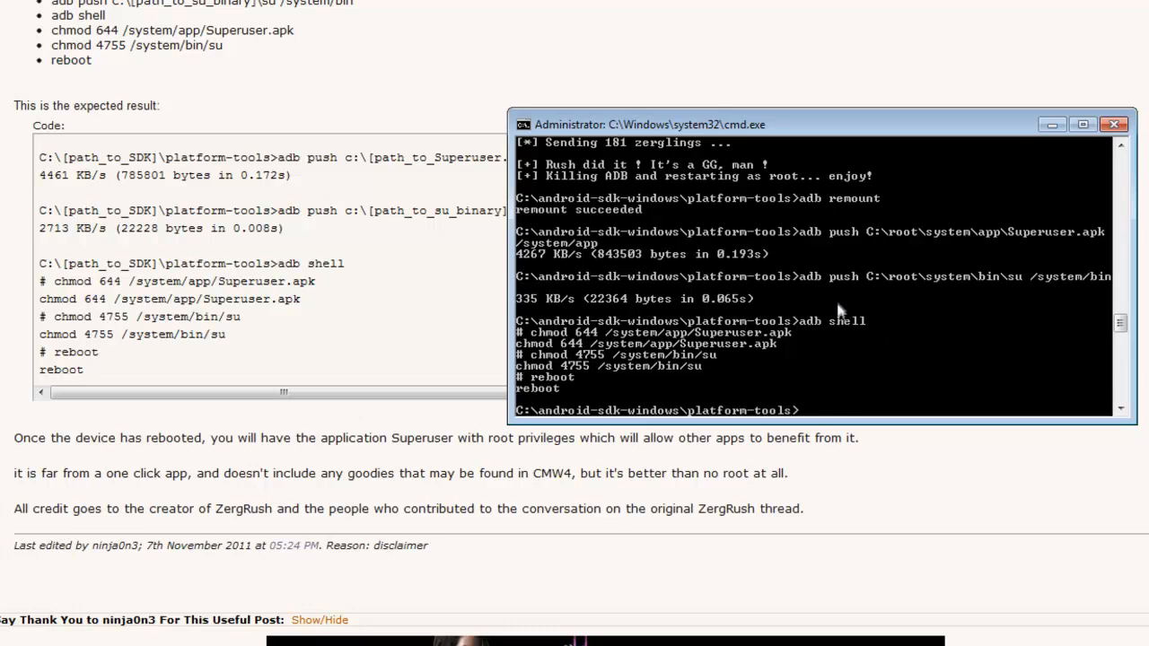
{"action": "mouse_move", "coordinate": [739, 274]}
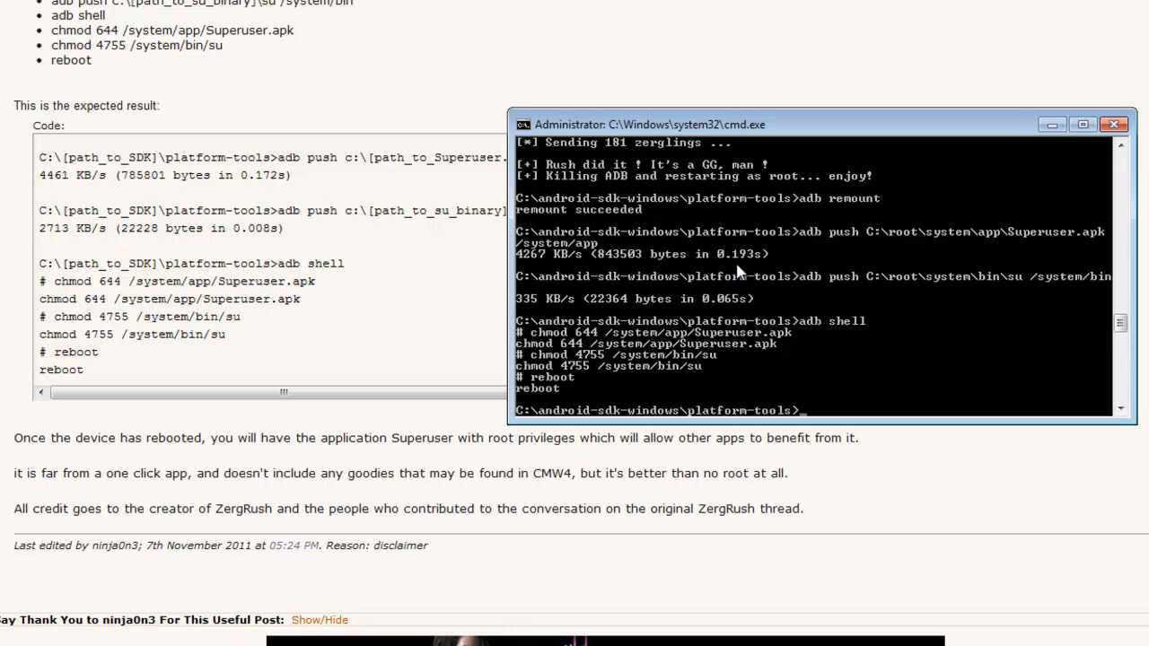
{"action": "mouse_move", "coordinate": [799, 334]}
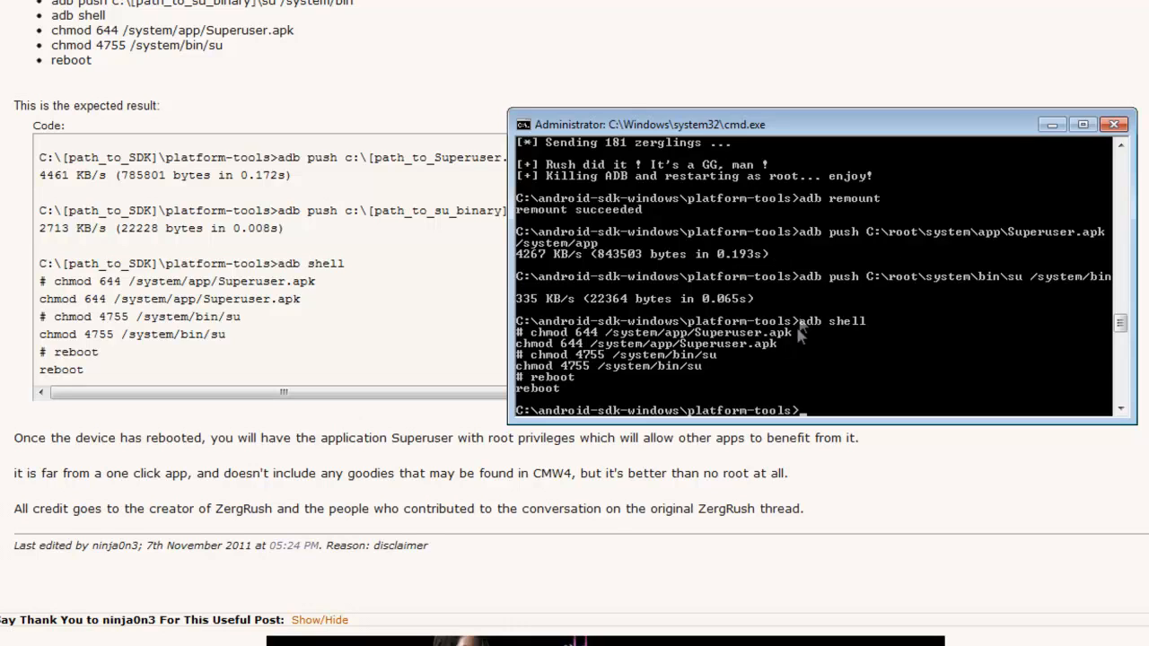
{"action": "mouse_move", "coordinate": [754, 269]}
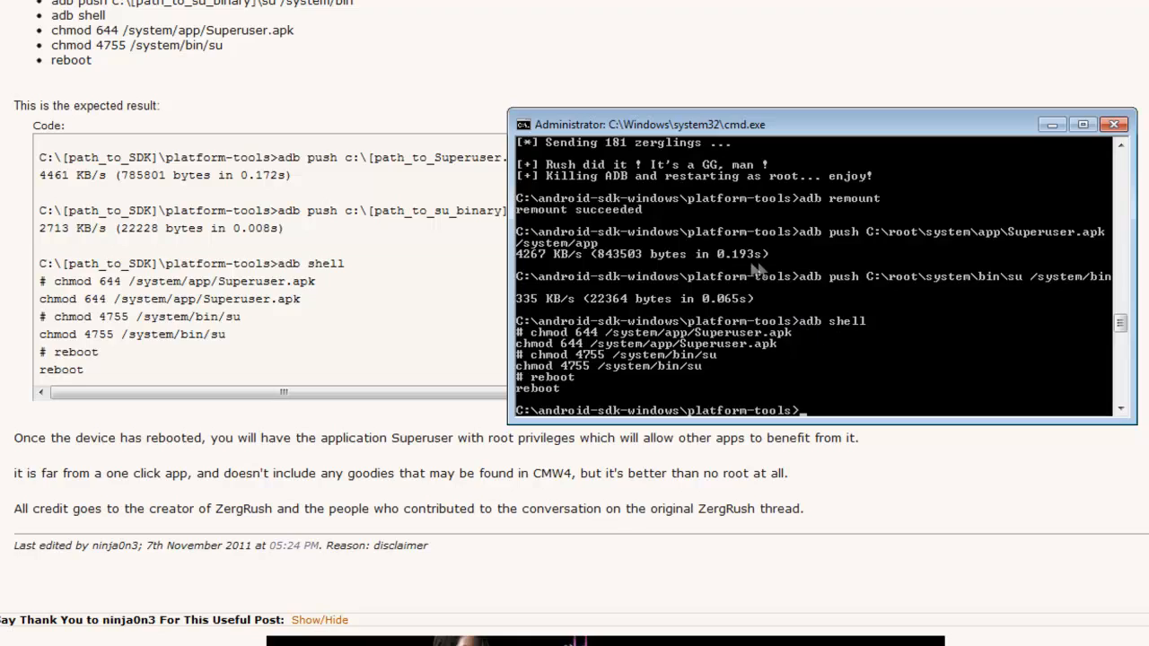
{"action": "mouse_move", "coordinate": [708, 236]}
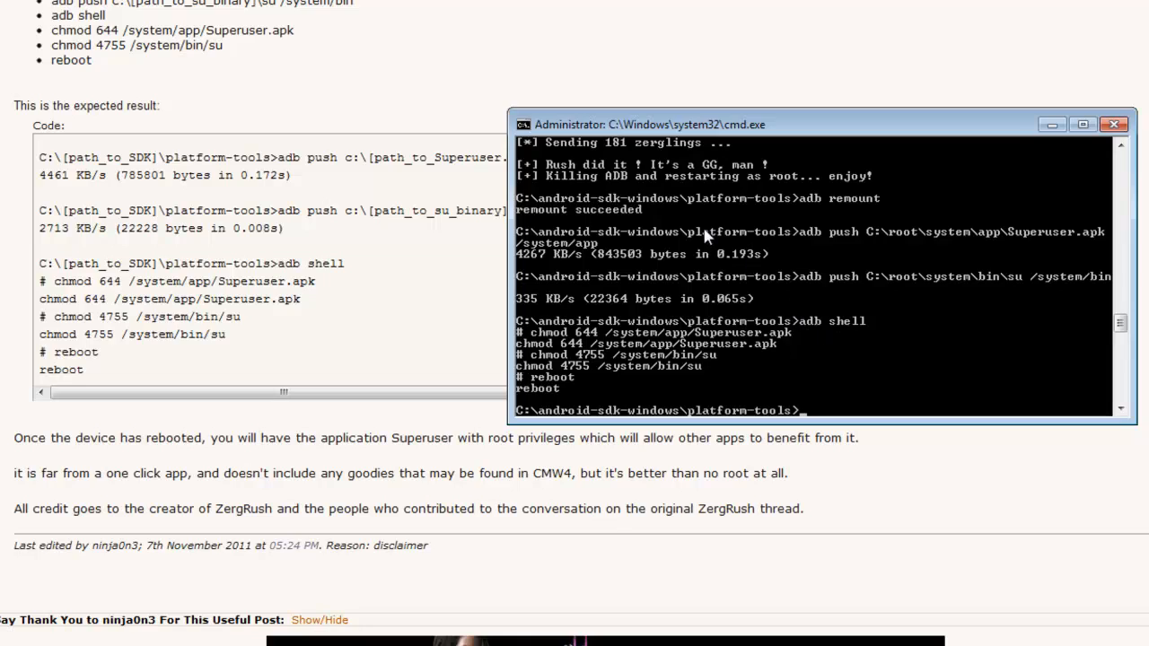
{"action": "left_click", "coordinate": [1113, 125]}
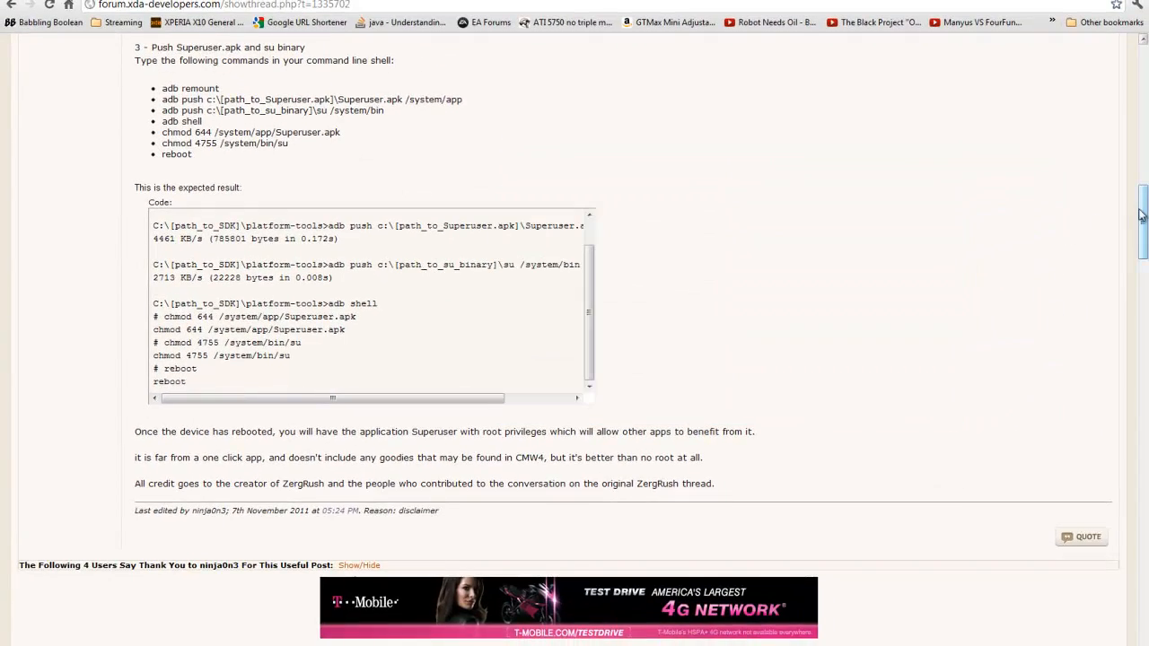
- Scroll through the XDA thread to reread the 'Push Superuser.apk and su binary' section
{"action": "scroll", "scroll_direction": "up", "scroll_amount": 3}
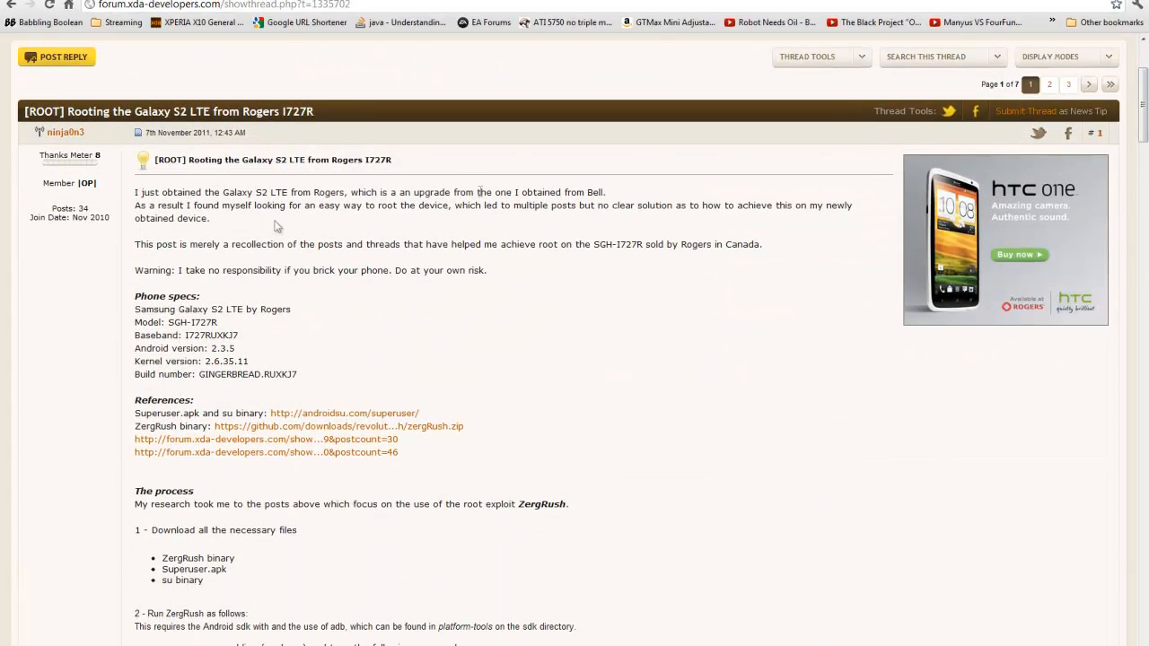
{"action": "mouse_move", "coordinate": [291, 220]}
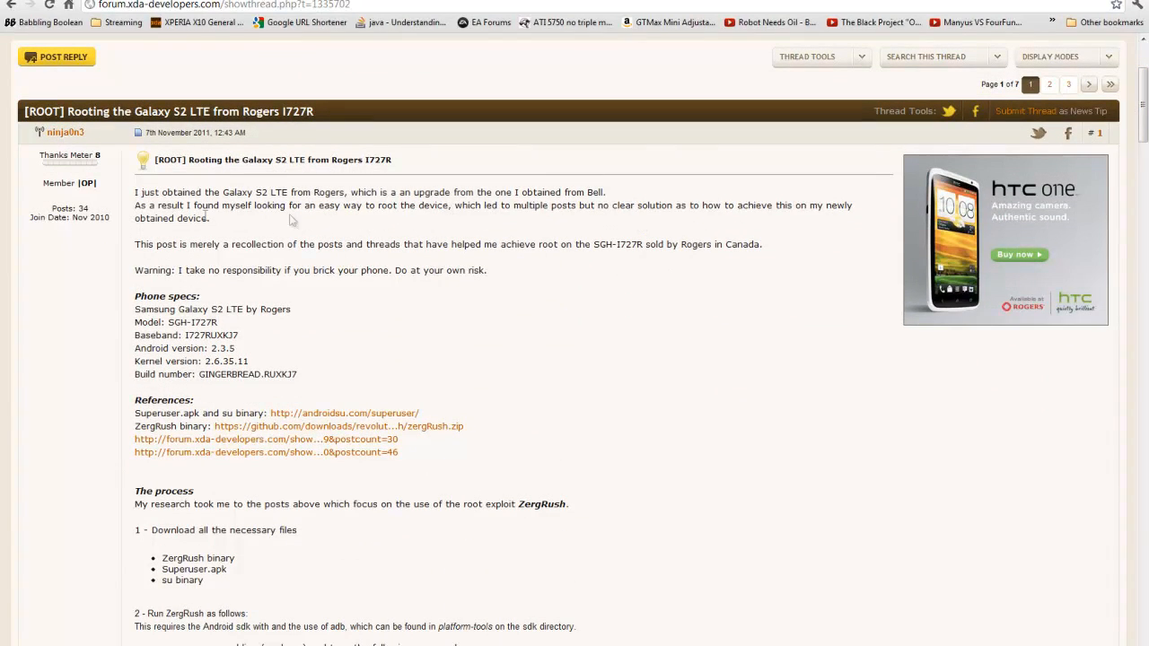
{"action": "mouse_move", "coordinate": [446, 205]}
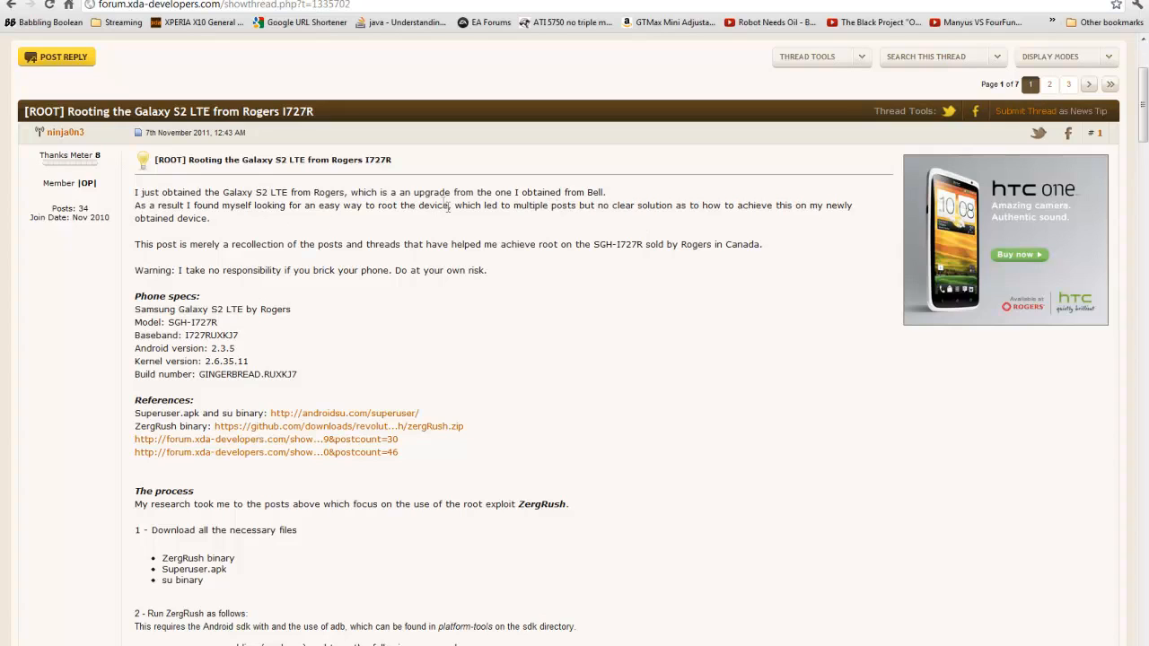
{"action": "scroll", "scroll_direction": "down", "scroll_amount": 3}
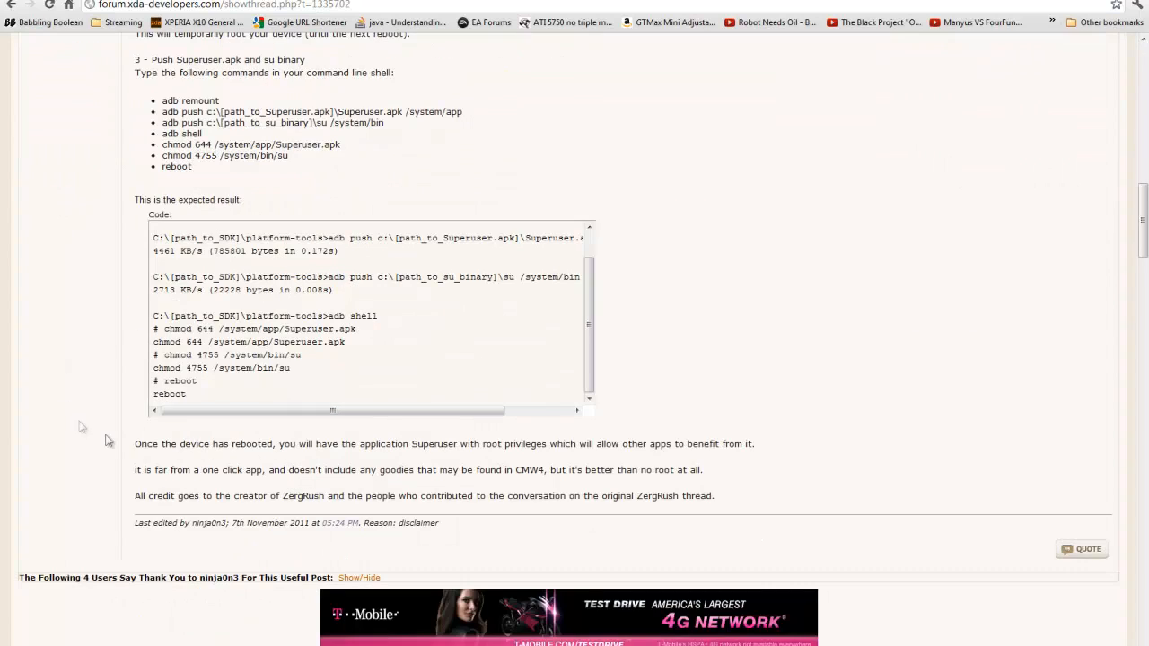
{"action": "mouse_move", "coordinate": [286, 508]}
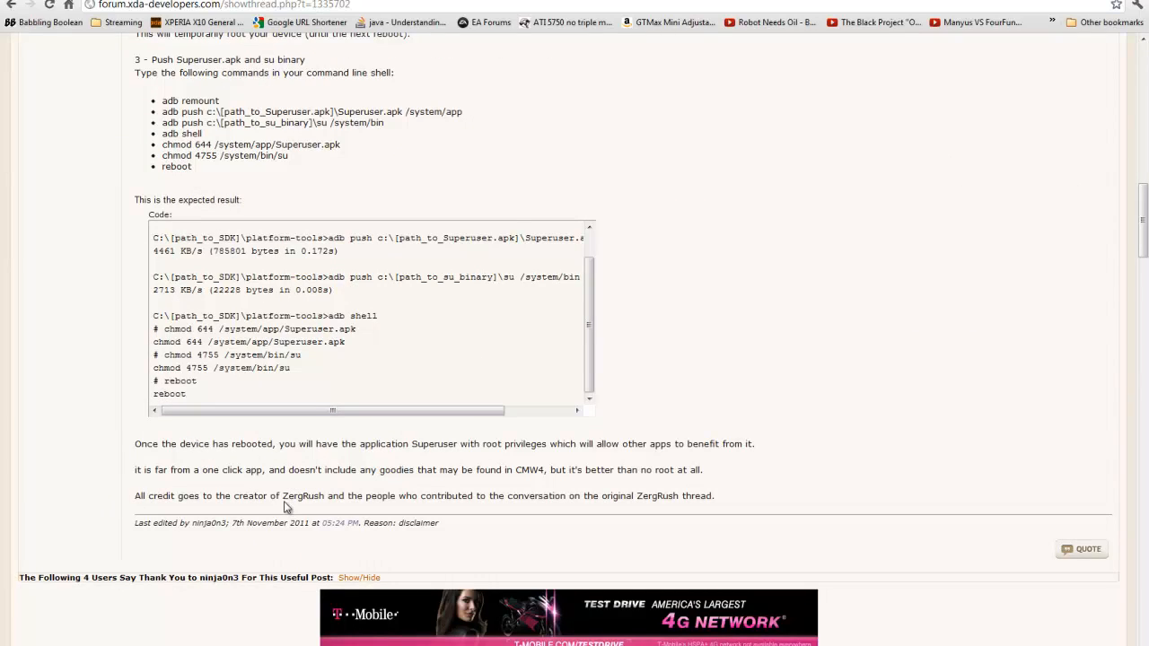
{"action": "mouse_move", "coordinate": [642, 496]}
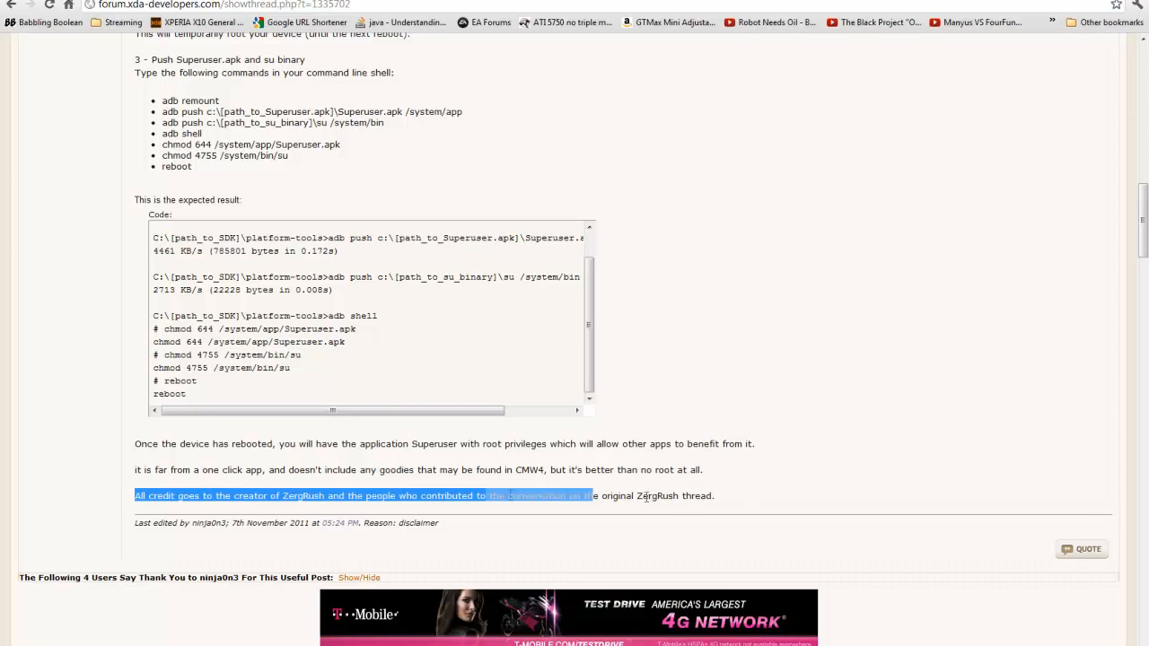
{"action": "scroll", "scroll_direction": "up", "scroll_amount": 3}
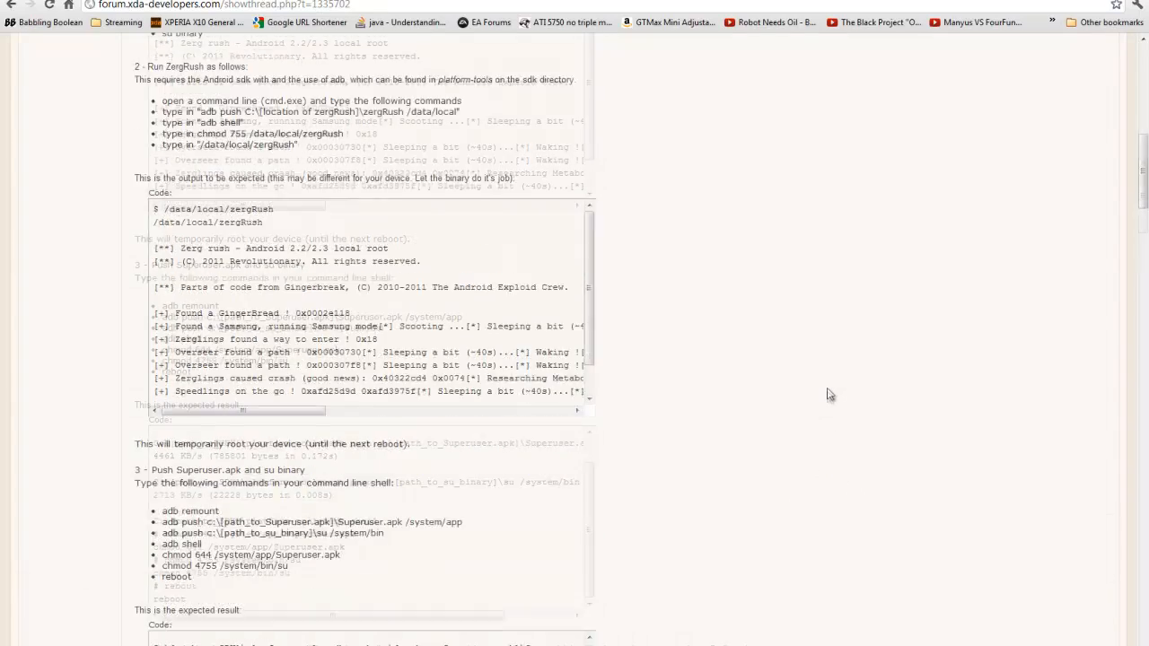
{"action": "scroll", "scroll_direction": "up", "scroll_amount": 3}
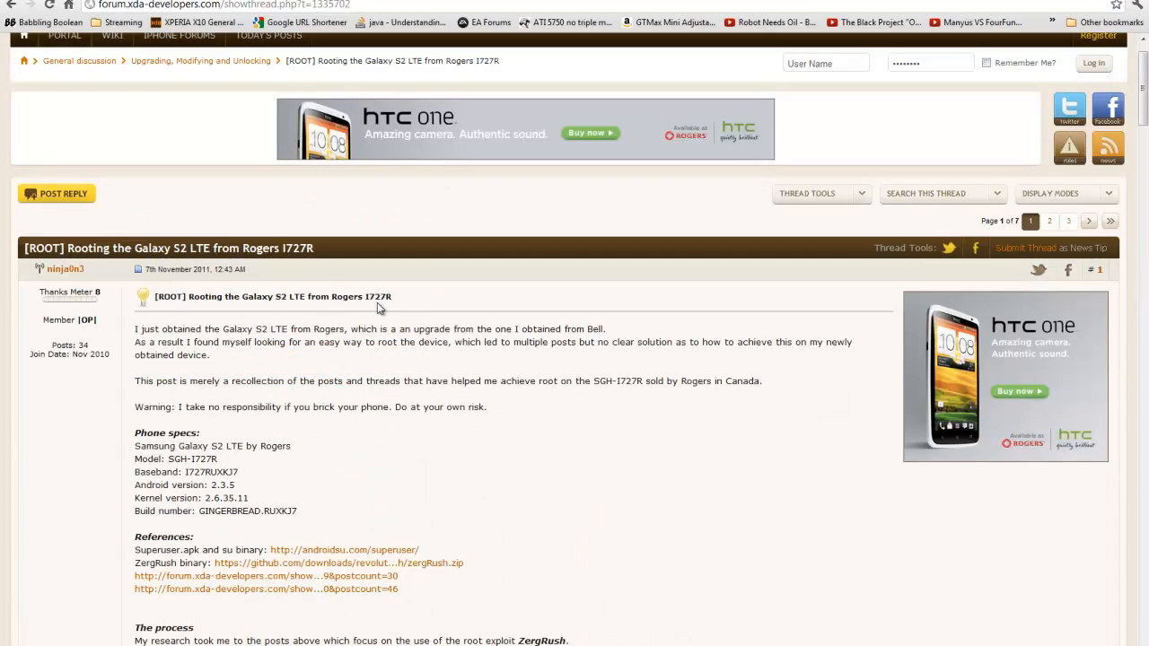
{"action": "mouse_move", "coordinate": [498, 316]}
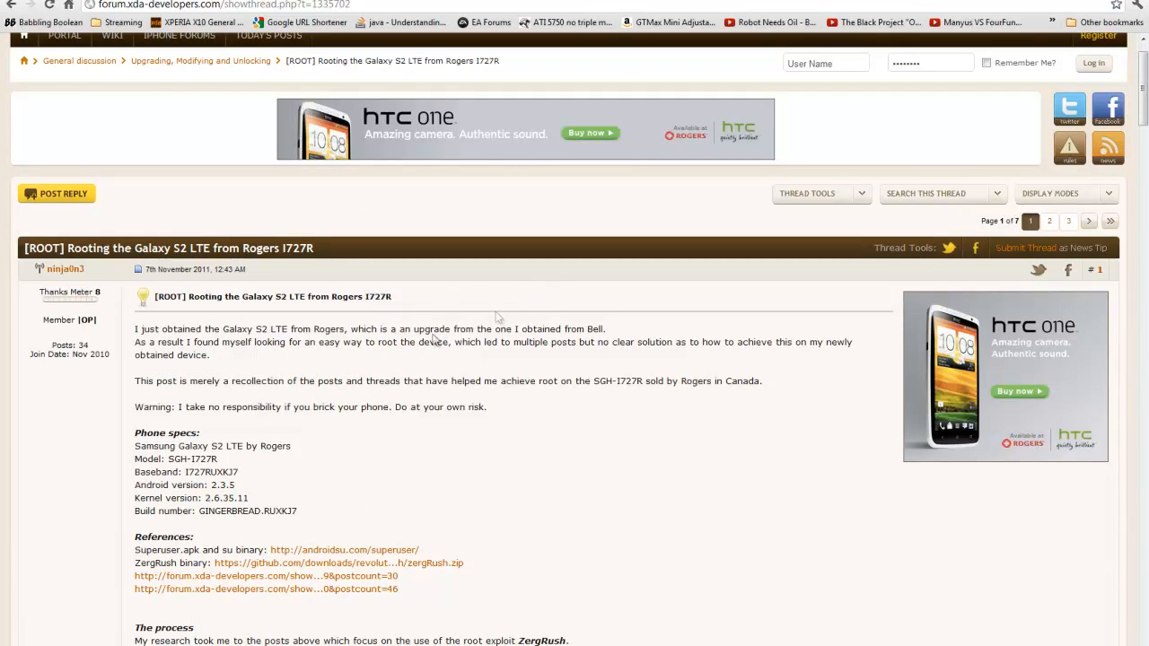
{"action": "mouse_move", "coordinate": [493, 280]}
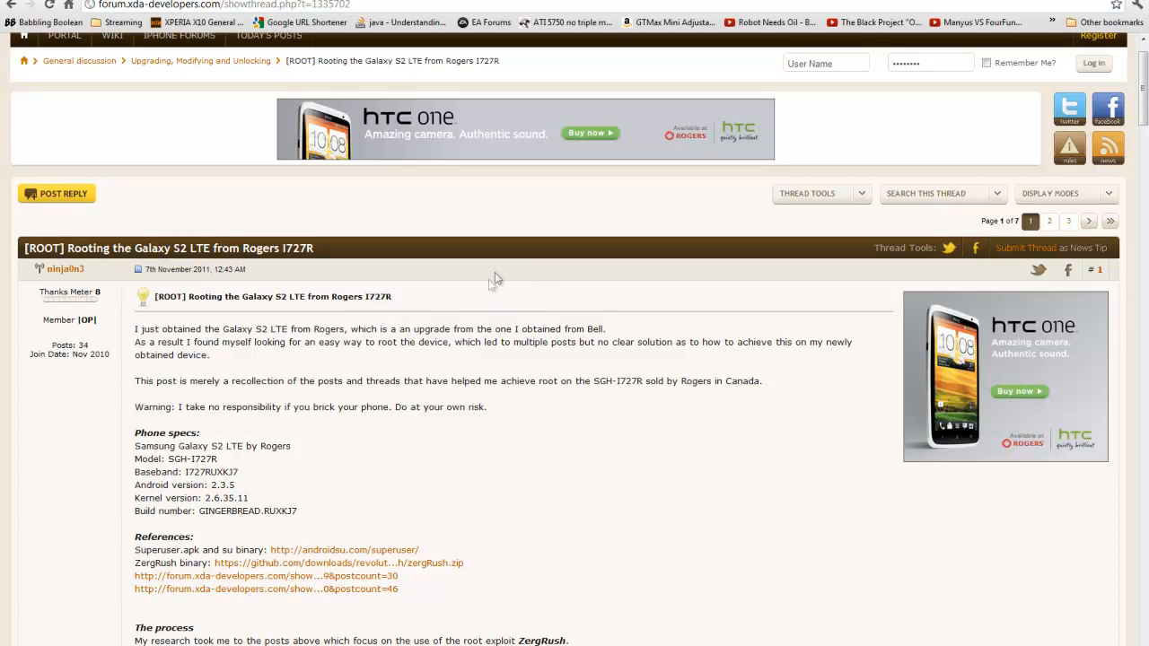
{"action": "mouse_move", "coordinate": [676, 371]}
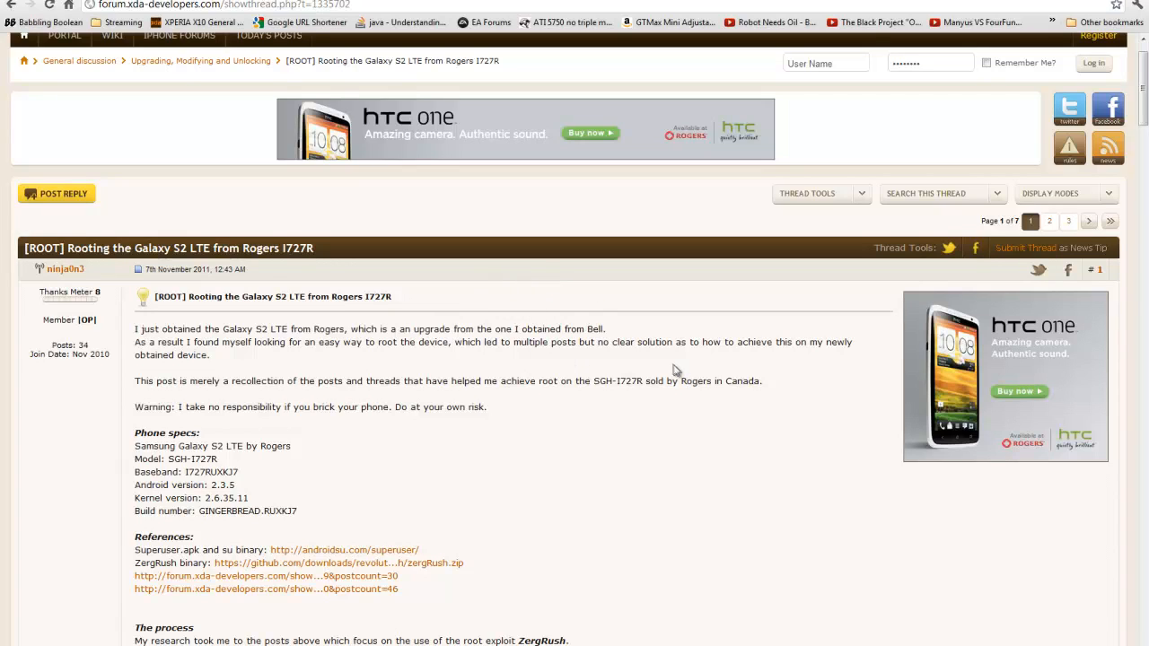
{"action": "mouse_move", "coordinate": [453, 303]}
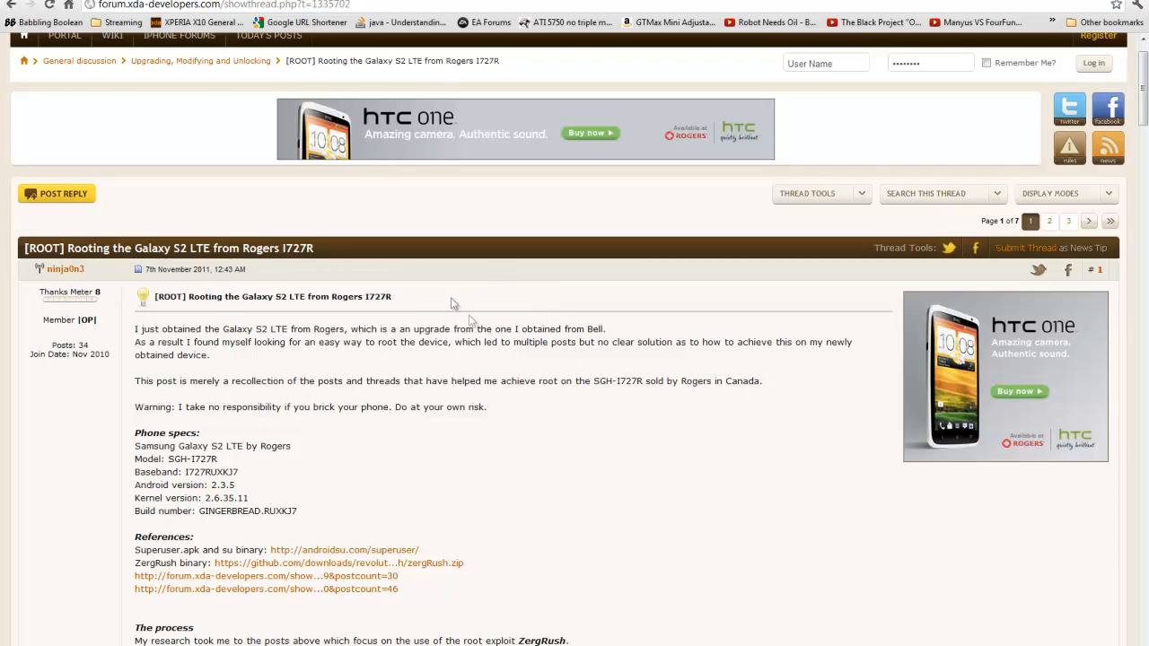
{"action": "mouse_move", "coordinate": [583, 274]}
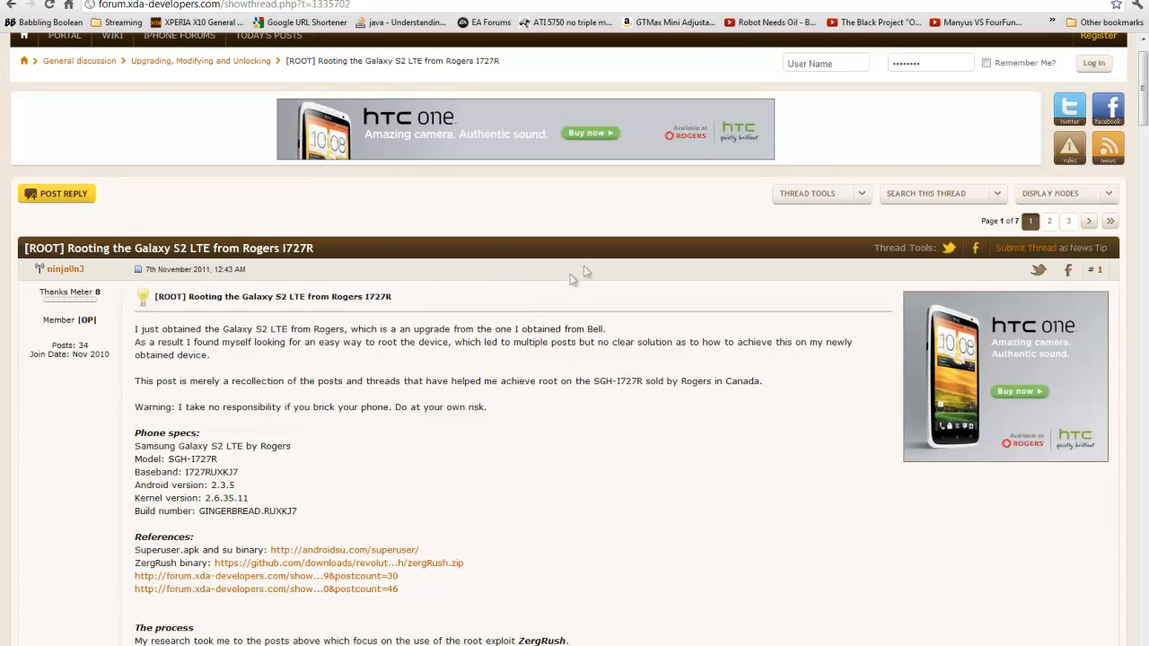
{"action": "scroll", "scroll_direction": "down", "scroll_amount": 3}
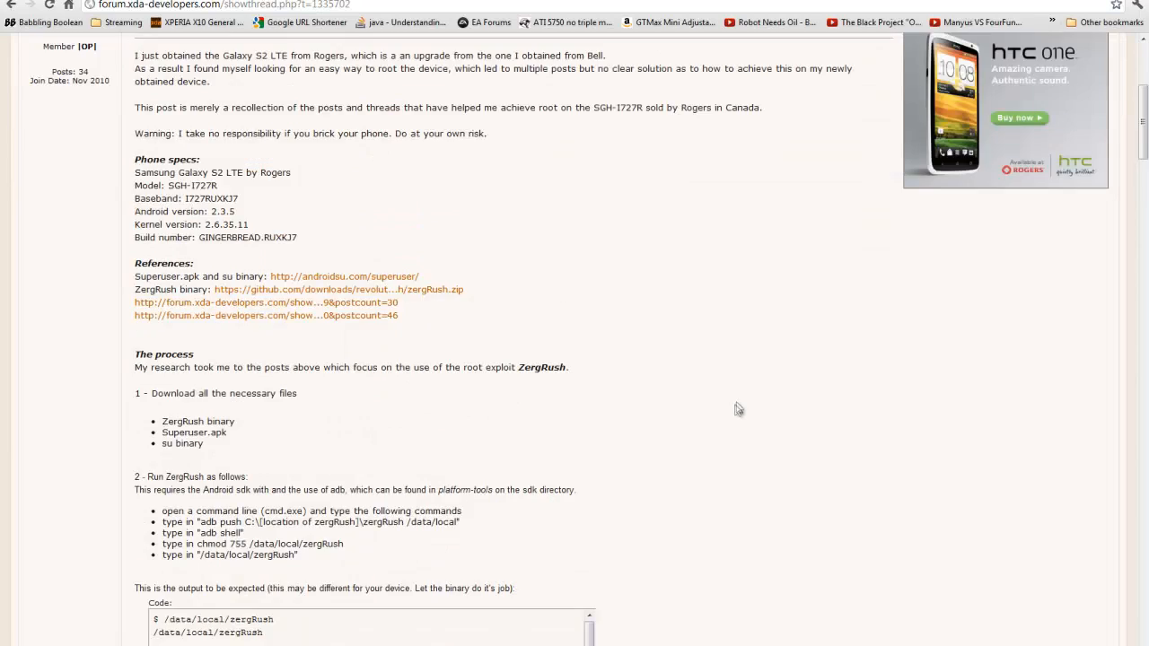
{"action": "scroll", "scroll_direction": "down", "scroll_amount": 3}
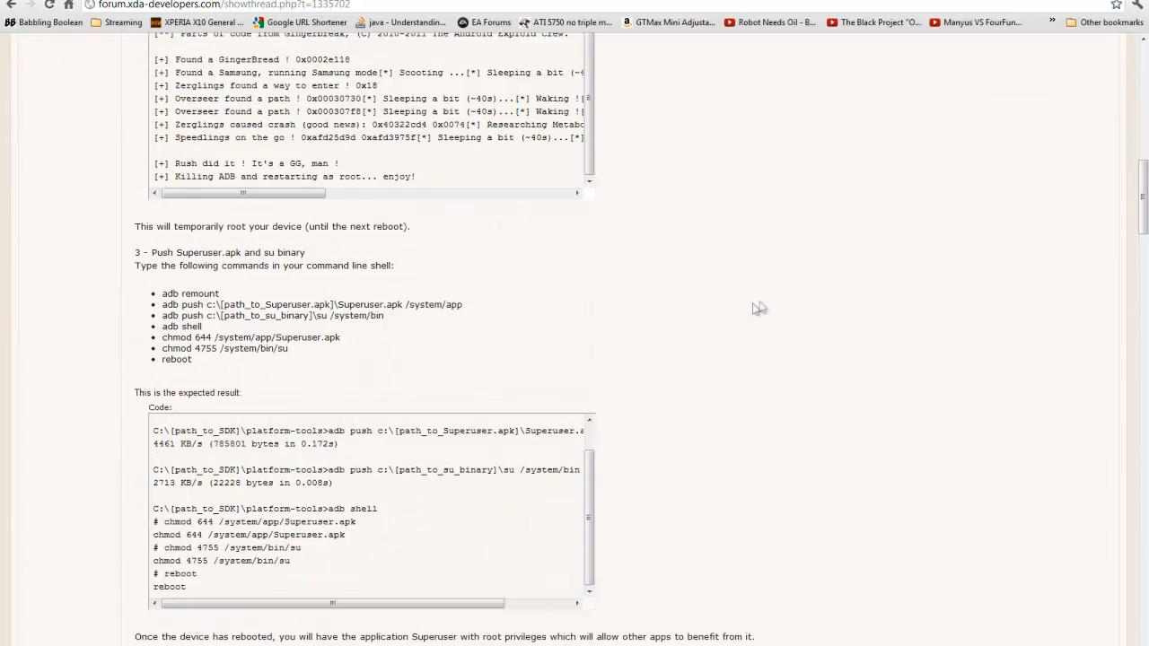
{"action": "scroll", "scroll_direction": "down", "scroll_amount": 3}
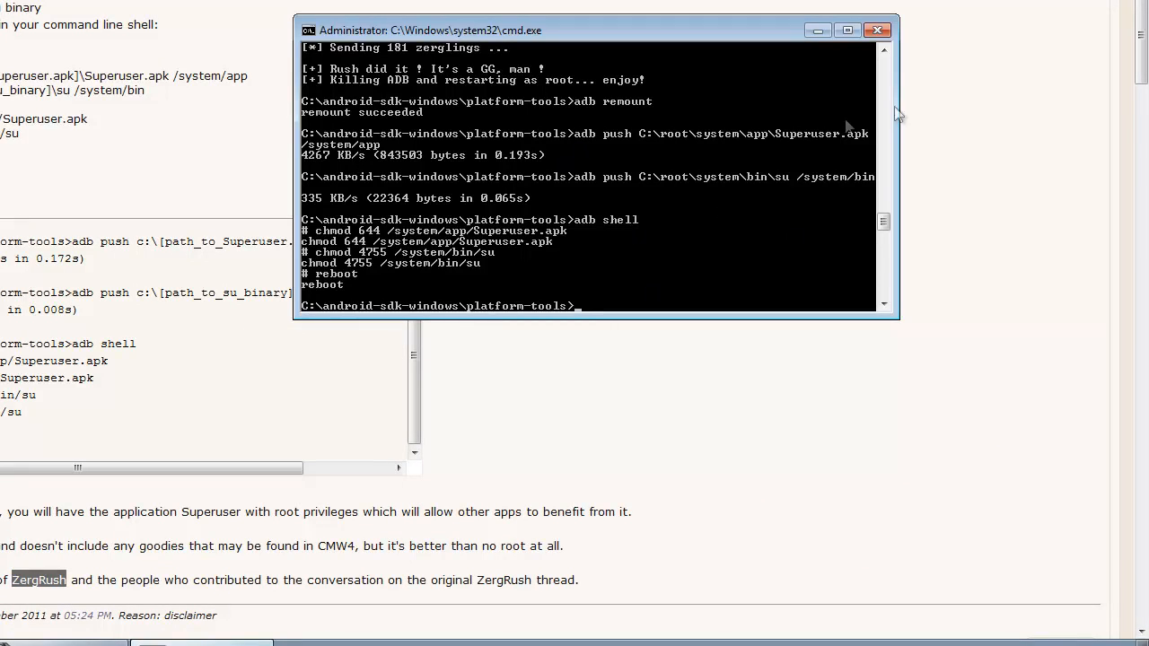
{"action": "mouse_move", "coordinate": [957, 180]}
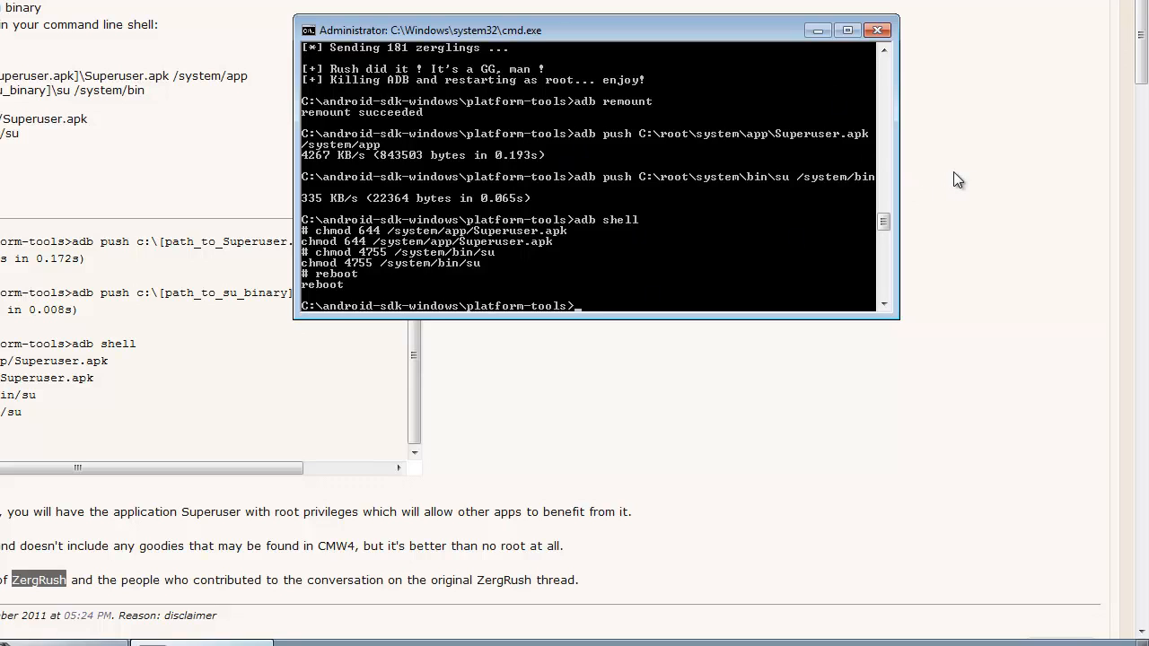
{"action": "mouse_move", "coordinate": [591, 205]}
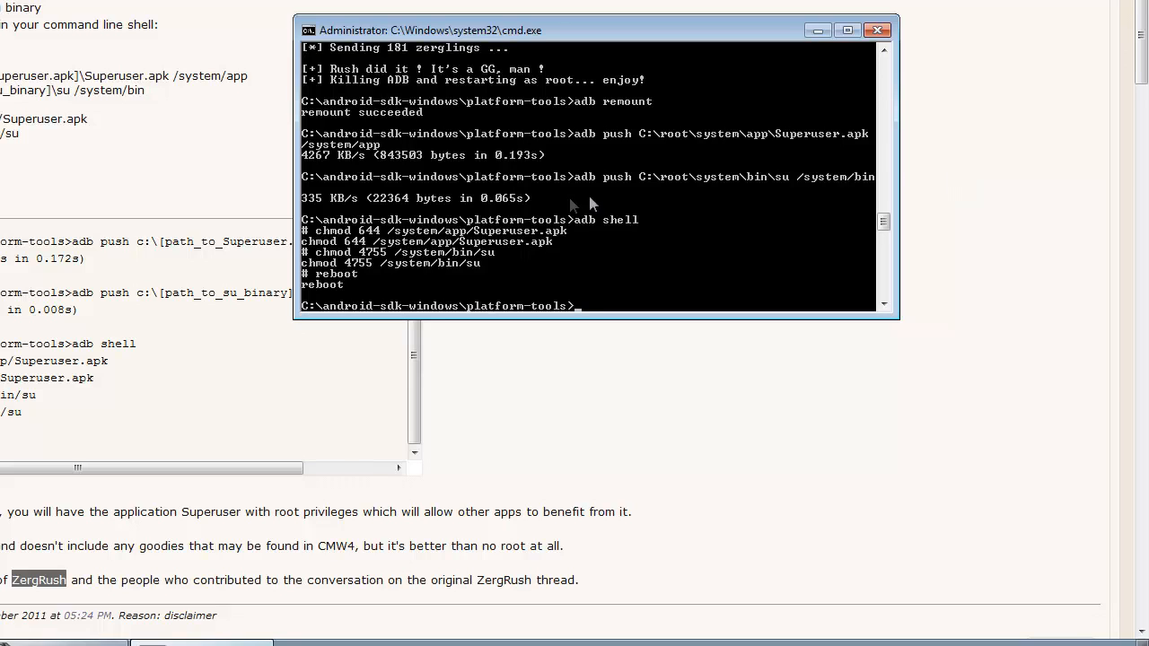
{"action": "mouse_move", "coordinate": [765, 186]}
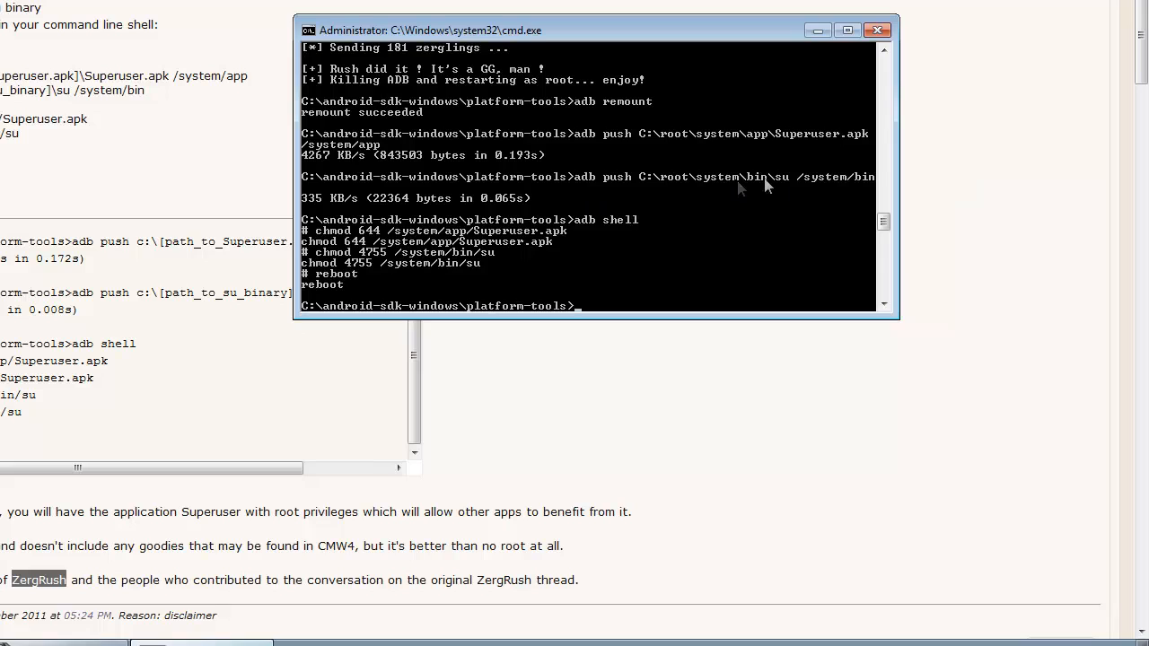
{"action": "mouse_move", "coordinate": [687, 186]}
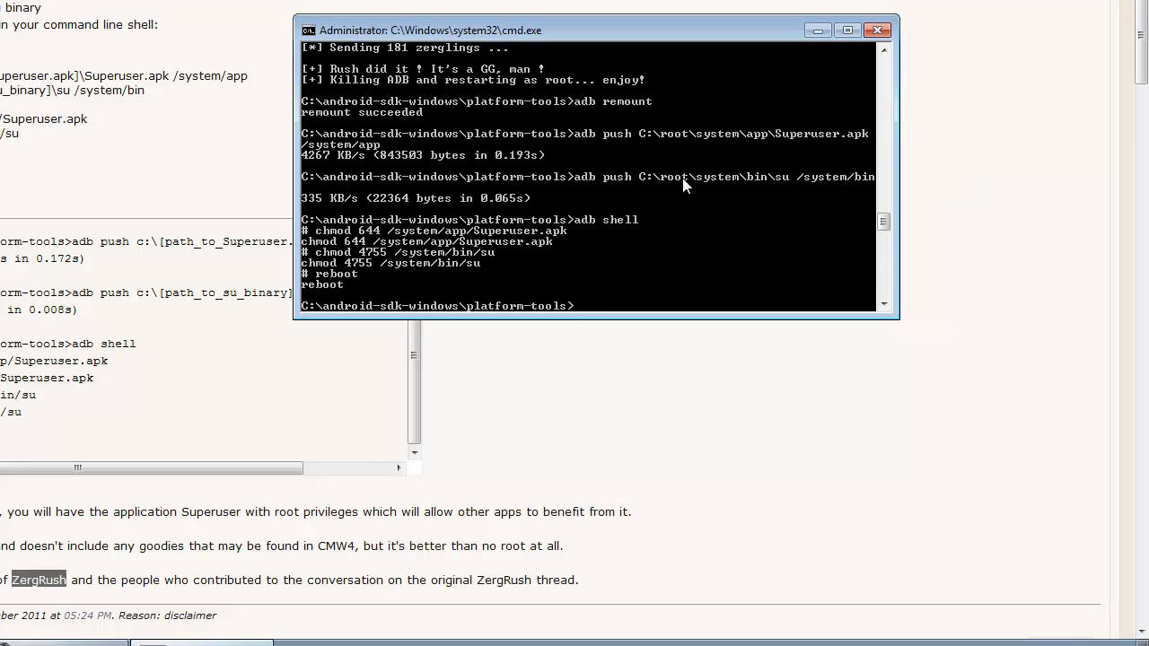
{"action": "mouse_move", "coordinate": [624, 223]}
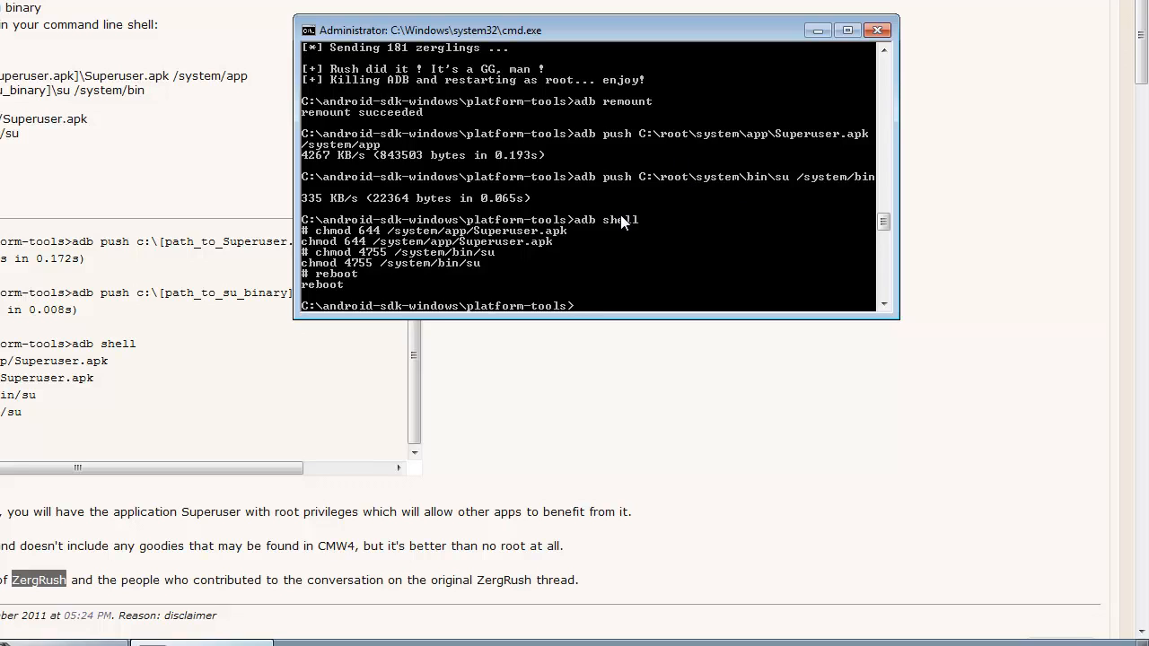
{"action": "mouse_move", "coordinate": [709, 180]}
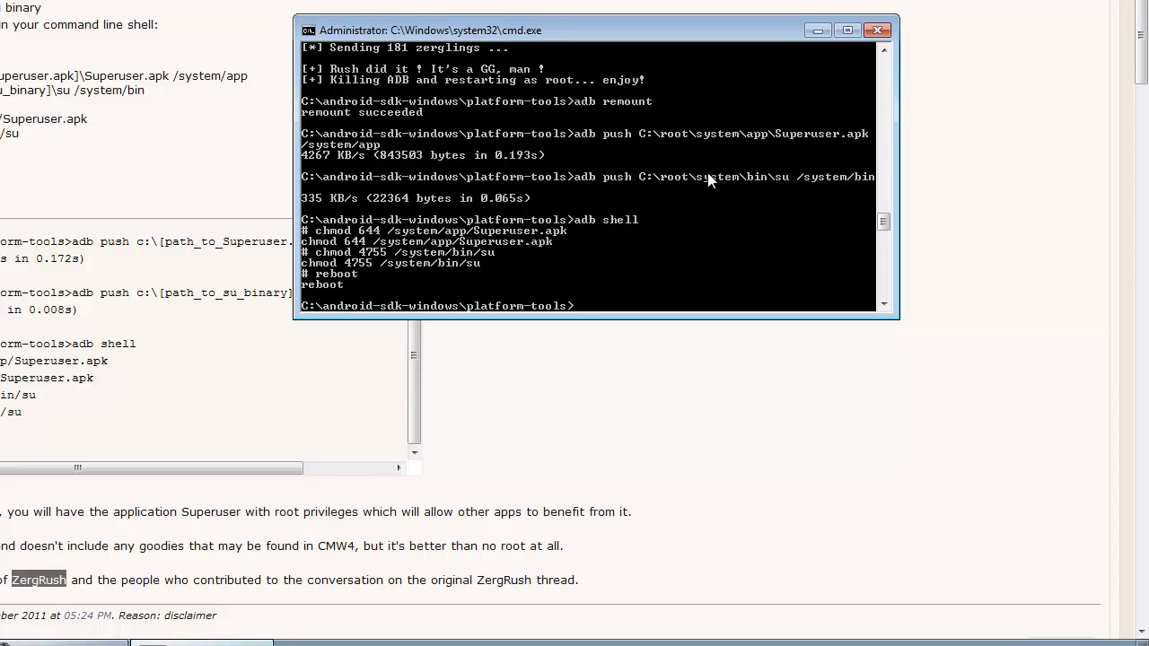
{"action": "mouse_move", "coordinate": [680, 220]}
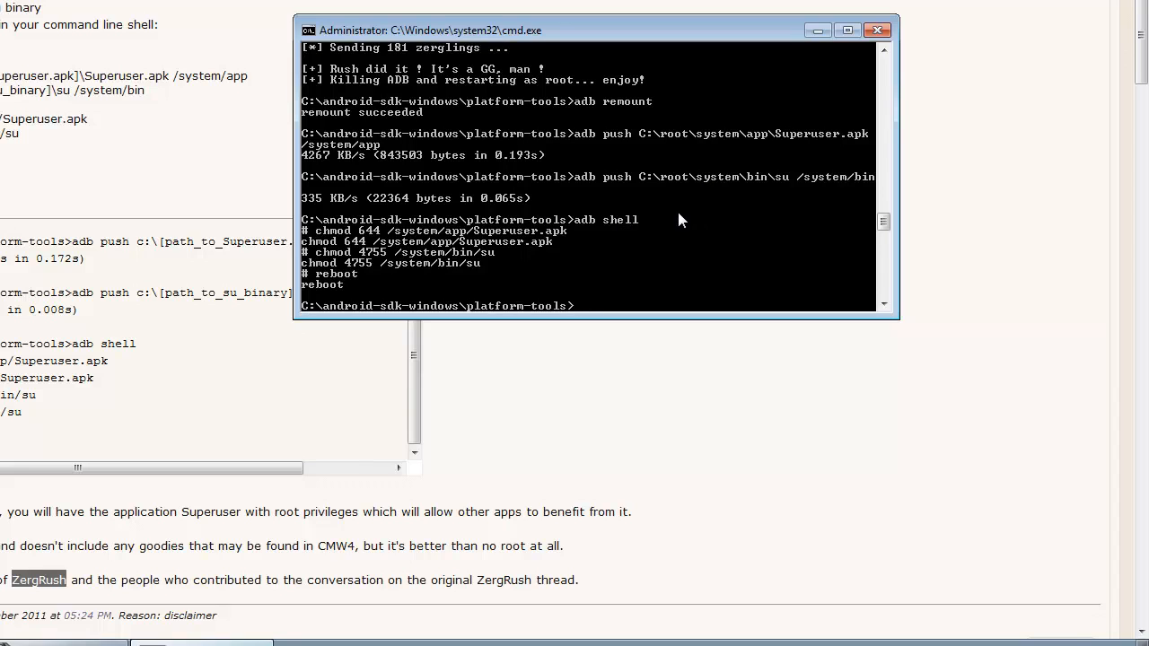